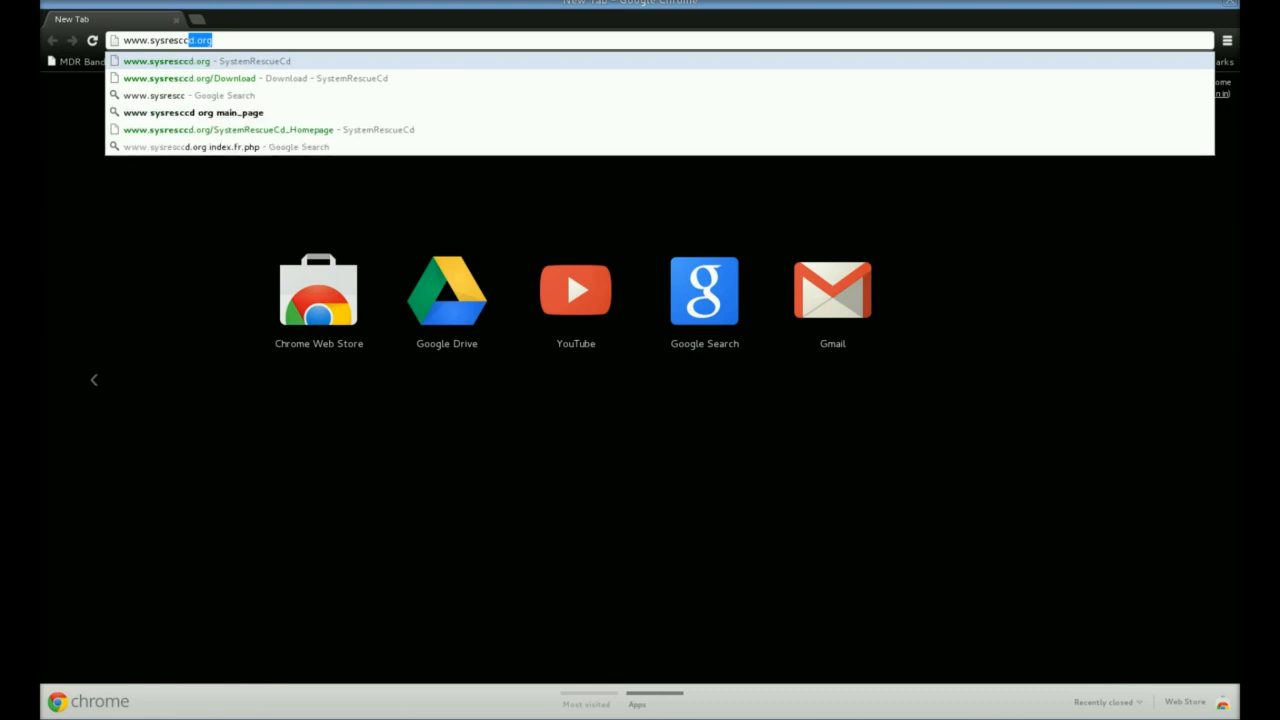
text(o)
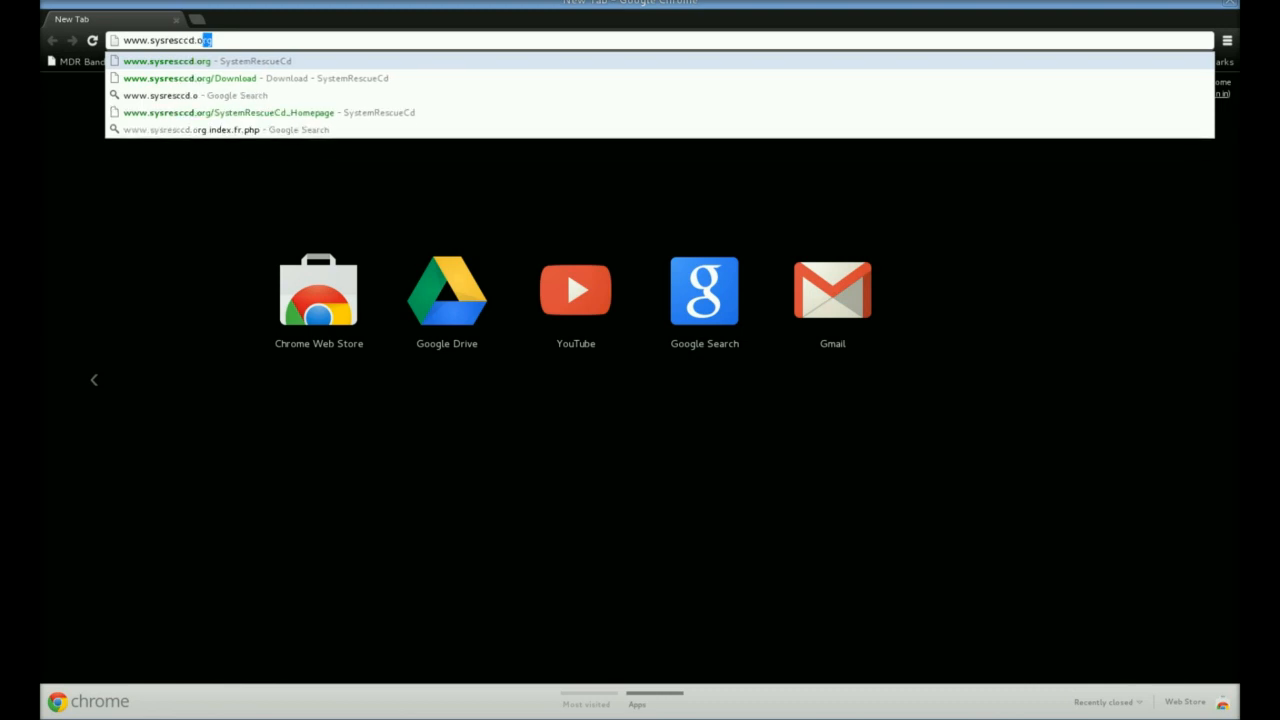
text(rg/SystemRescueCd_Homepage)
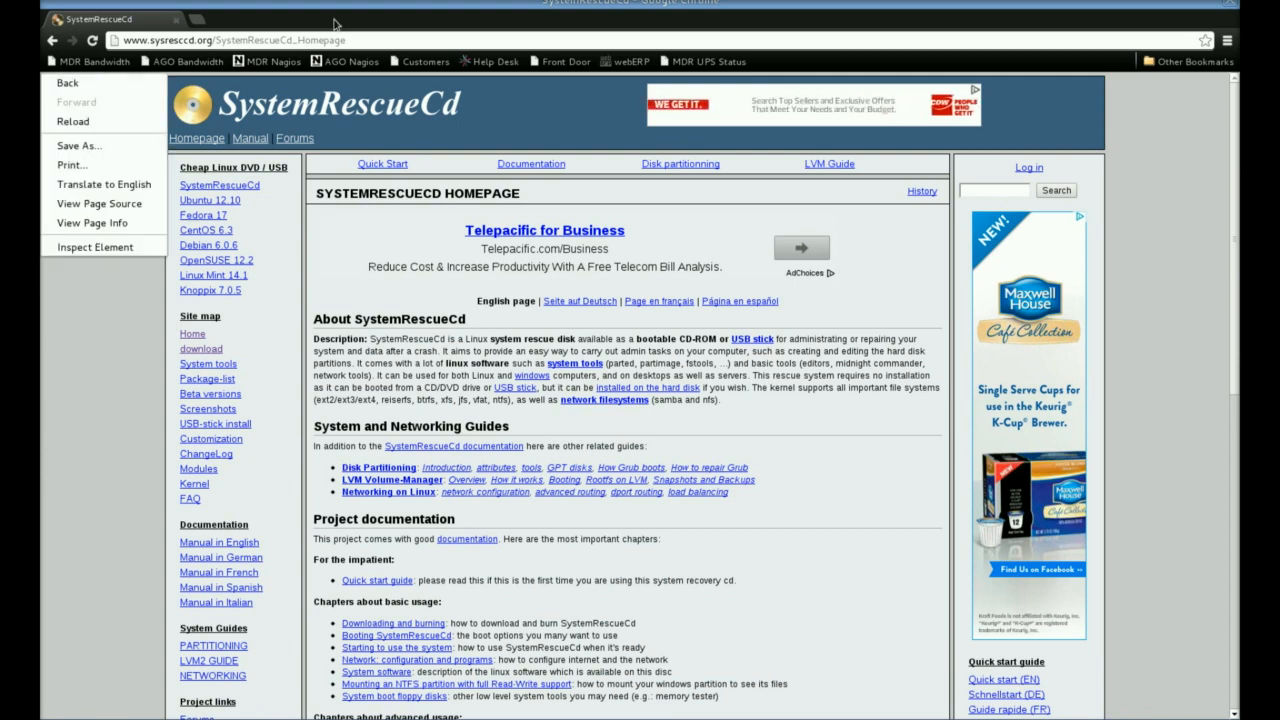
Step: Dismiss the context menu and follow the Site map 'download' link to the Download page
click(404, 230)
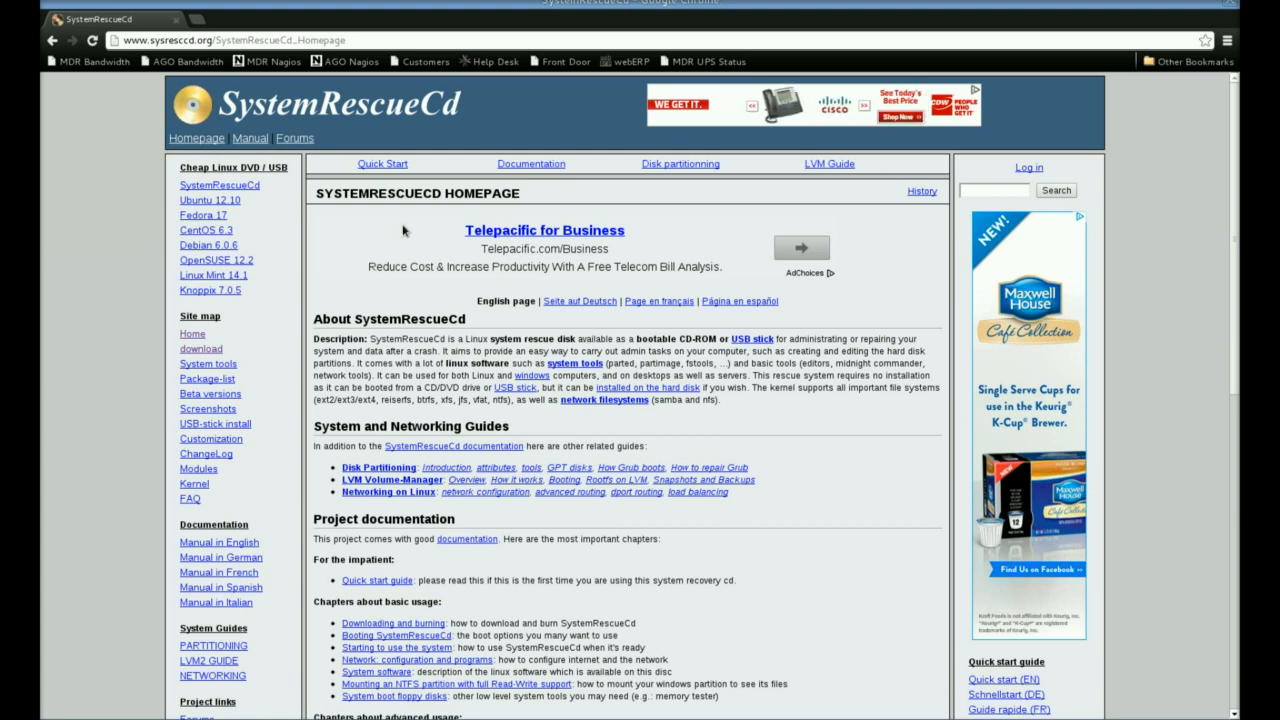
mouse_move(70, 352)
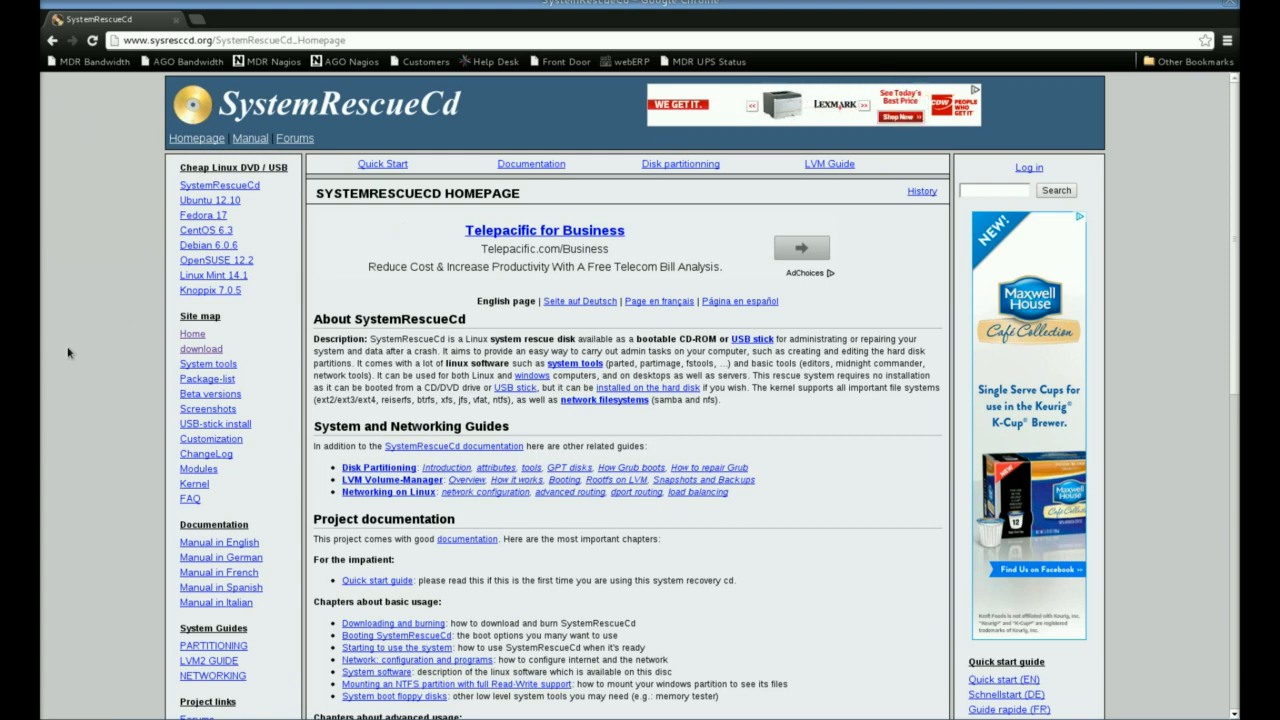
mouse_move(200, 348)
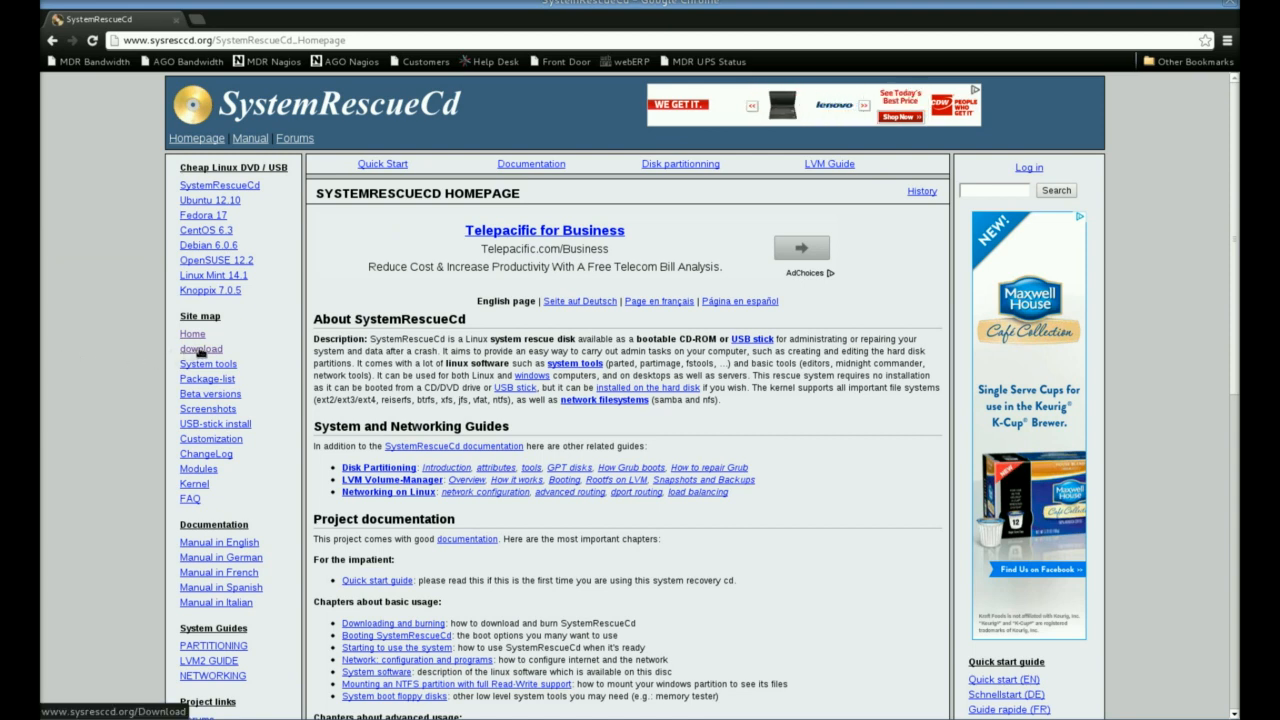
click(200, 348)
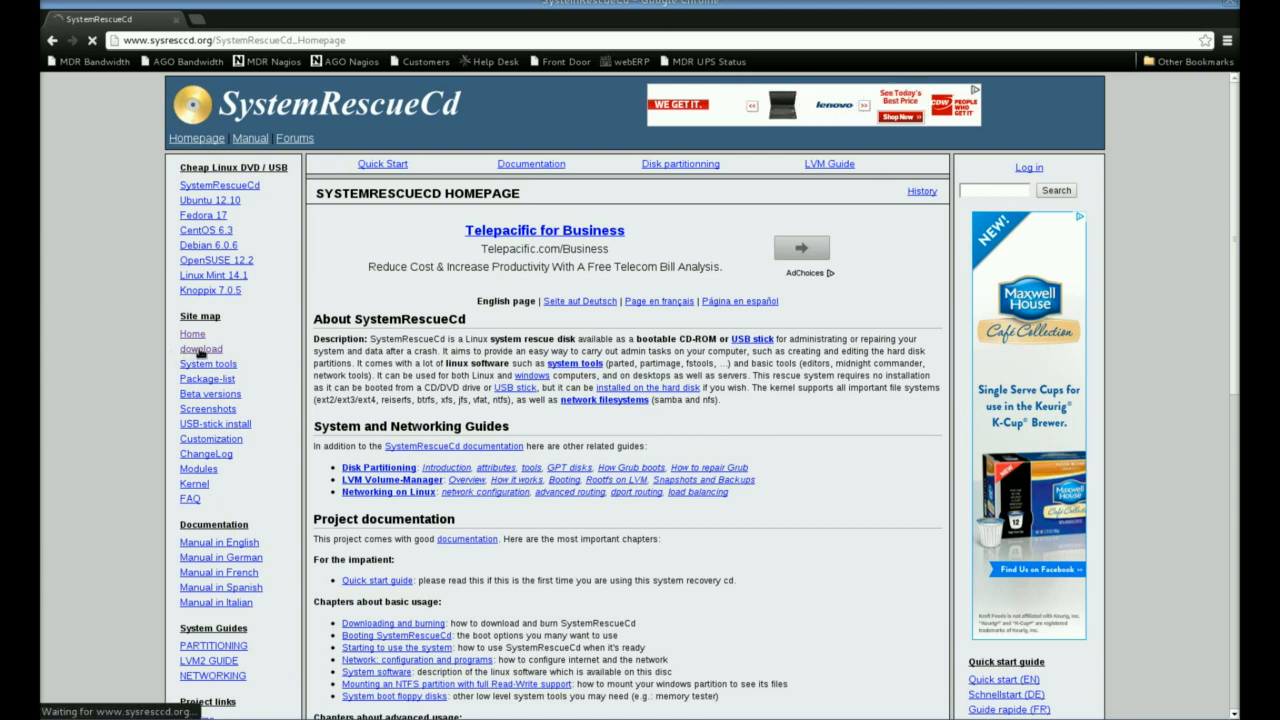
click(200, 348)
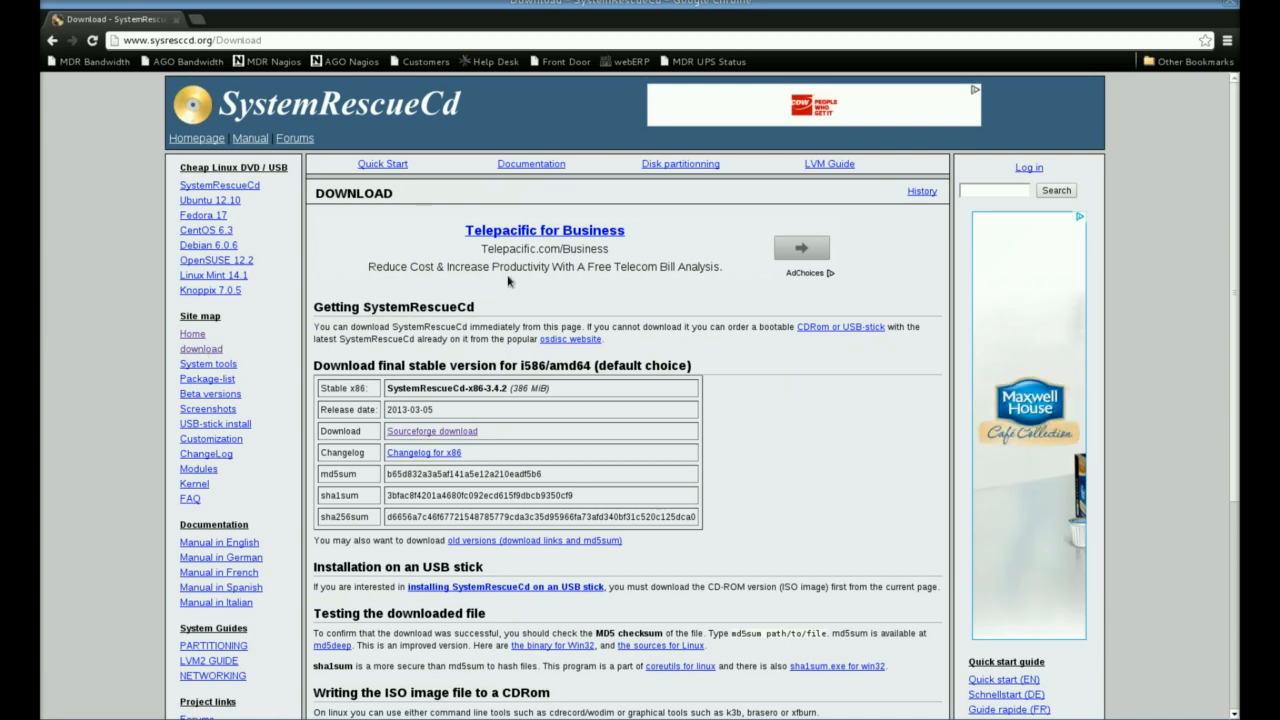
mouse_move(508, 290)
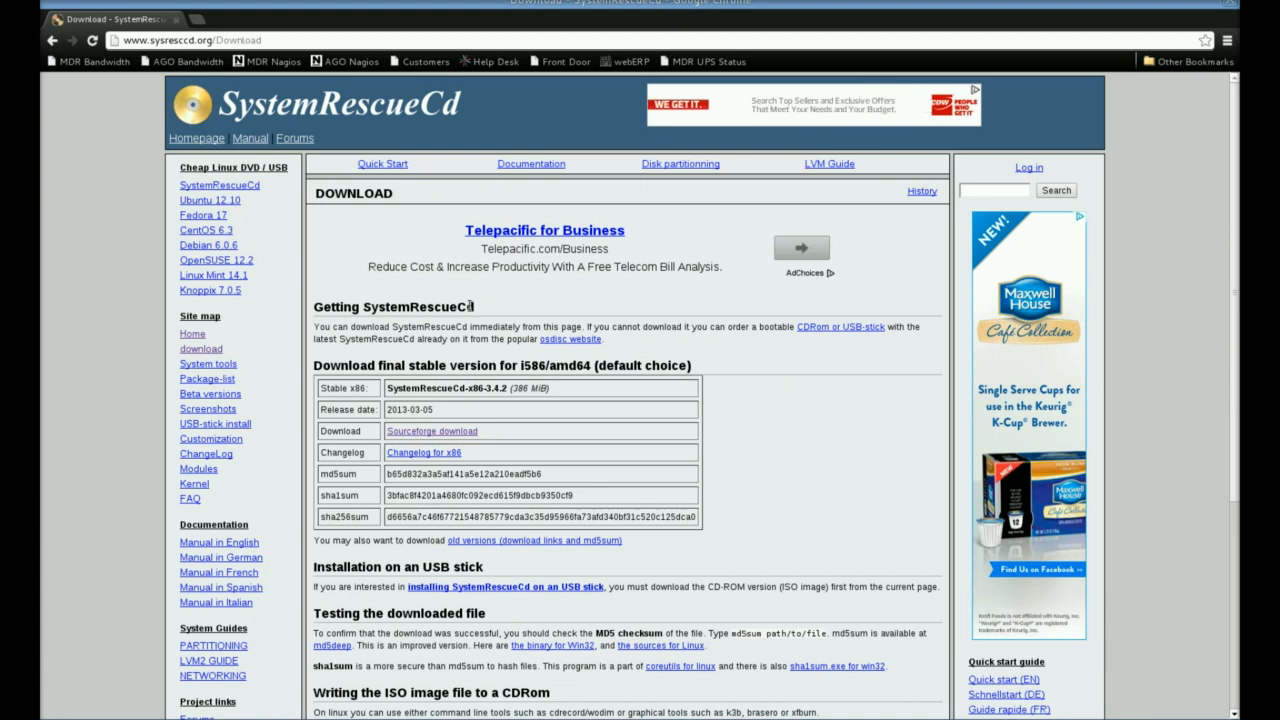
mouse_move(388, 360)
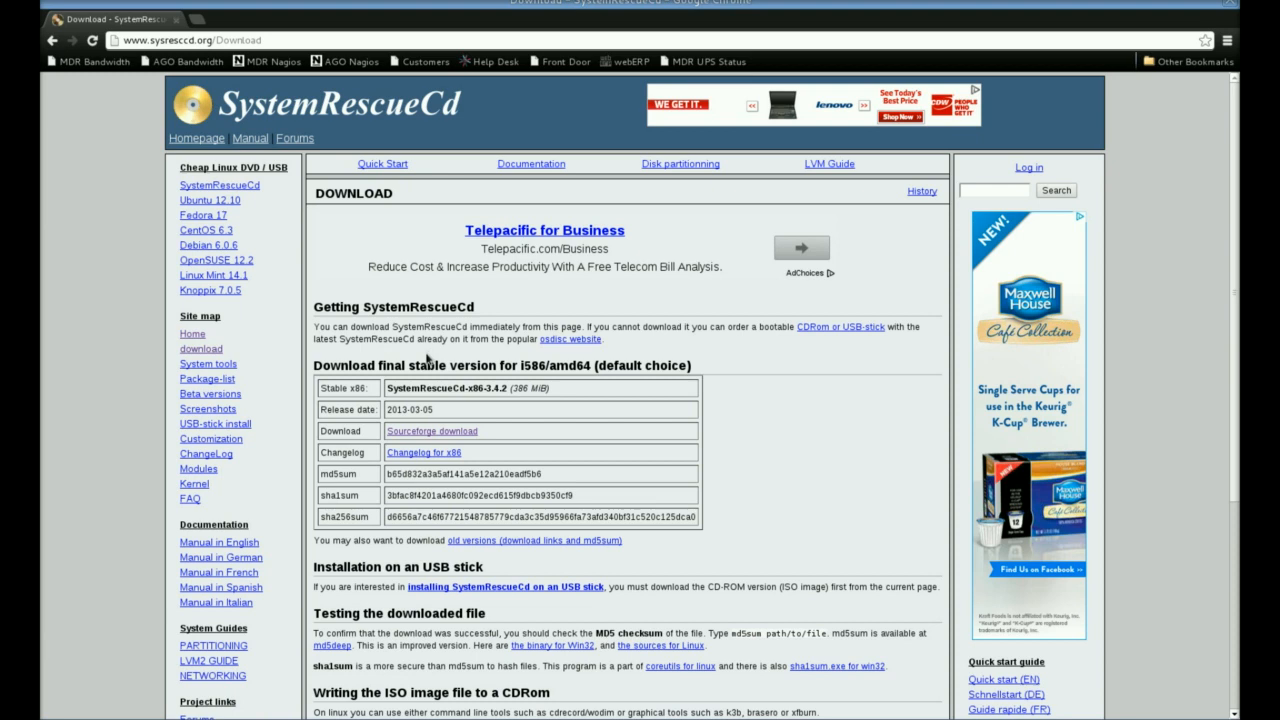
mouse_move(408, 428)
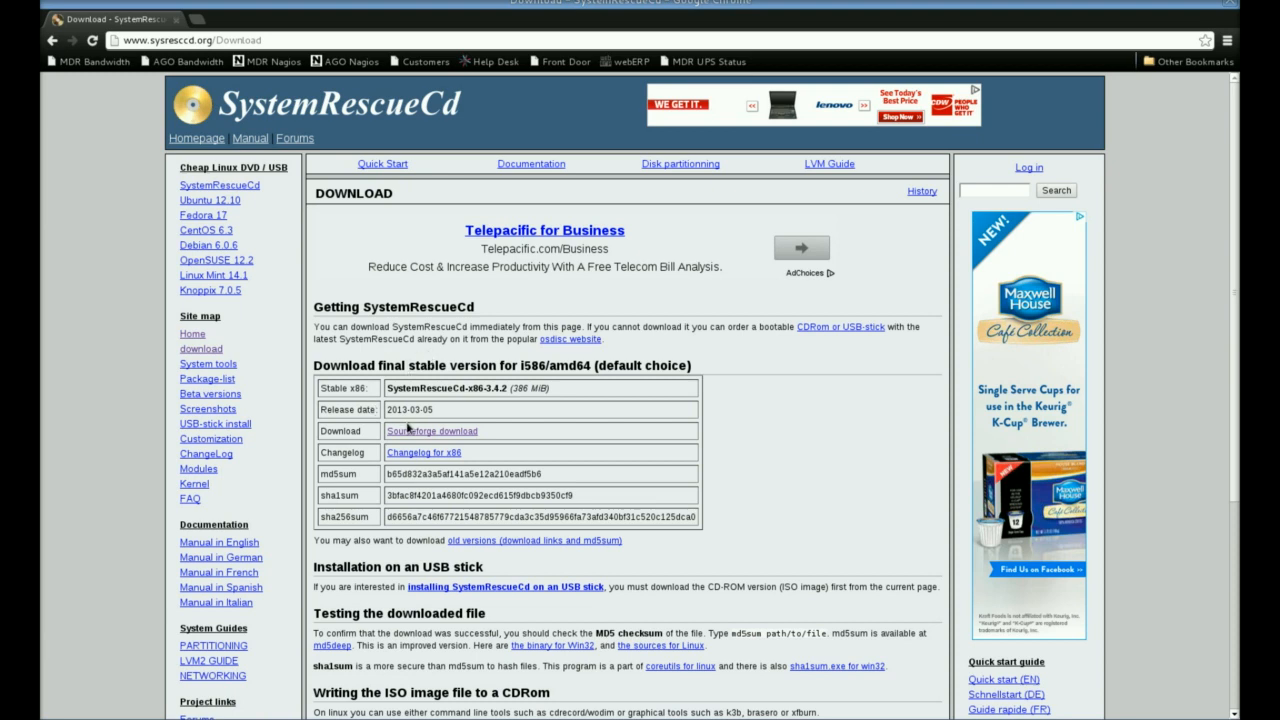
mouse_move(432, 432)
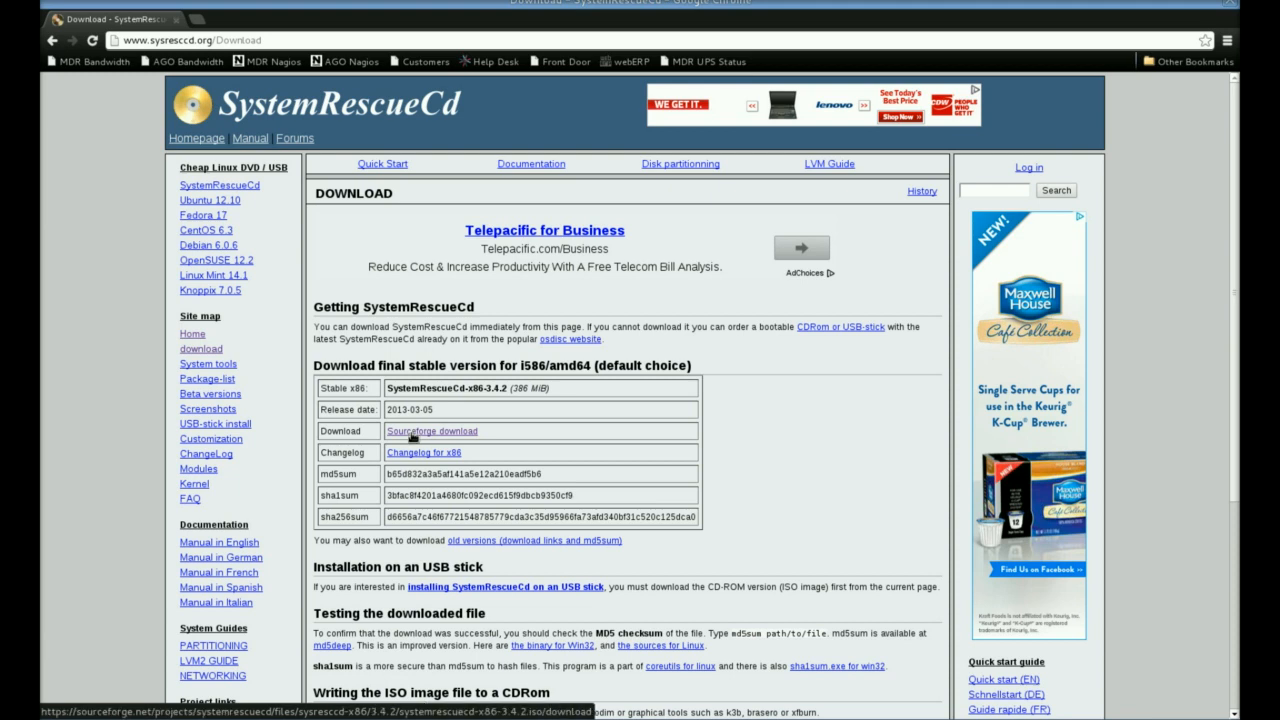
Step: Start the SourceForge stable ISO download and save the 3.4.2 image into Downloads
click(432, 432)
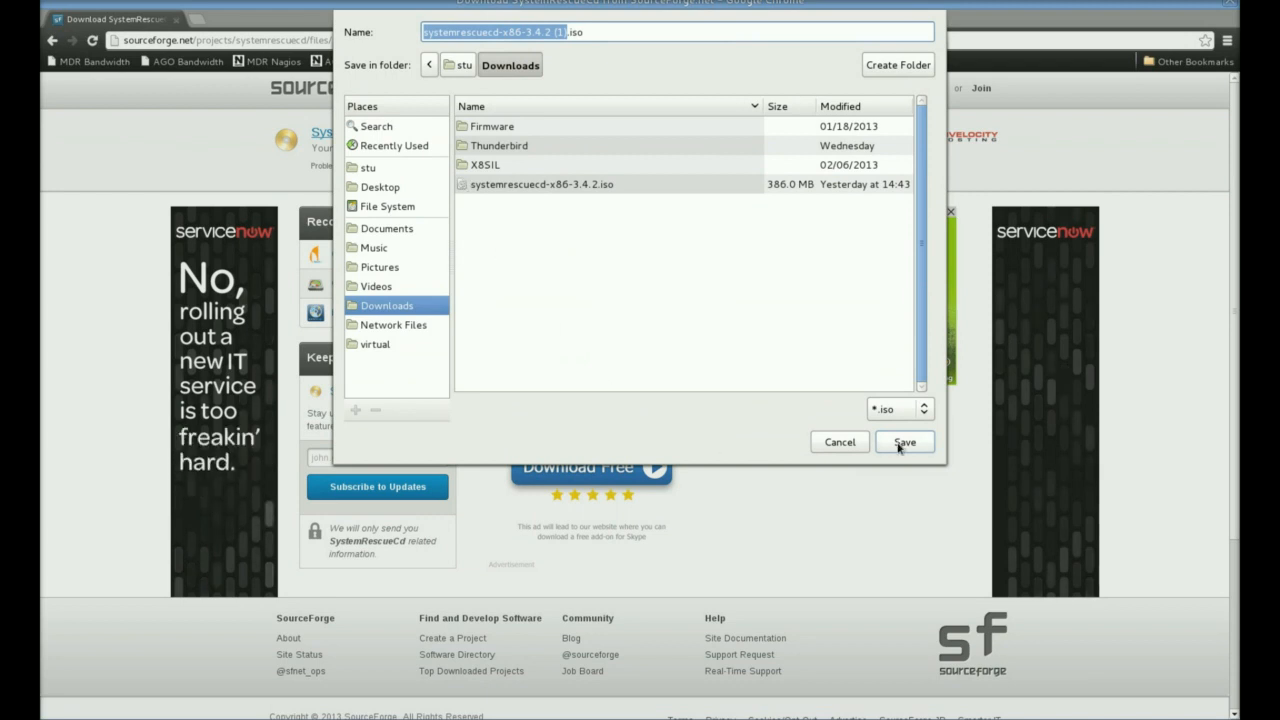
click(904, 442)
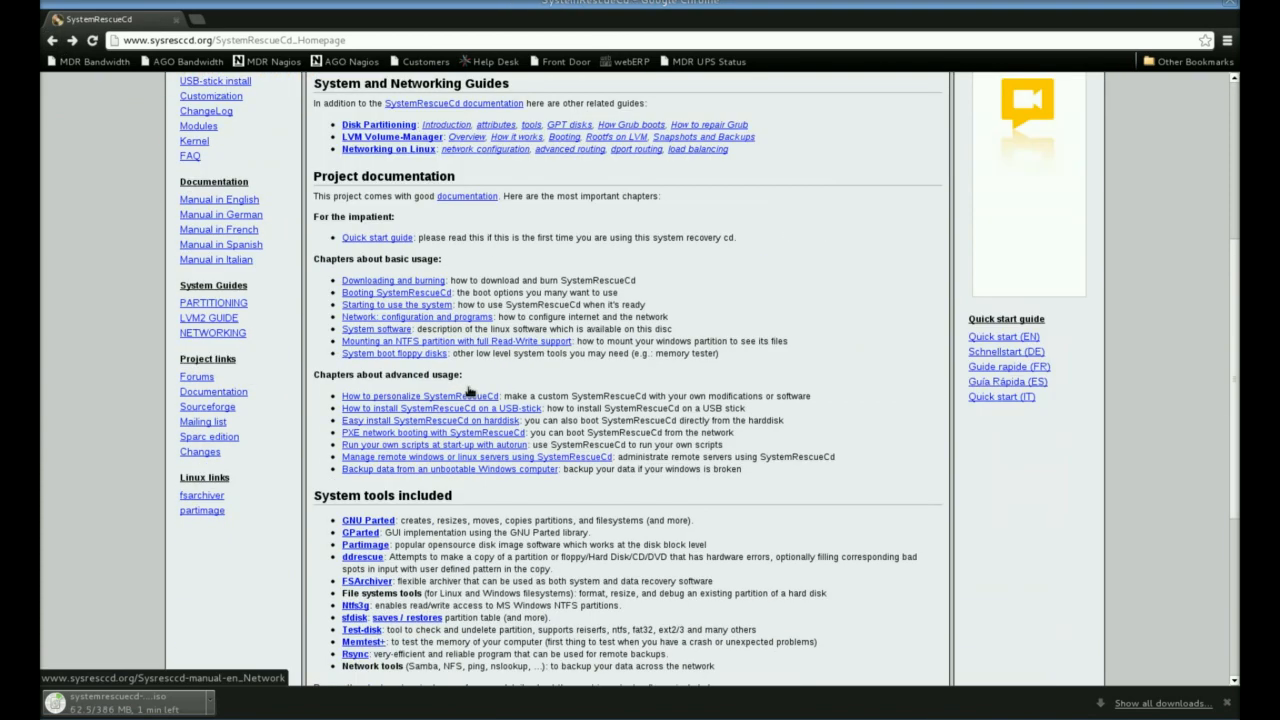
scroll(down, 3)
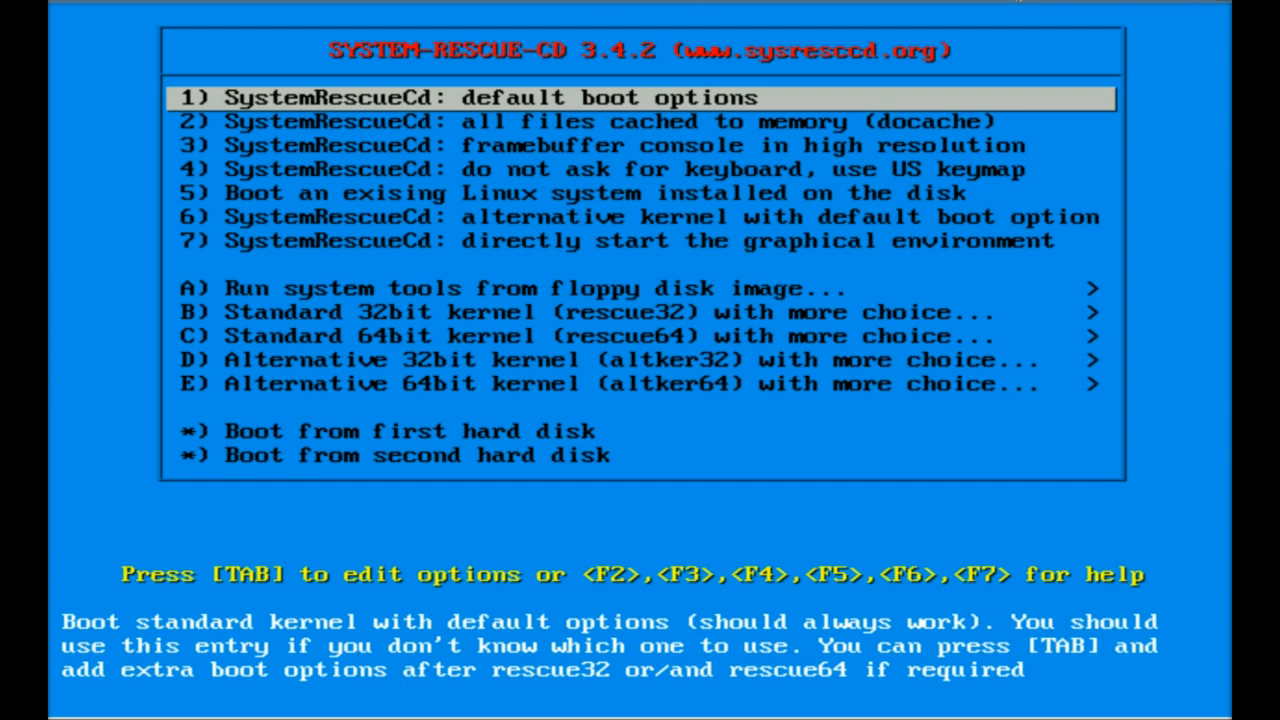
key(Down)
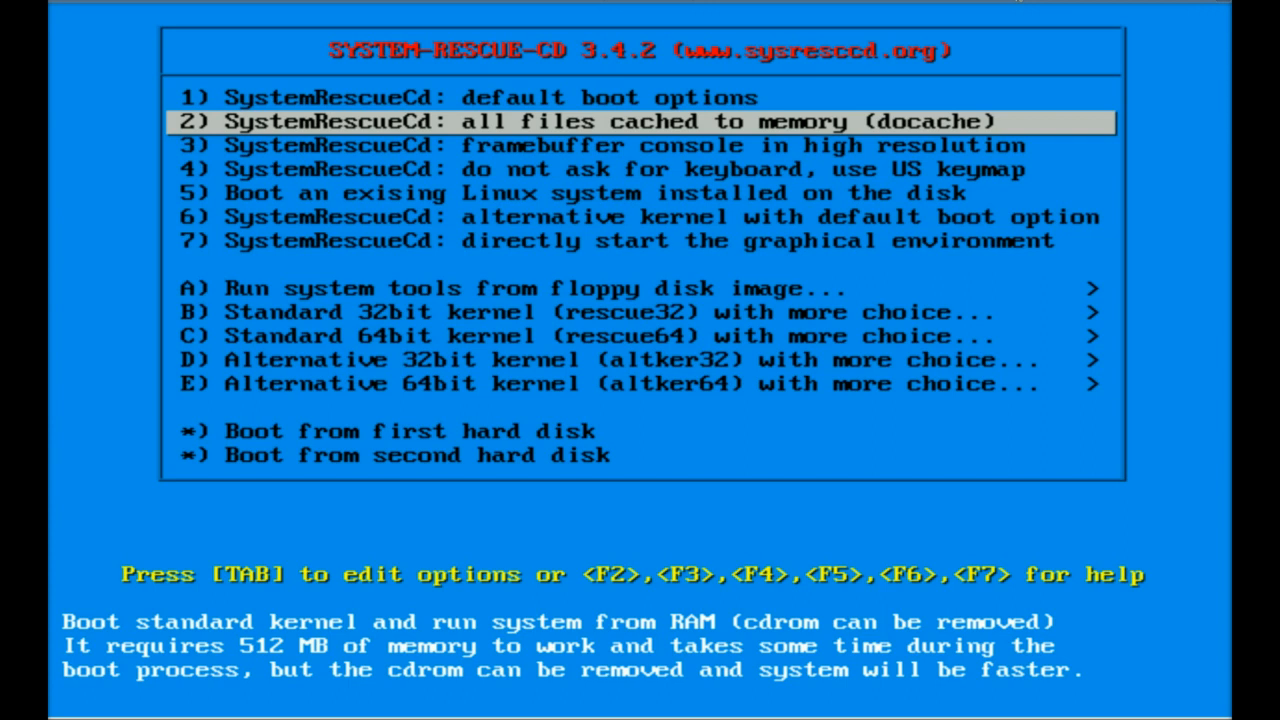
key(Down)
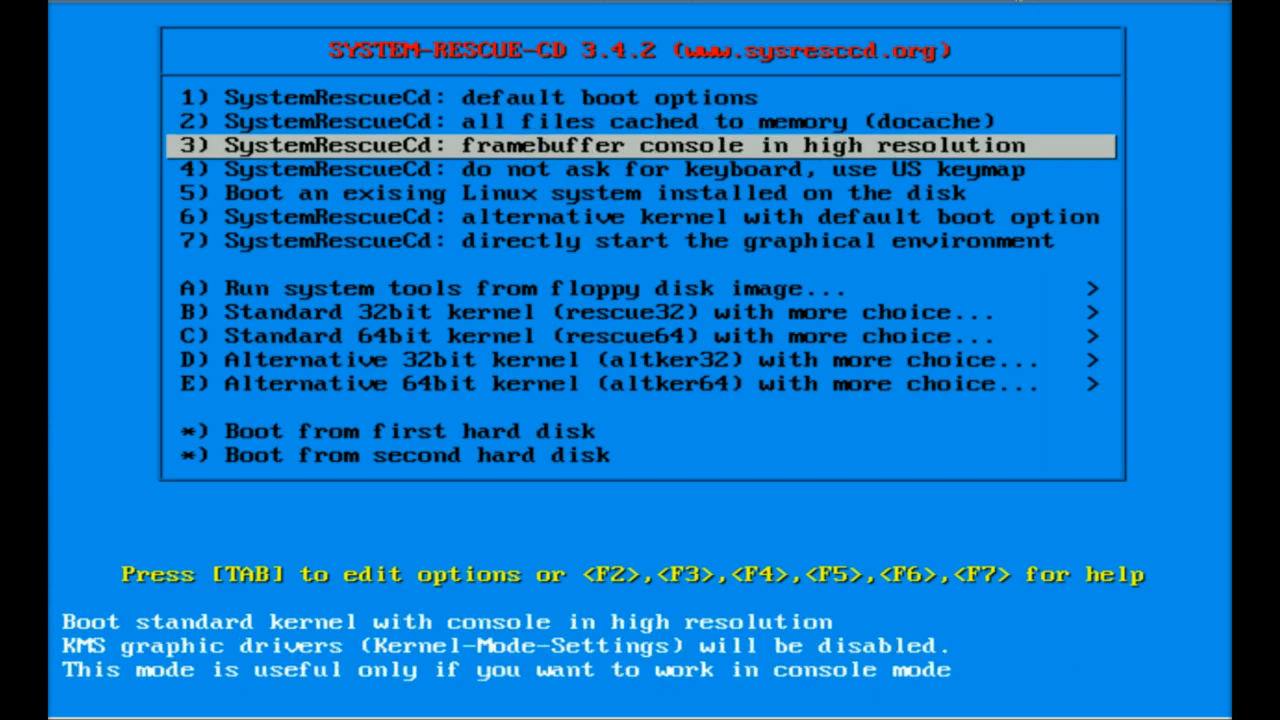
key(Down)
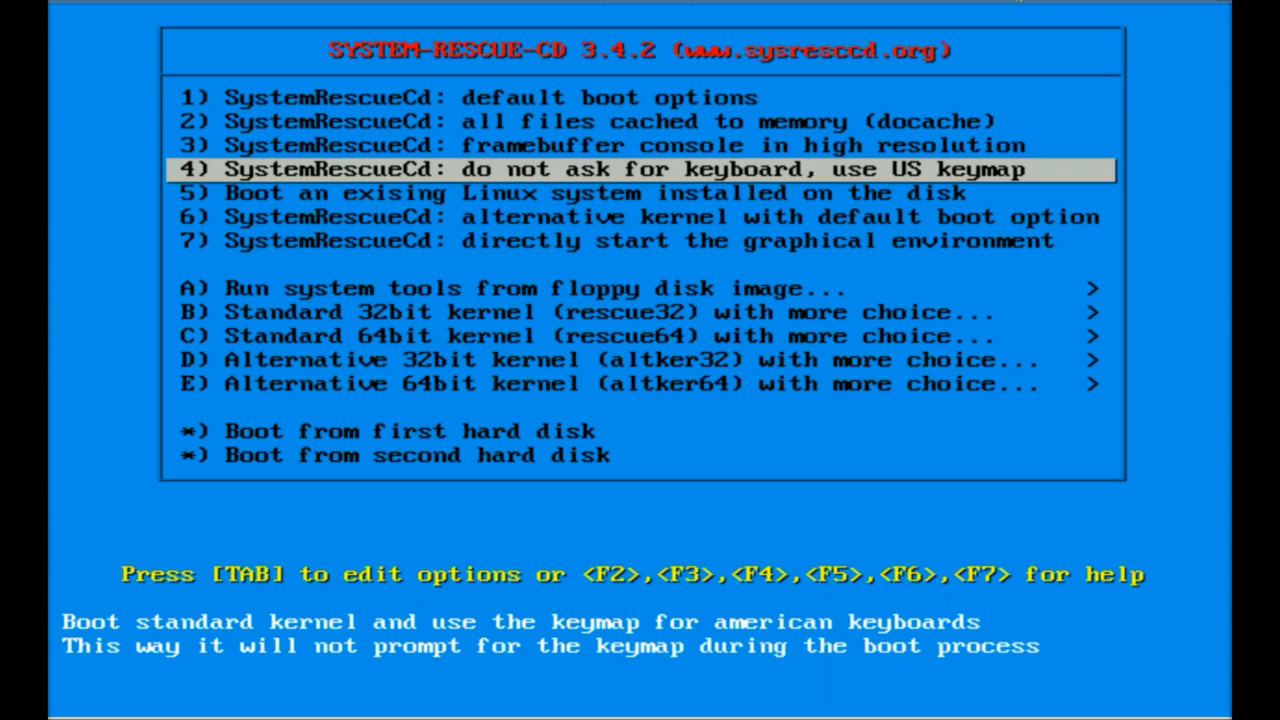
key(Down)
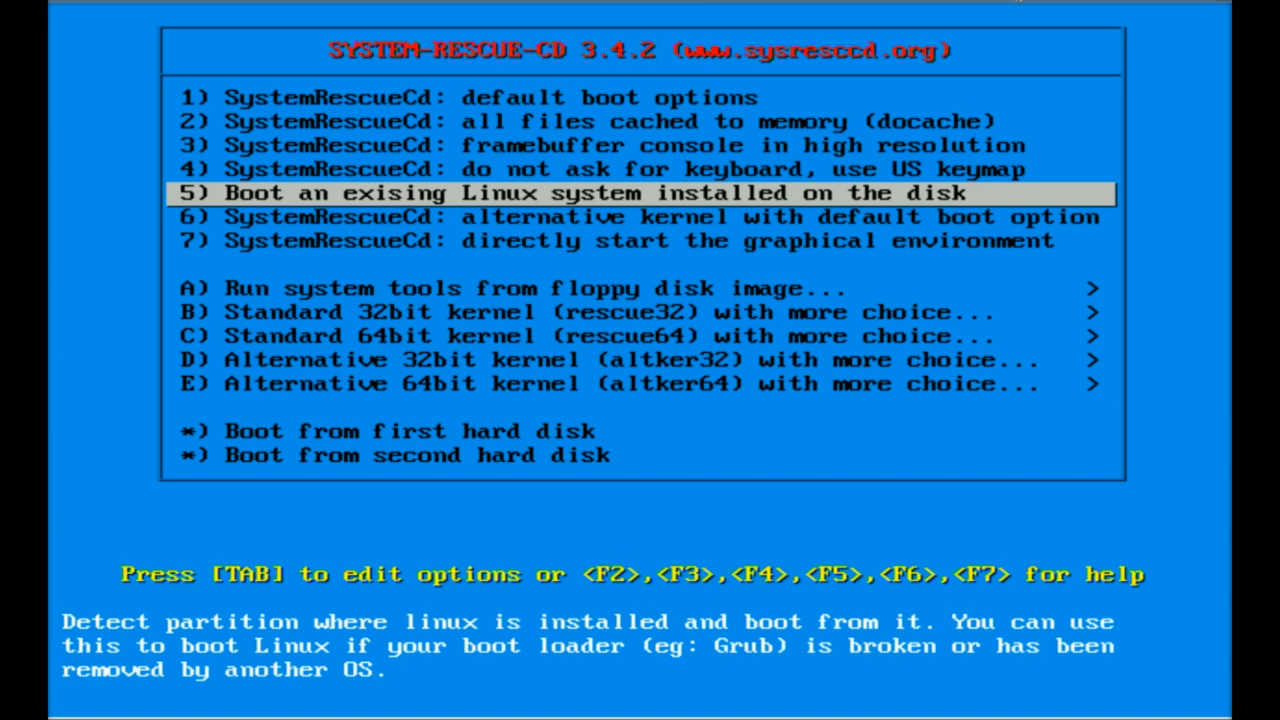
key(Down)
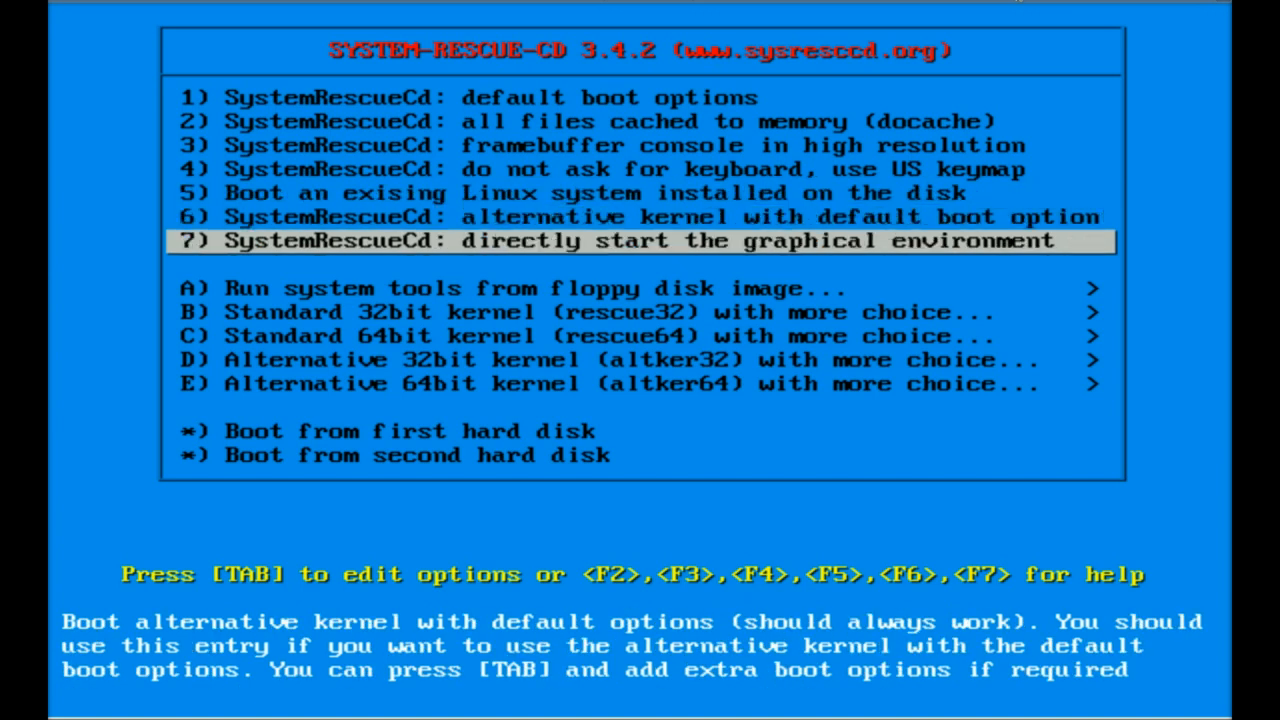
key(Down)
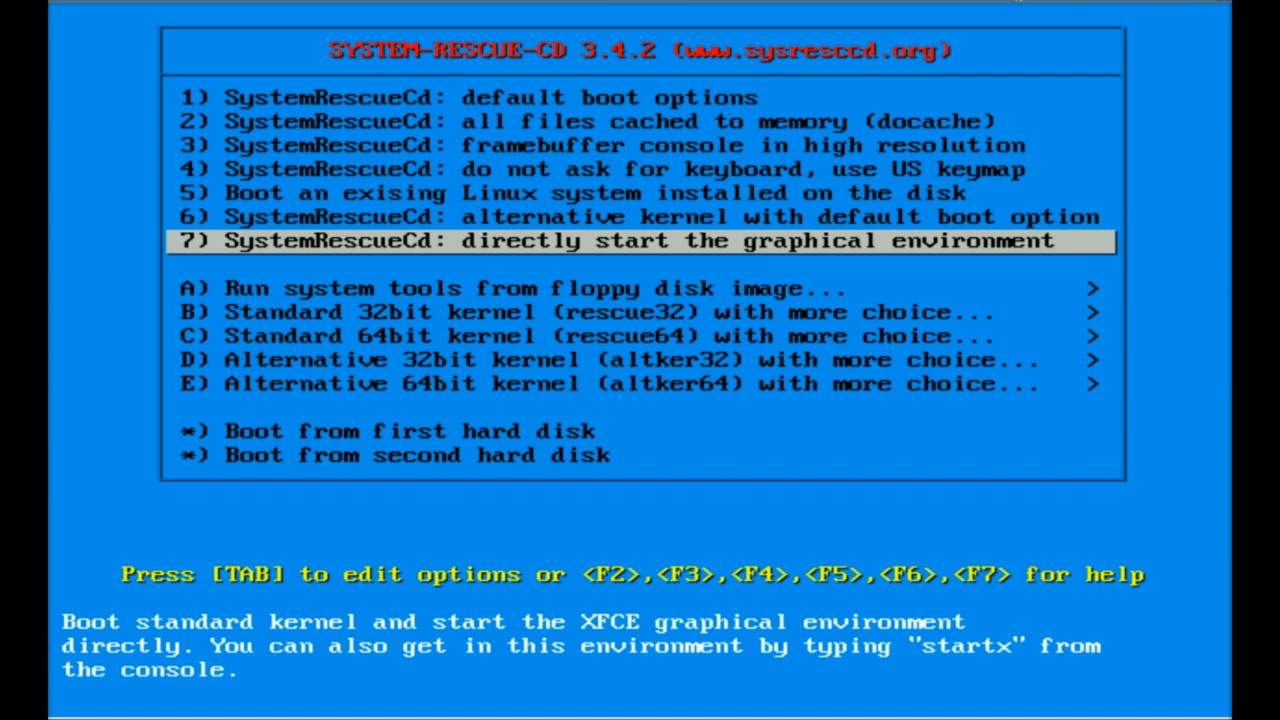
key(Down)
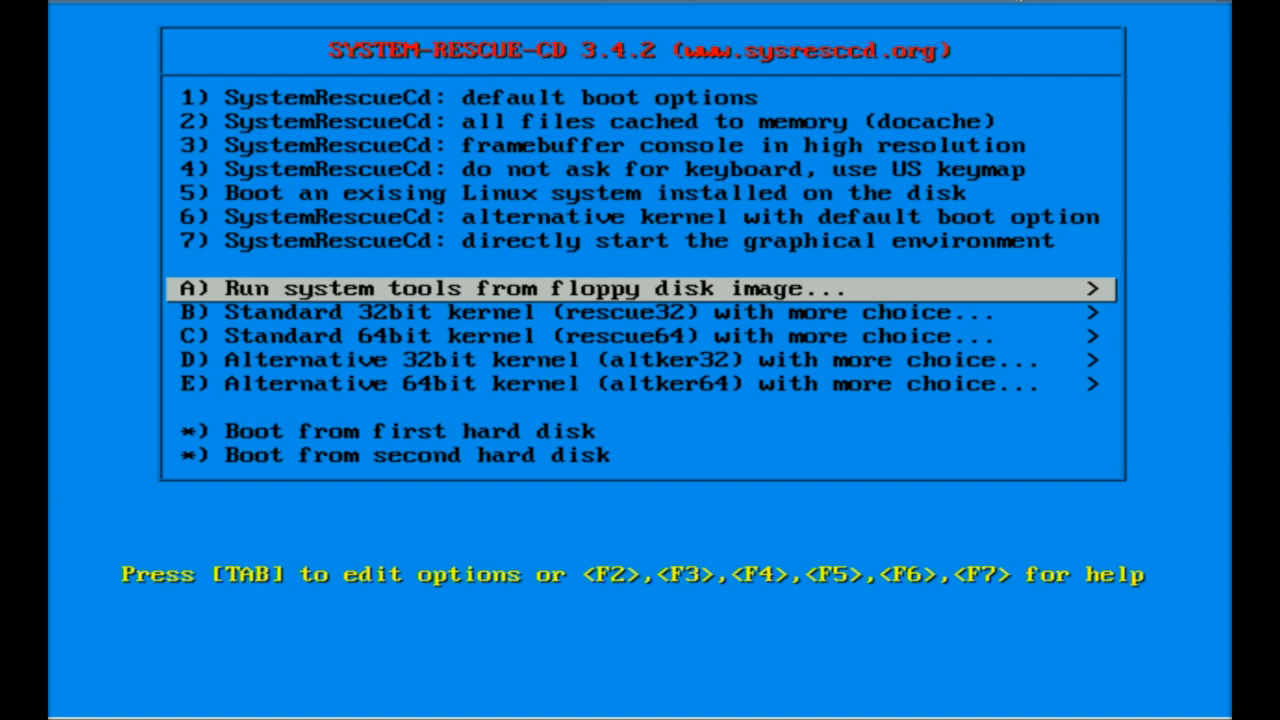
key(Down)
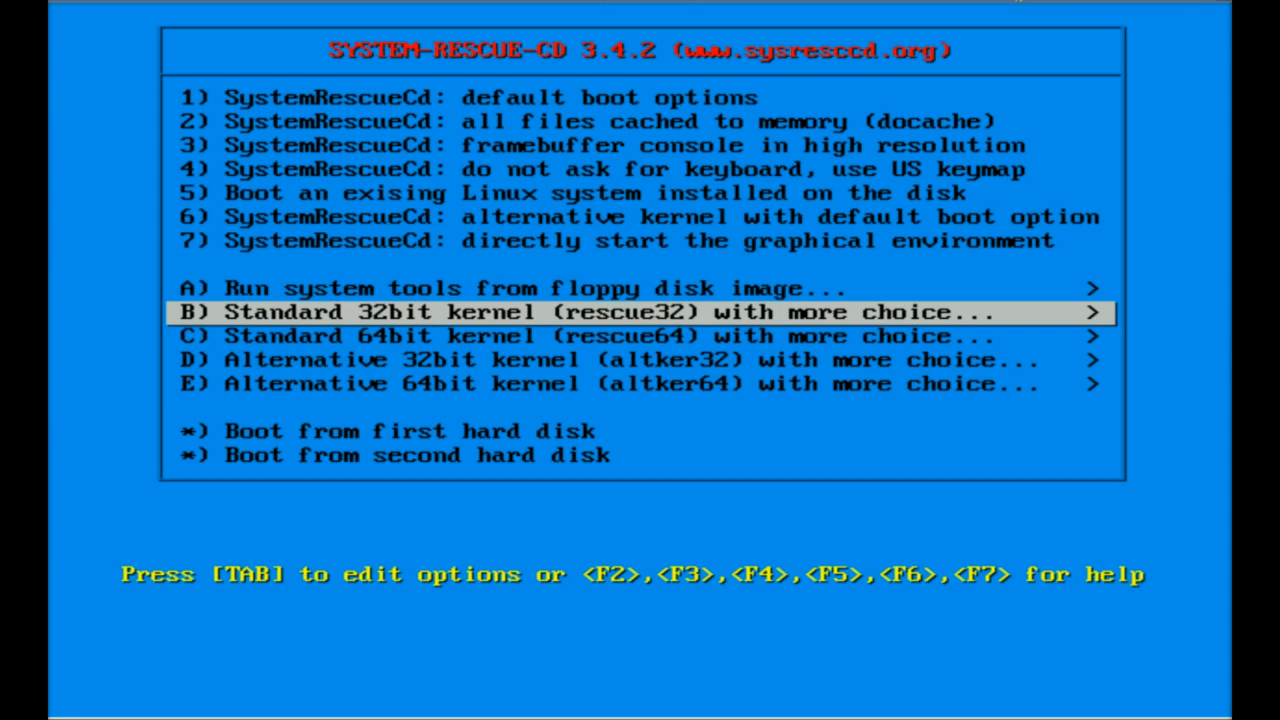
key(Down)
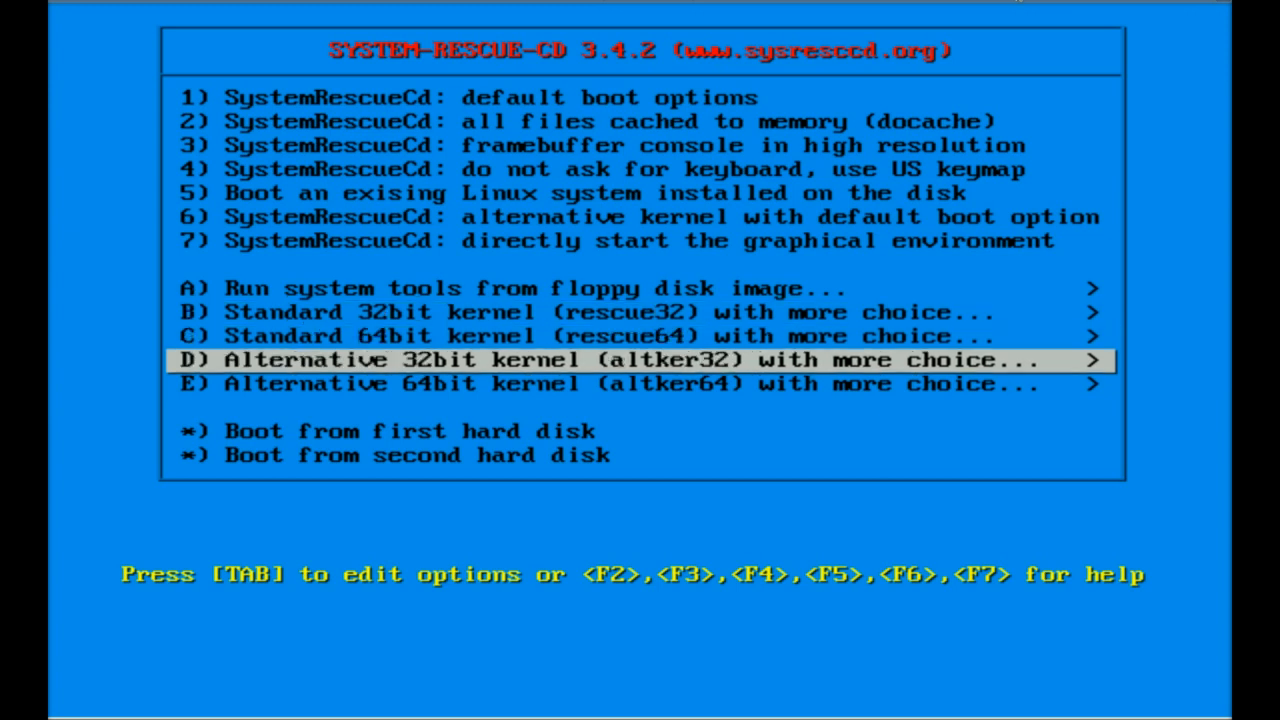
key(Down)
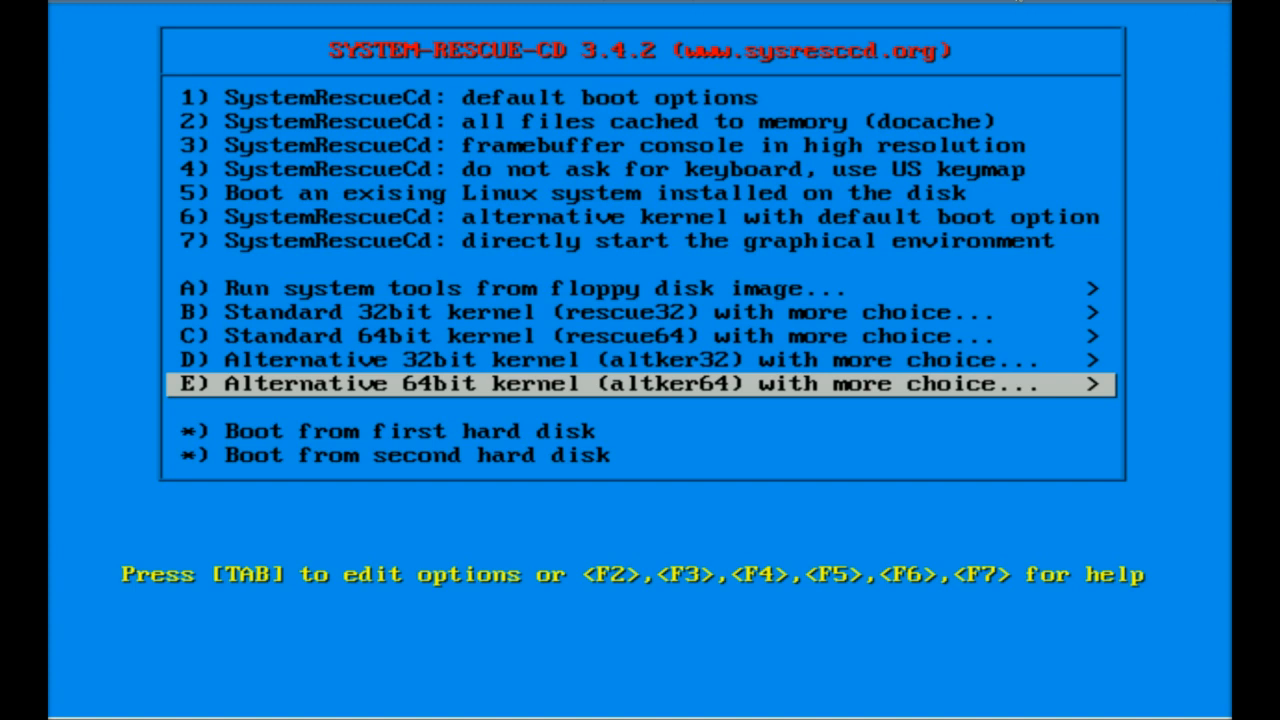
key(Up)
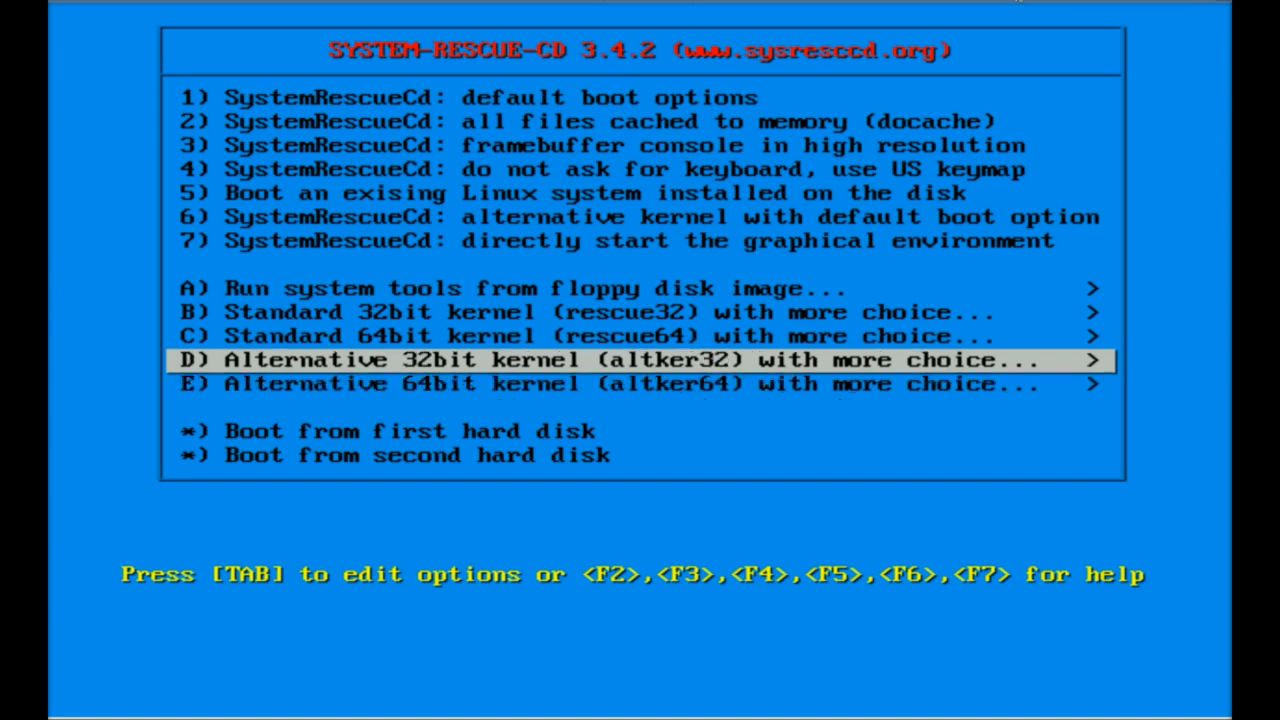
key(Up)
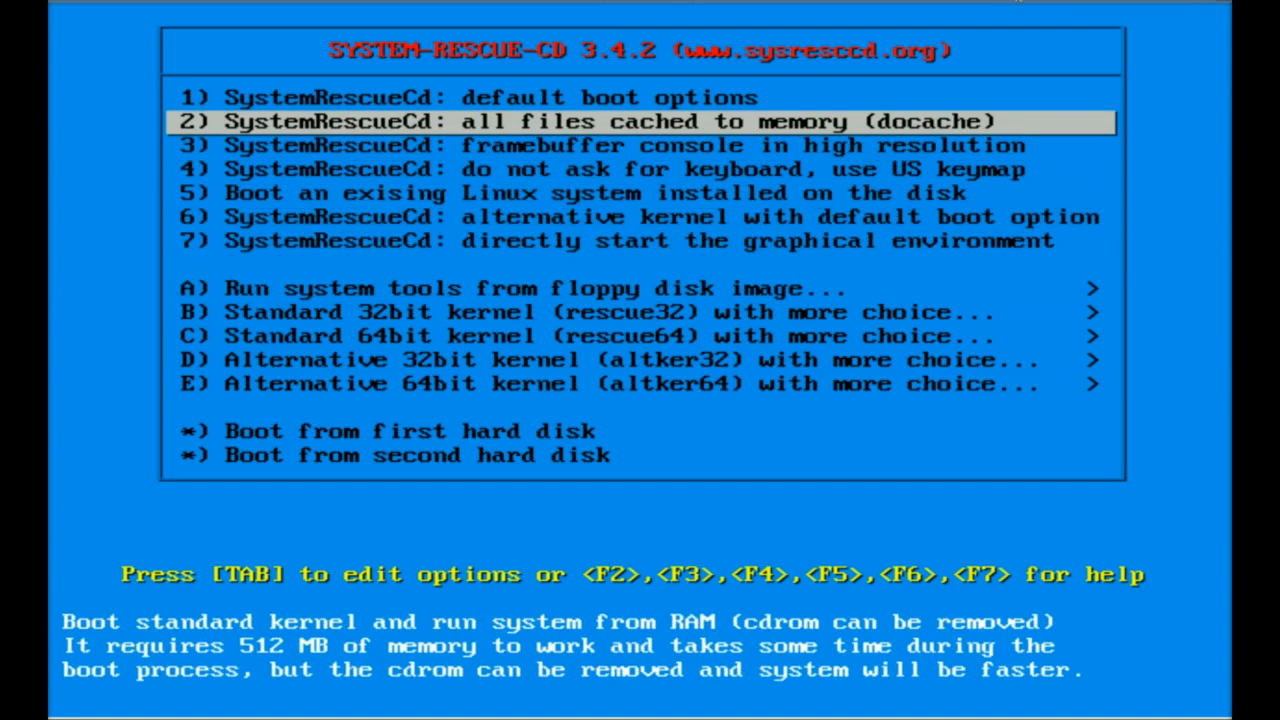
Step: Boot with all files cached to memory and accept the default US keymap
key(Return)
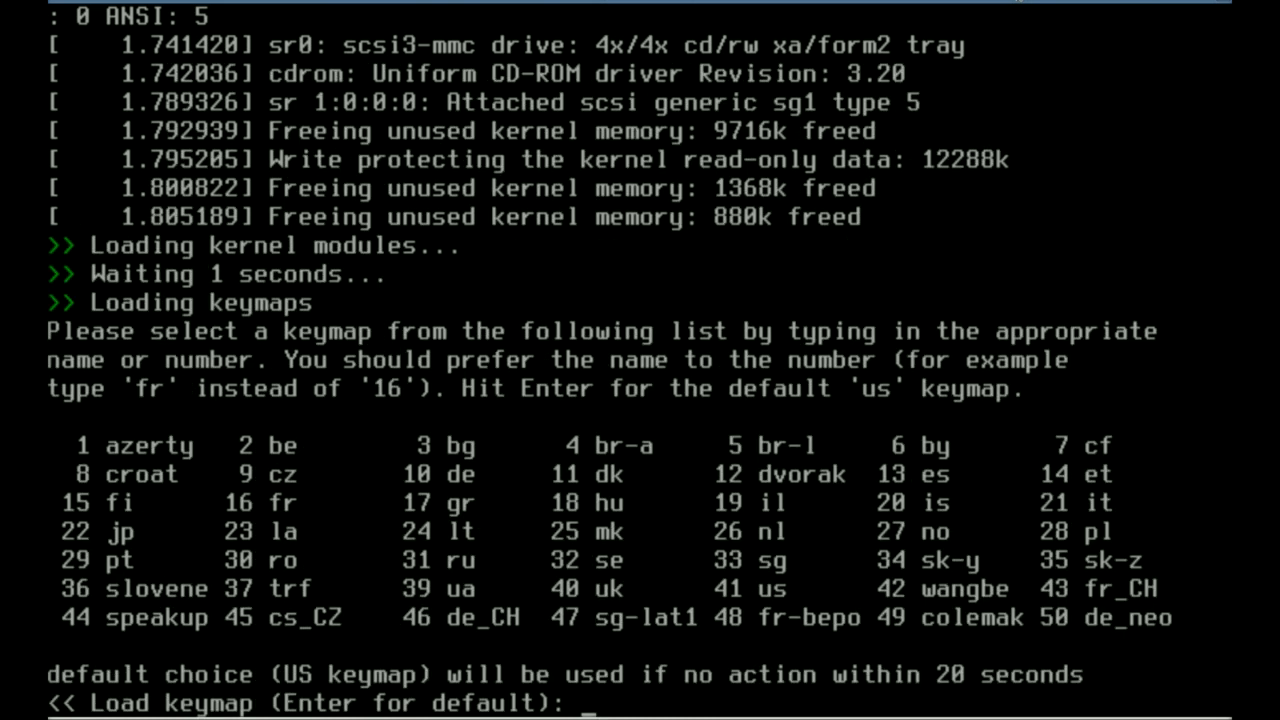
key(Return)
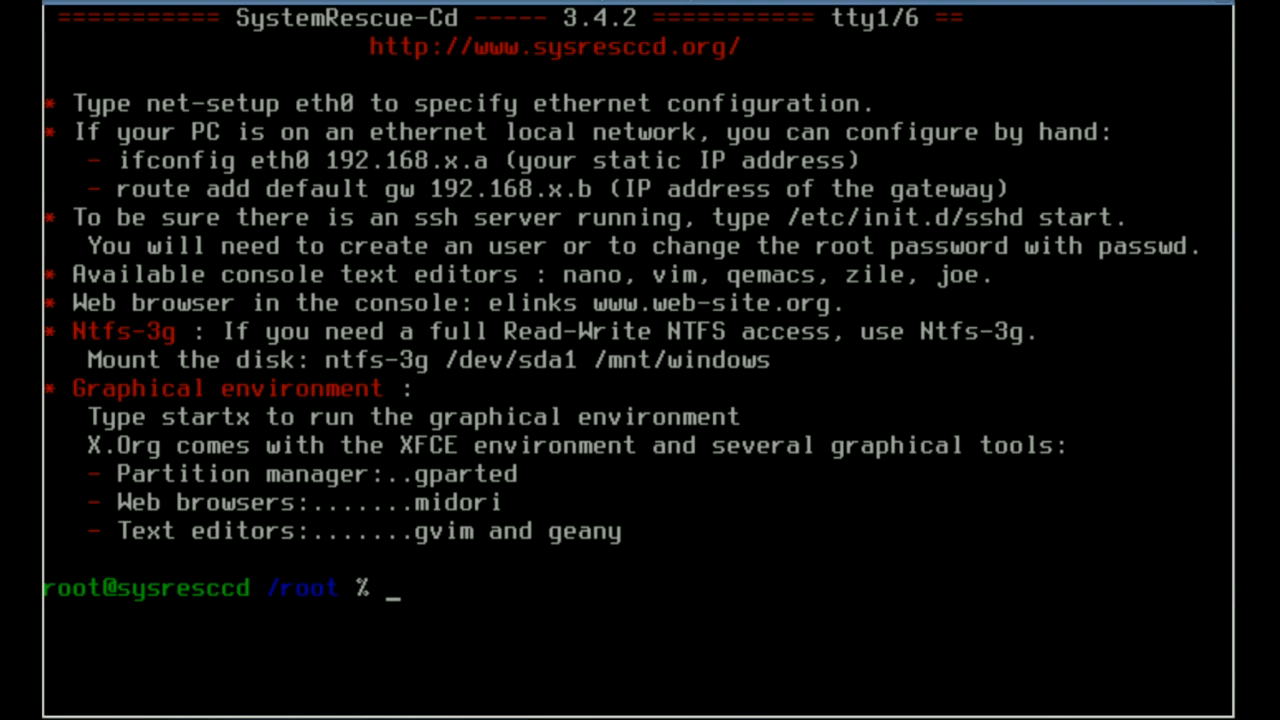
Step: Launch testdisk, create a new log file and proceed with /dev/sda to the partition type screen
text(testd)
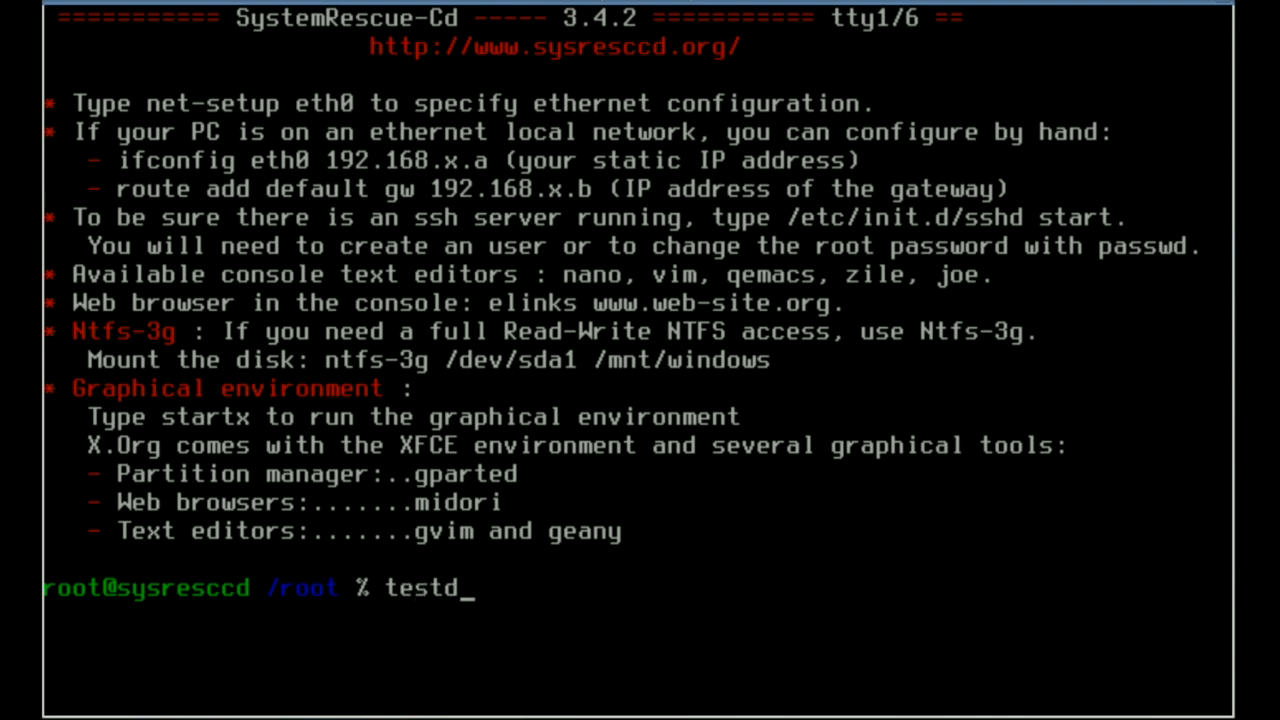
key(Return)
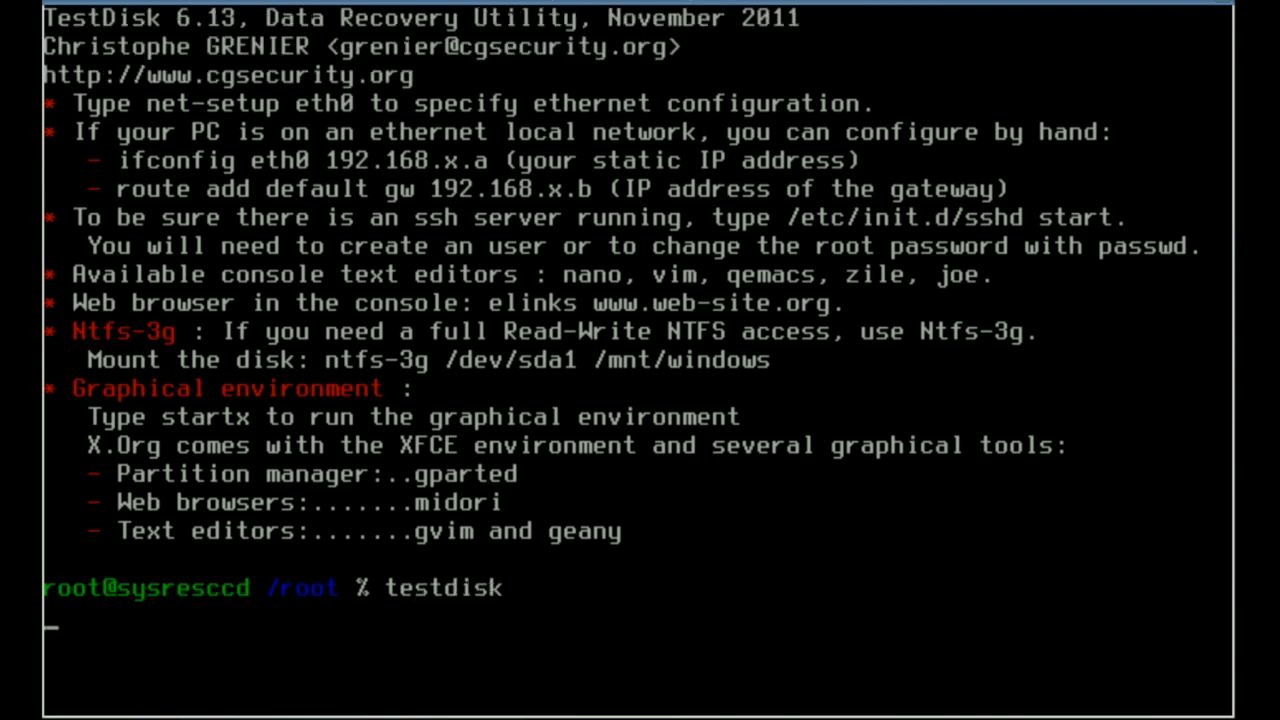
key(Return)
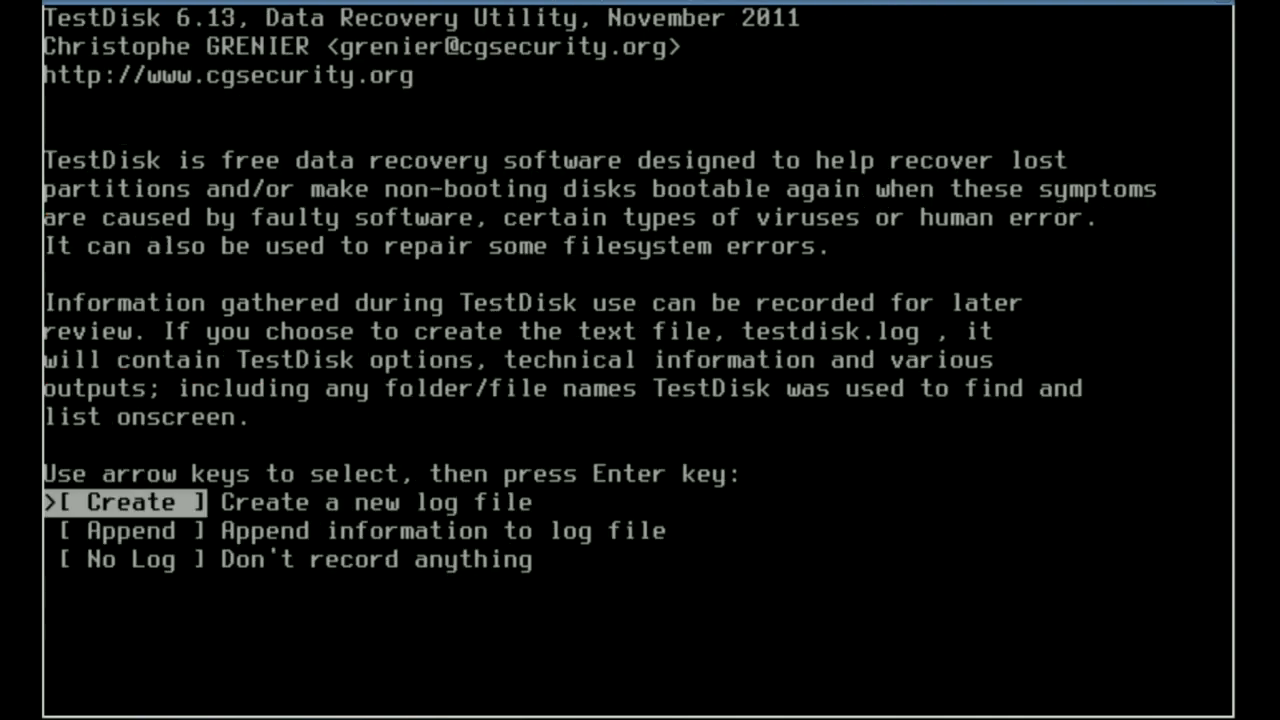
key(Return)
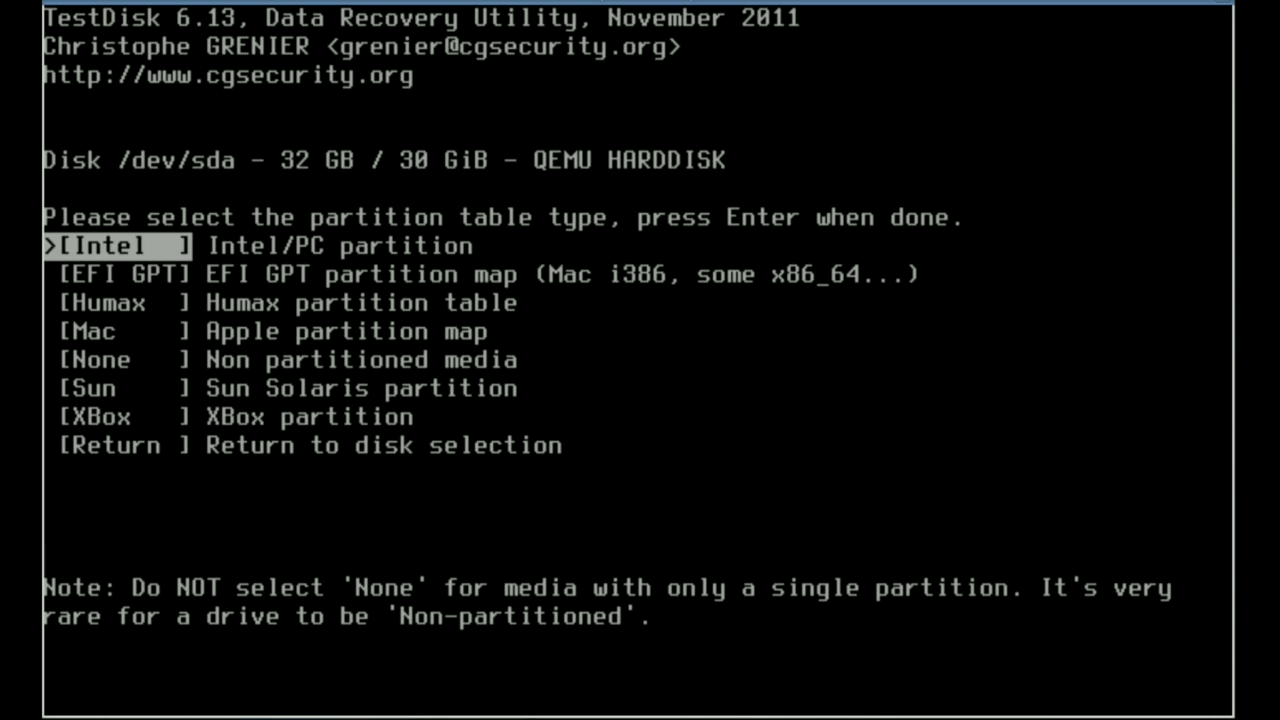
Step: Compare Intel and EFI GPT types, confirm Intel/PC, browse the action menu and return to disk selection
key(Down)
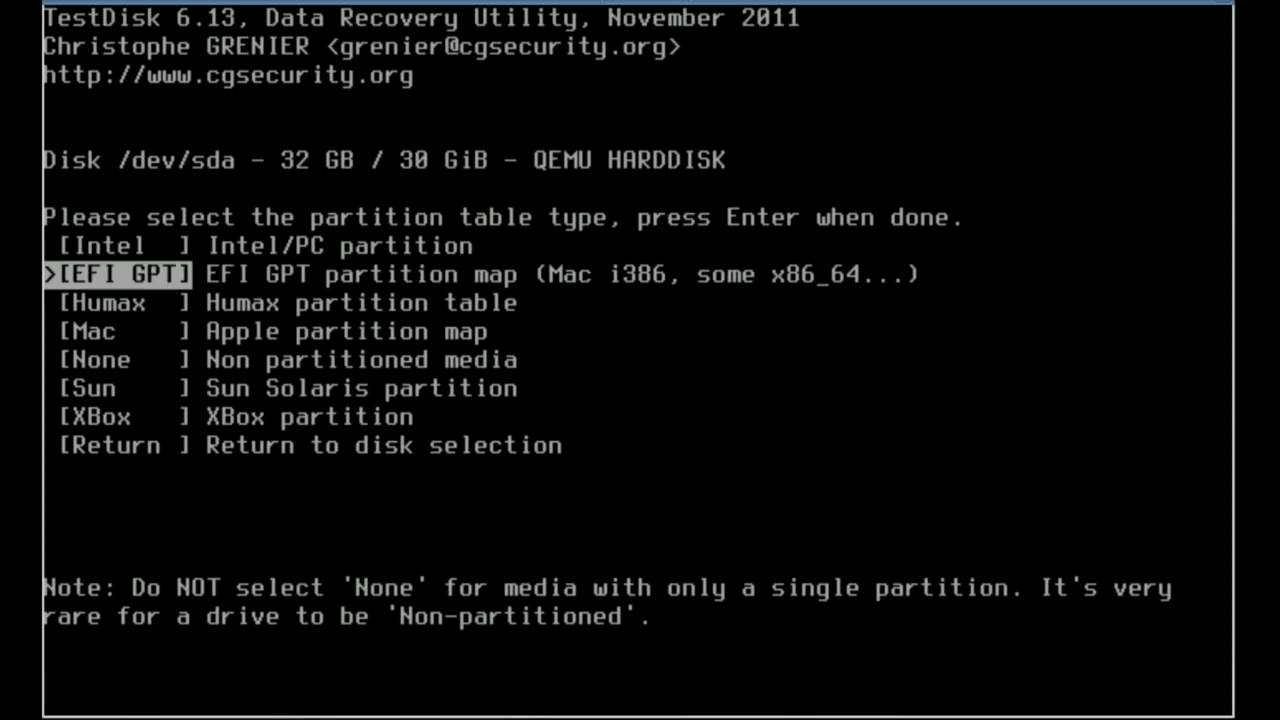
key(up)
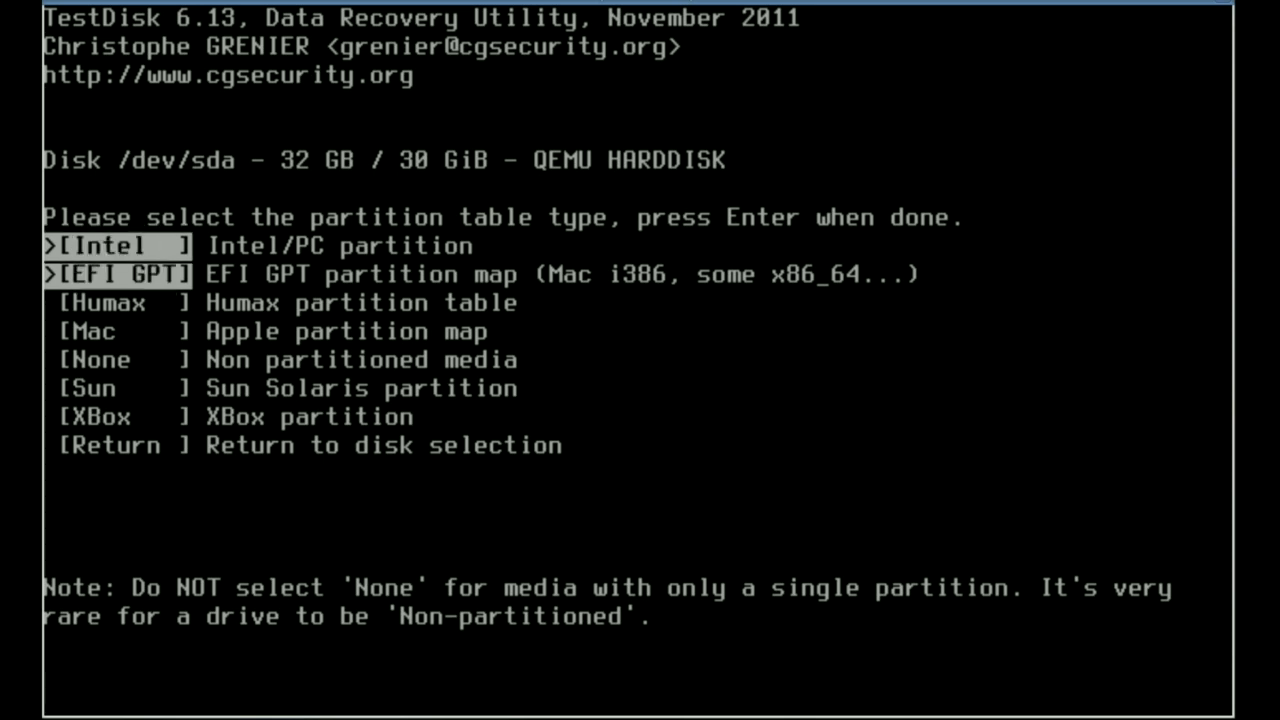
key(Up)
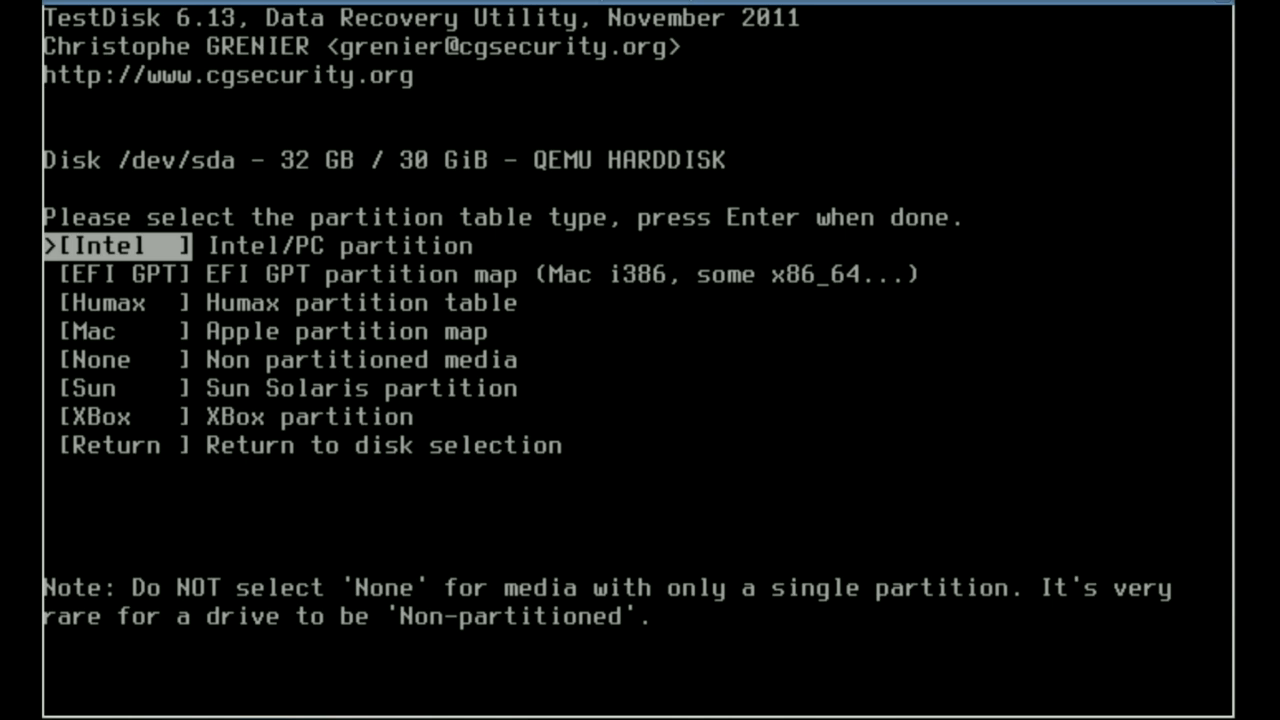
key(Return)
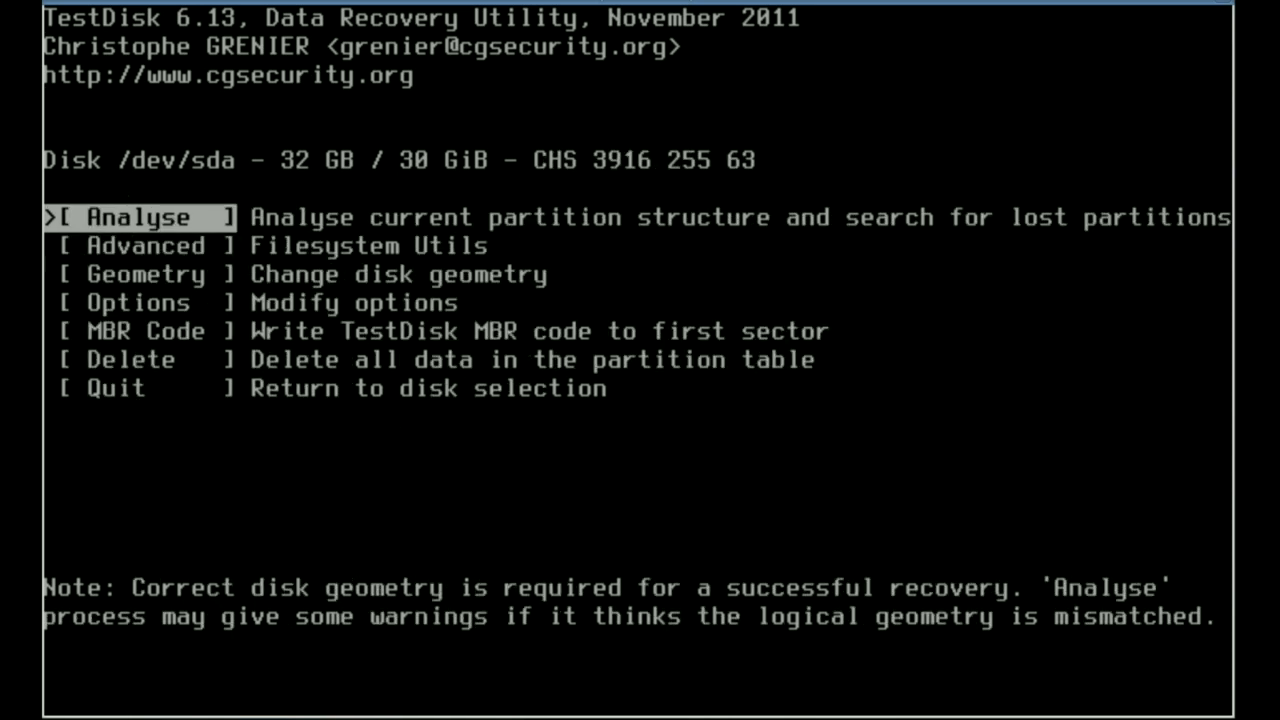
key(Down)
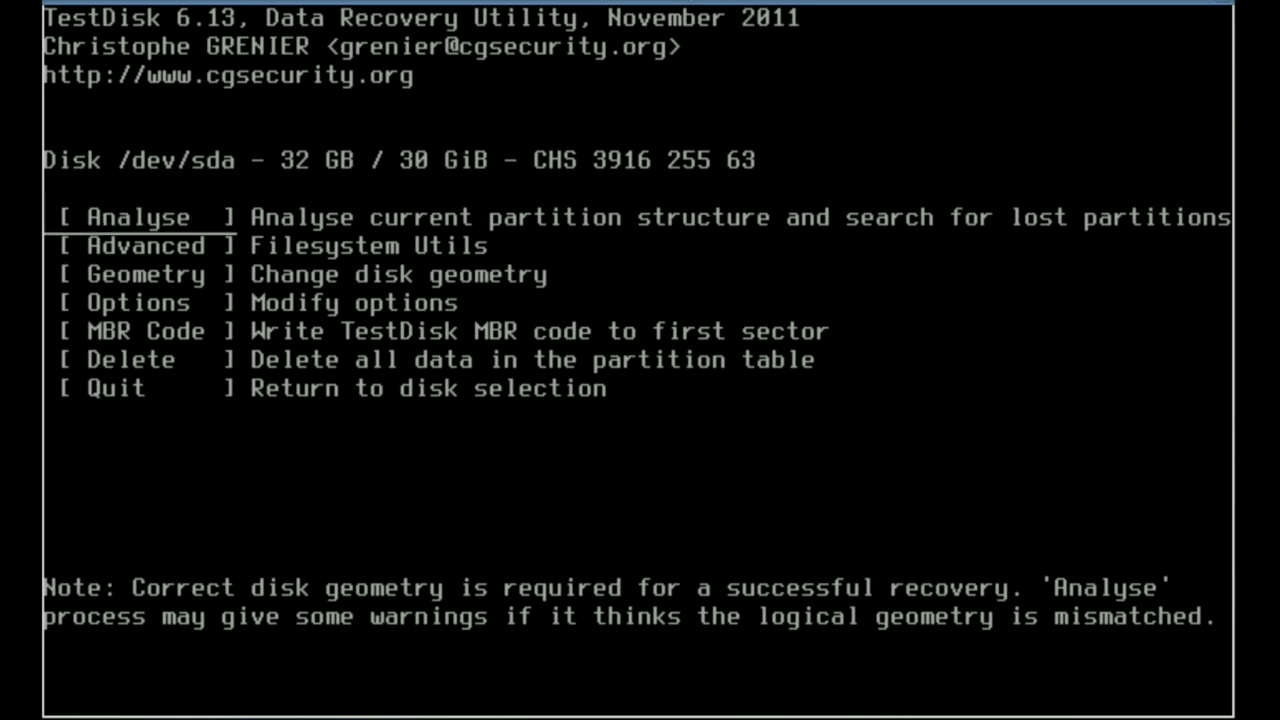
key(Down)
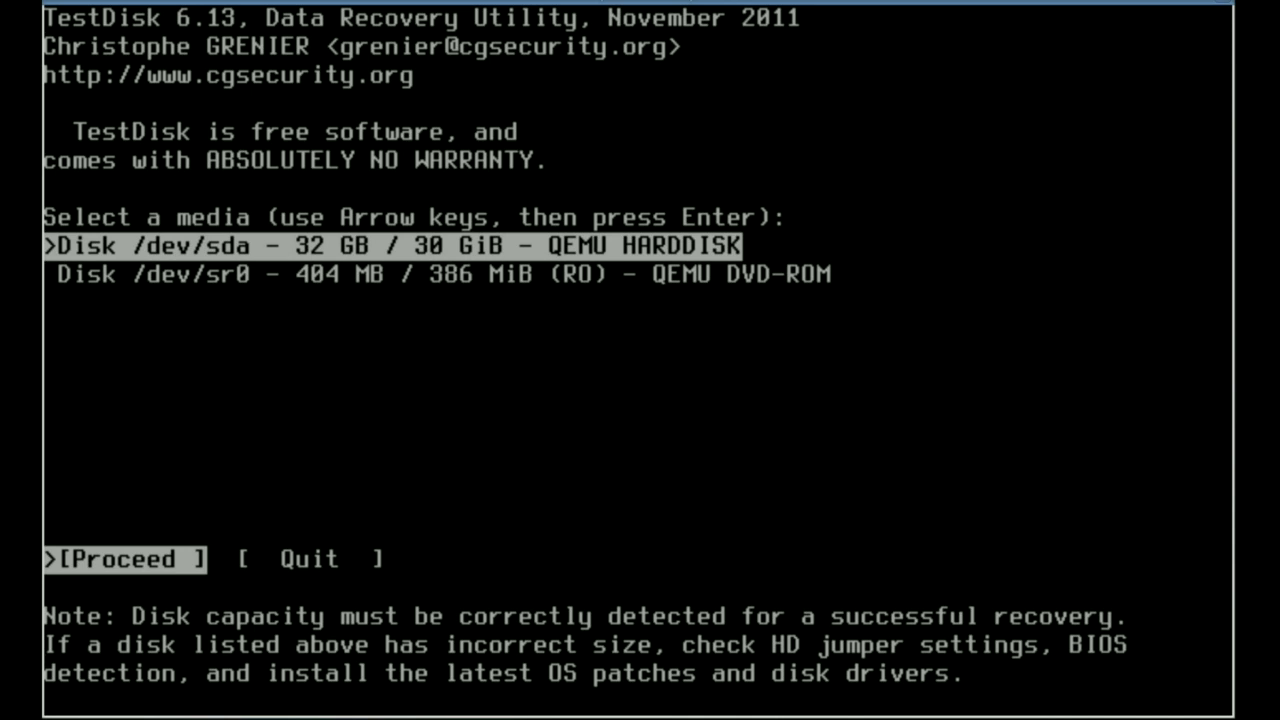
Step: Quit TestDisk, start typing a ddrescue command, then erase it back to an empty prompt
key(Right)
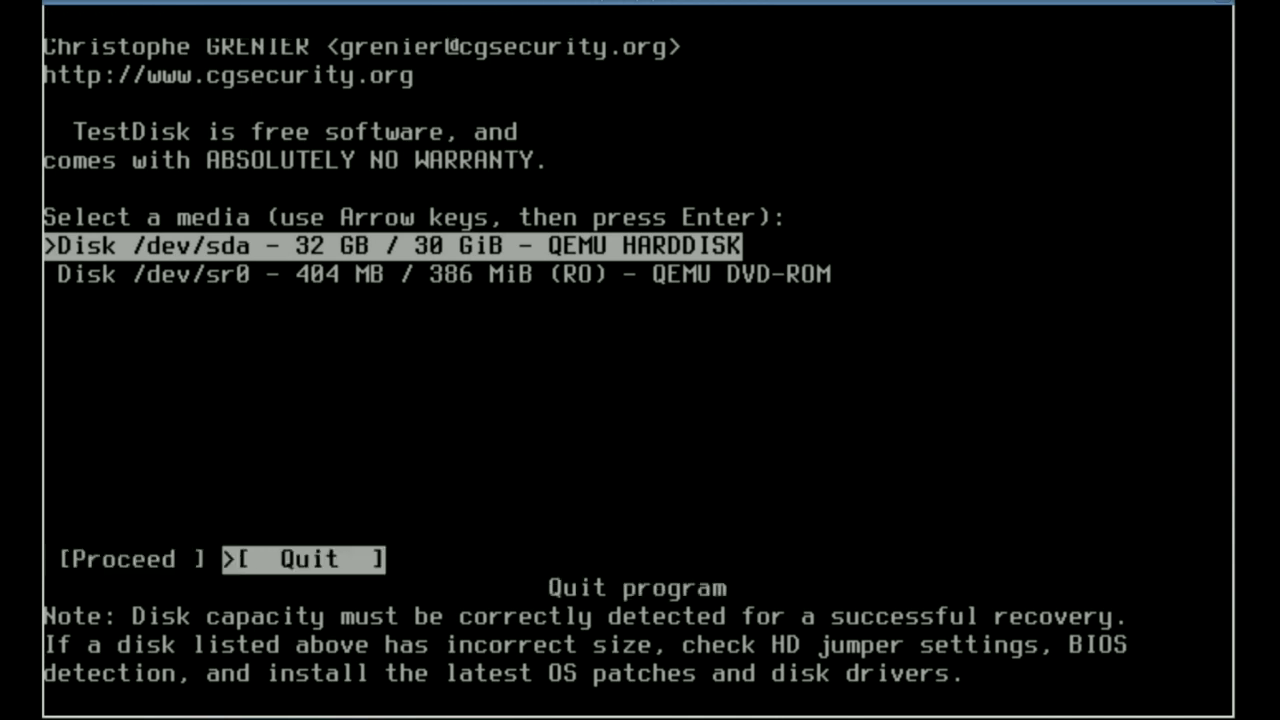
key(Return)
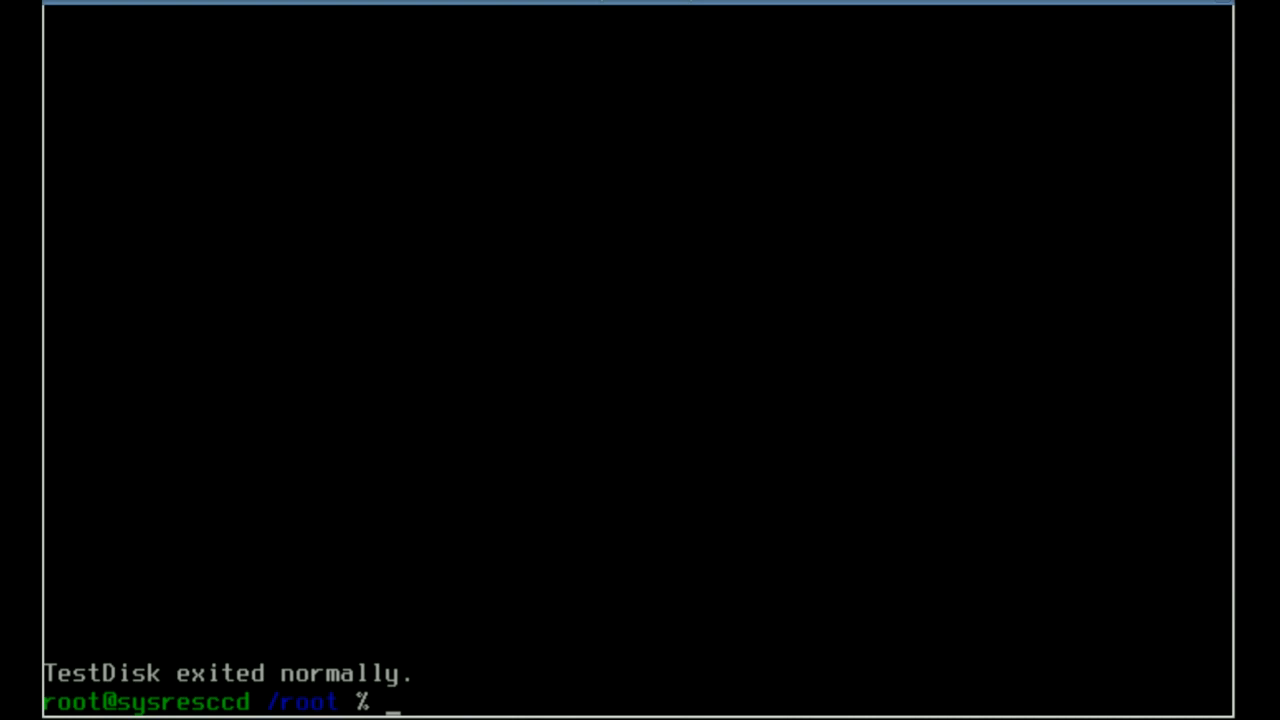
text(d)
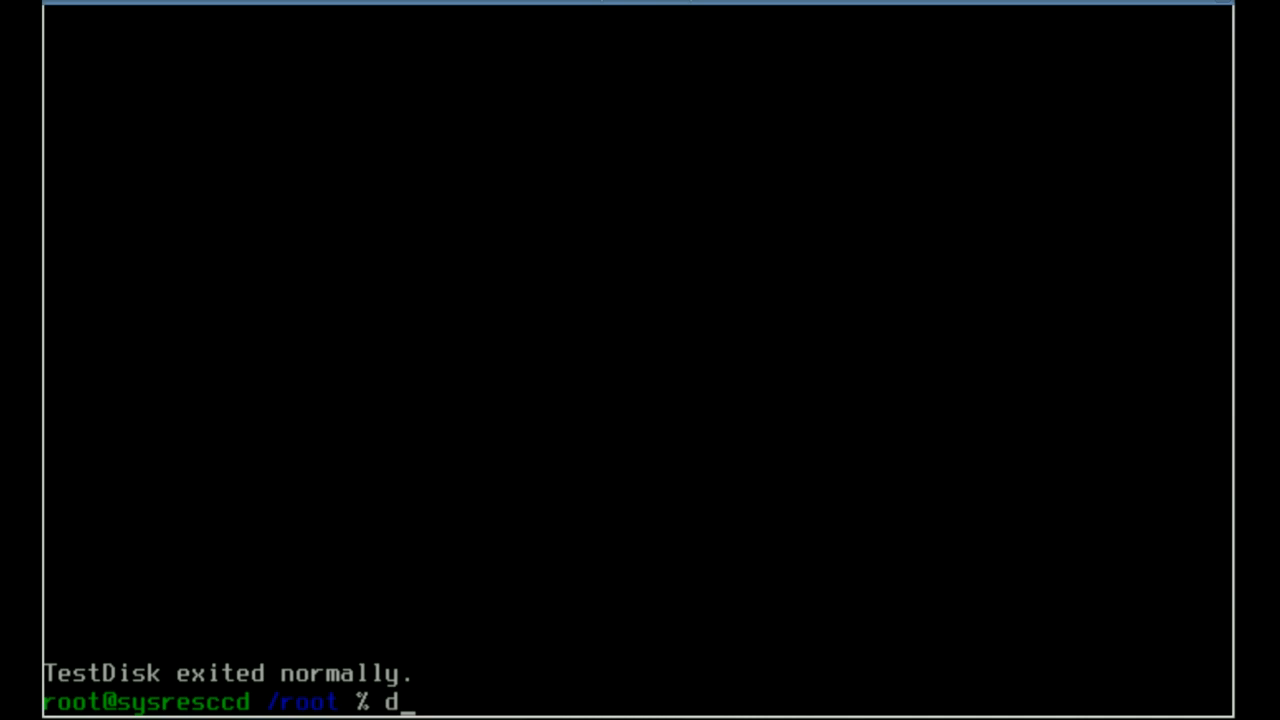
text(drescue)
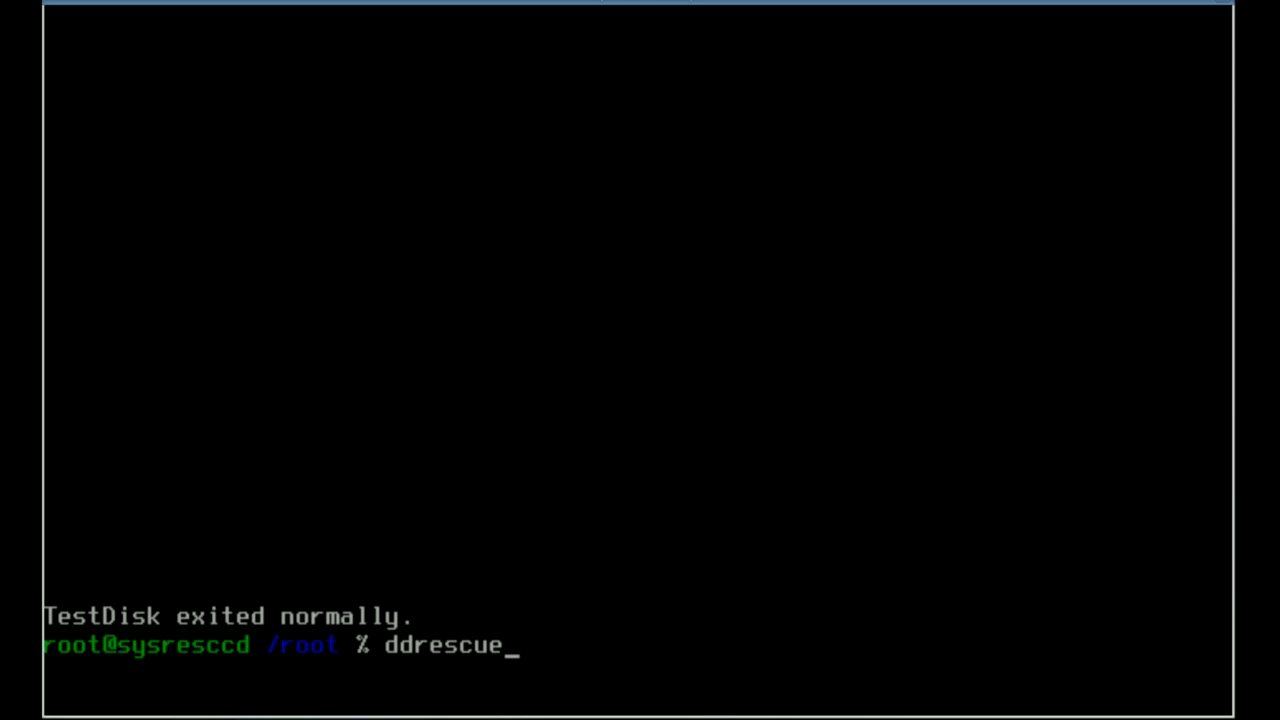
key(BackSpace)
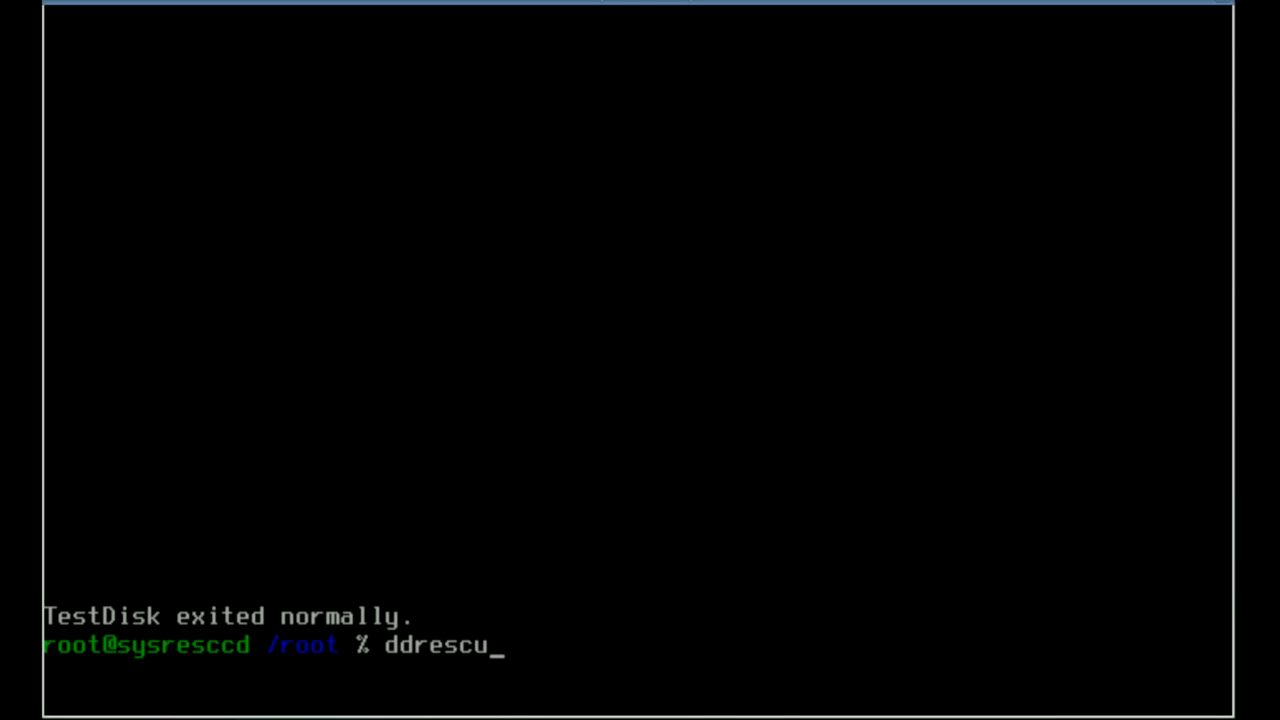
key(Backspace)
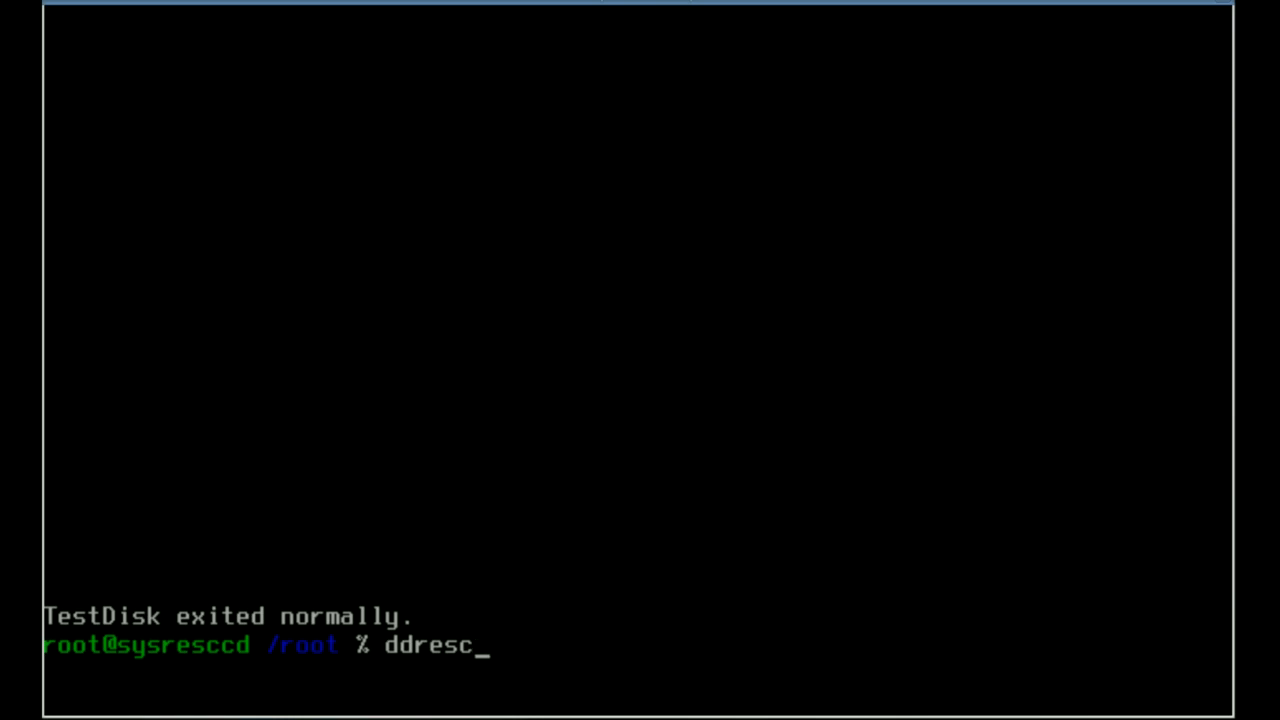
key(Ctrl+c)
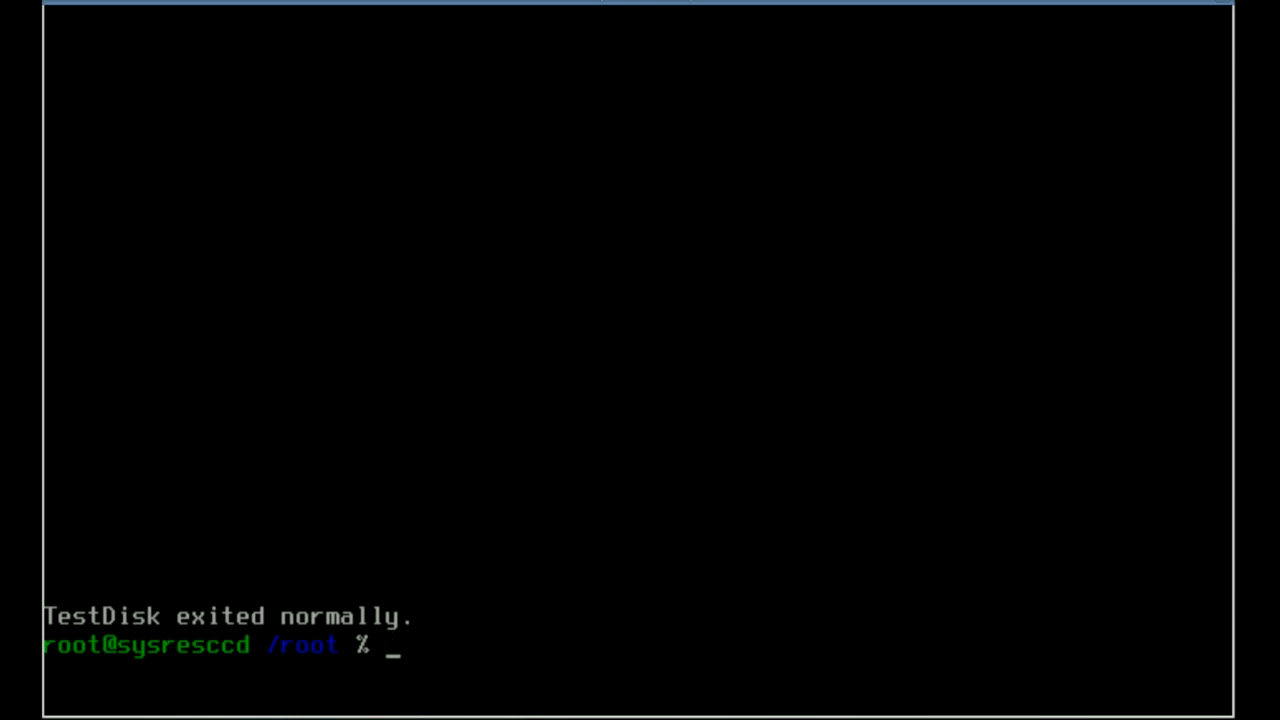
Step: Read through the man page for ddrescue to the end, then quit back to the prompt
text(man)
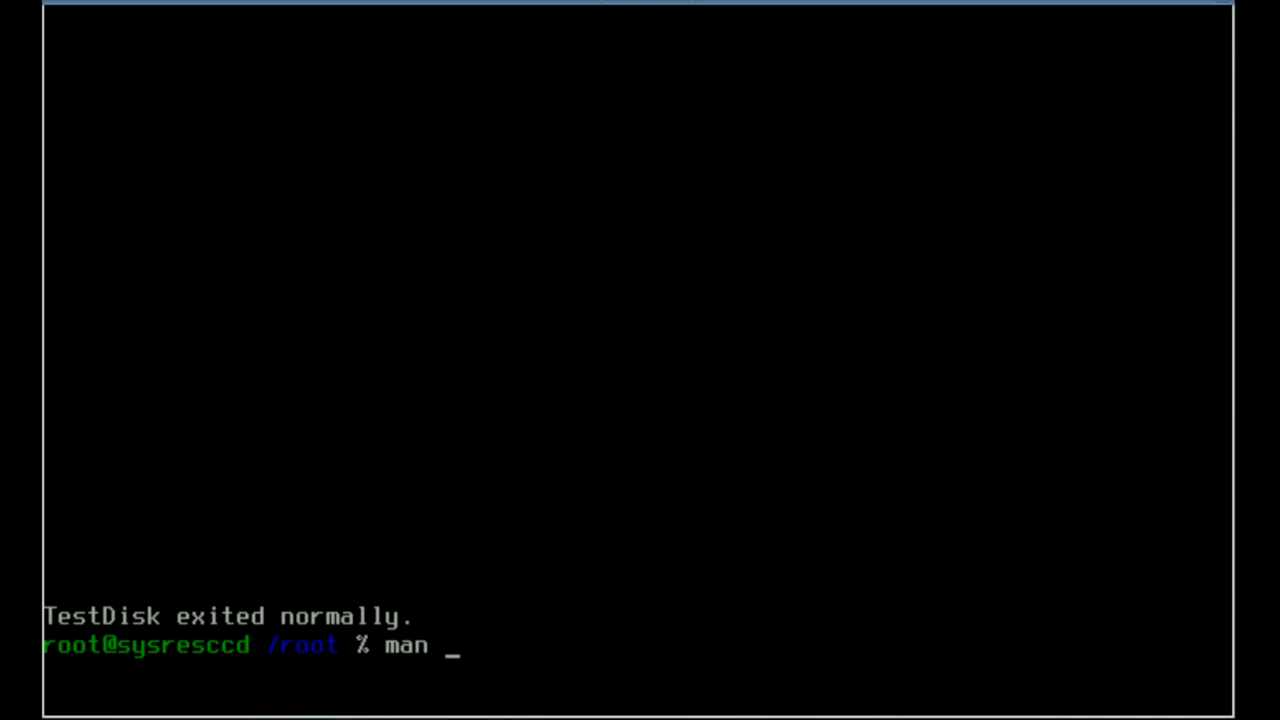
text(ddre)
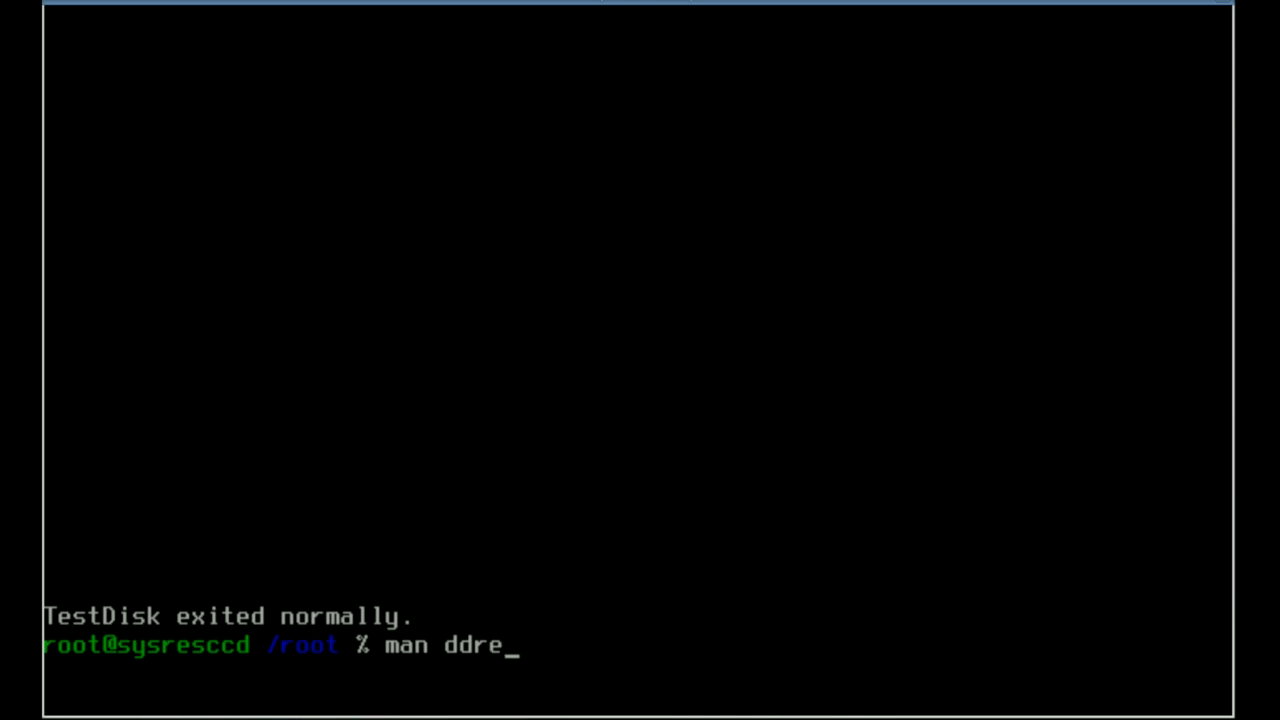
text(s)
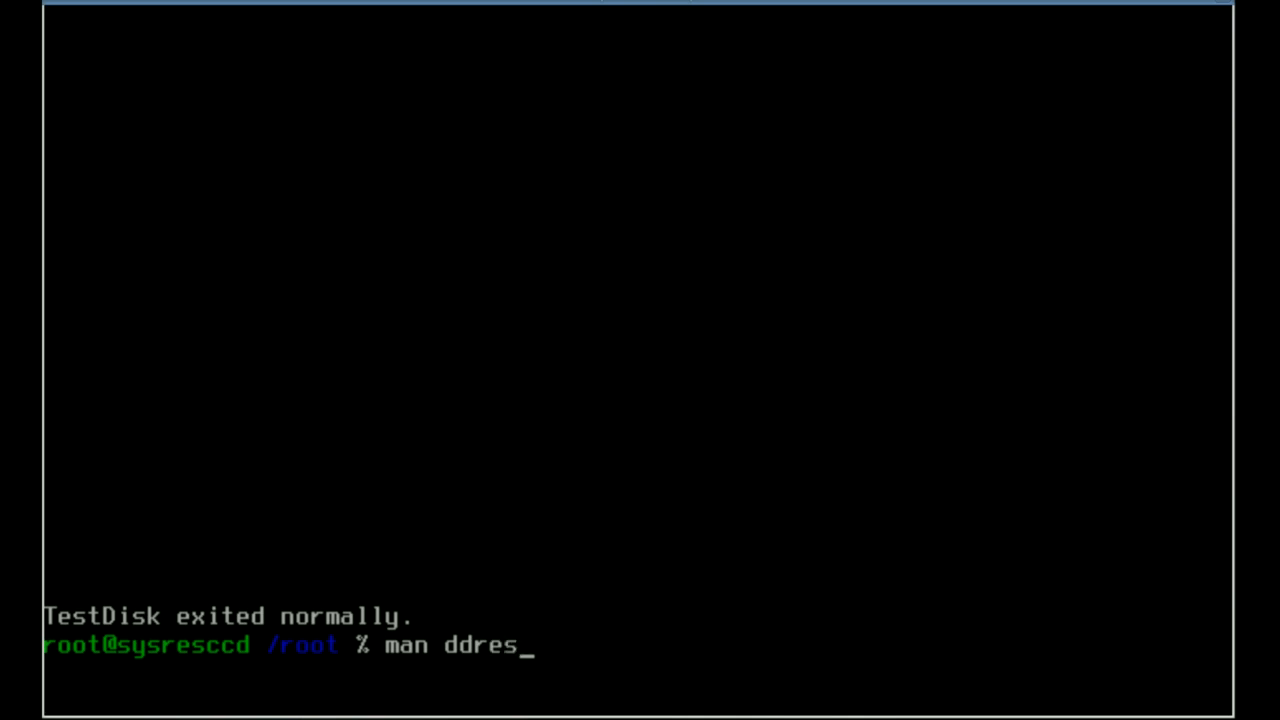
text(q)
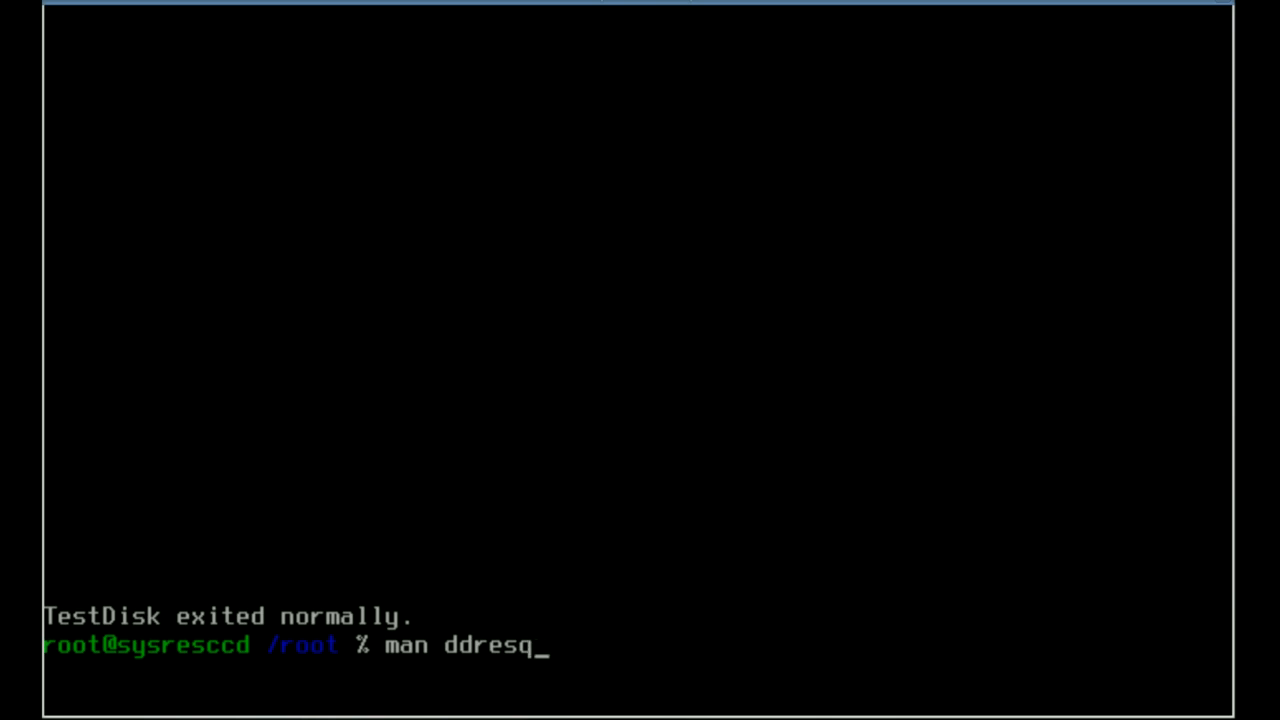
text(u)
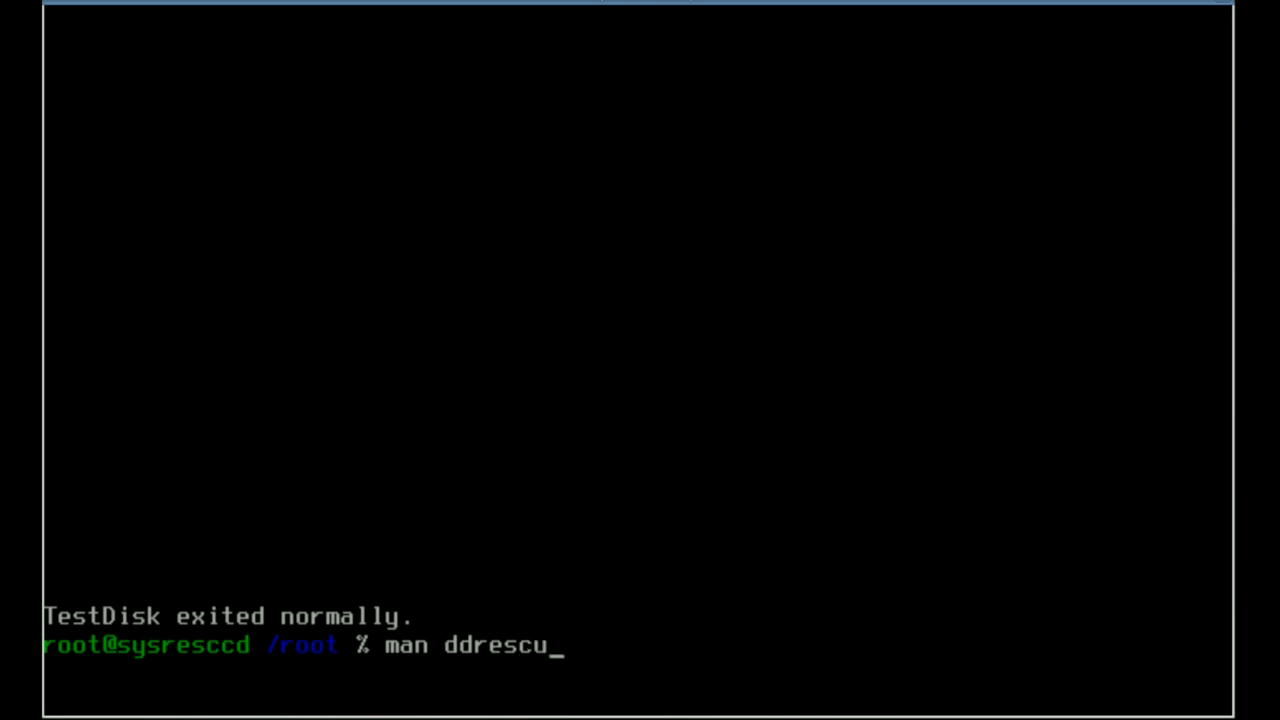
key(Return)
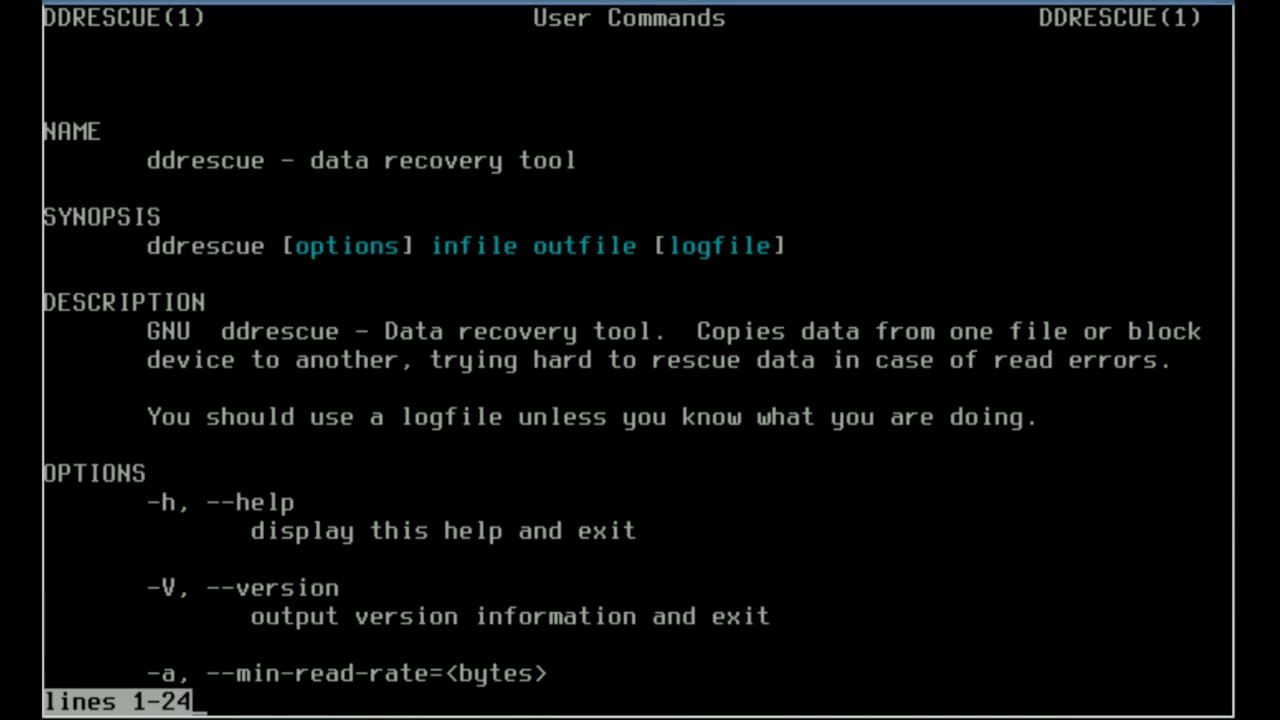
scroll(up, 3)
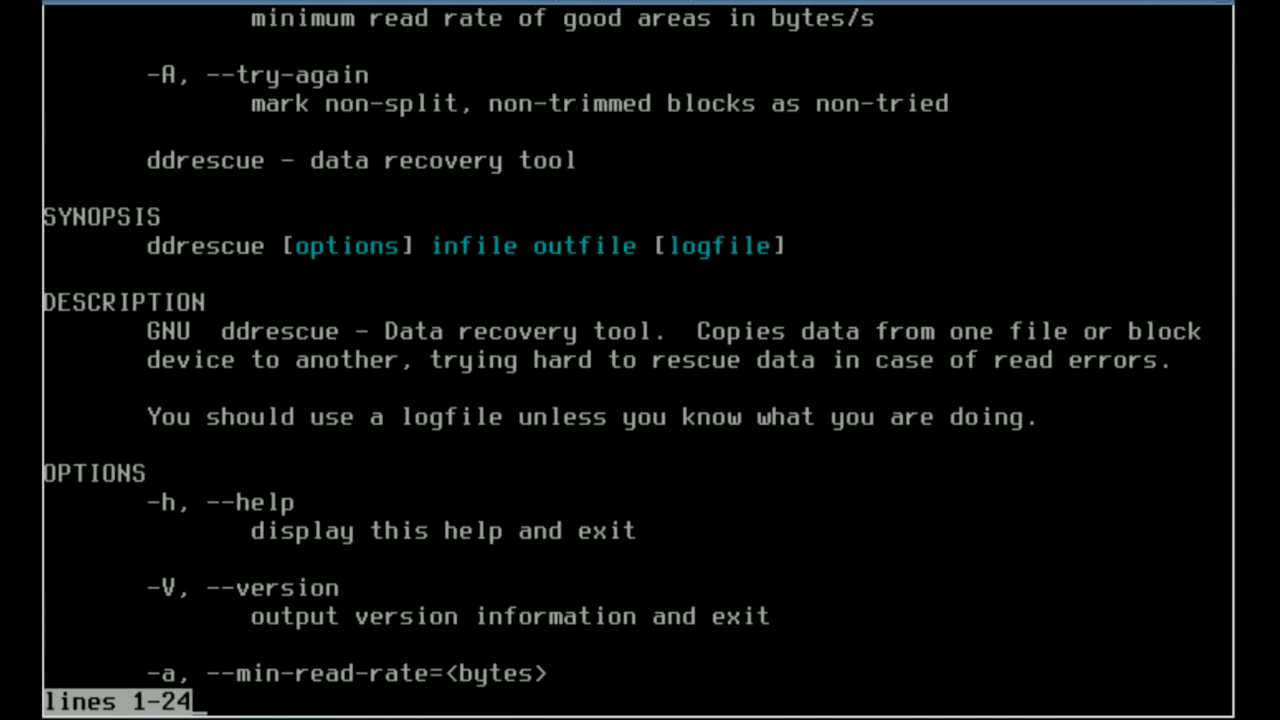
scroll(down, 3)
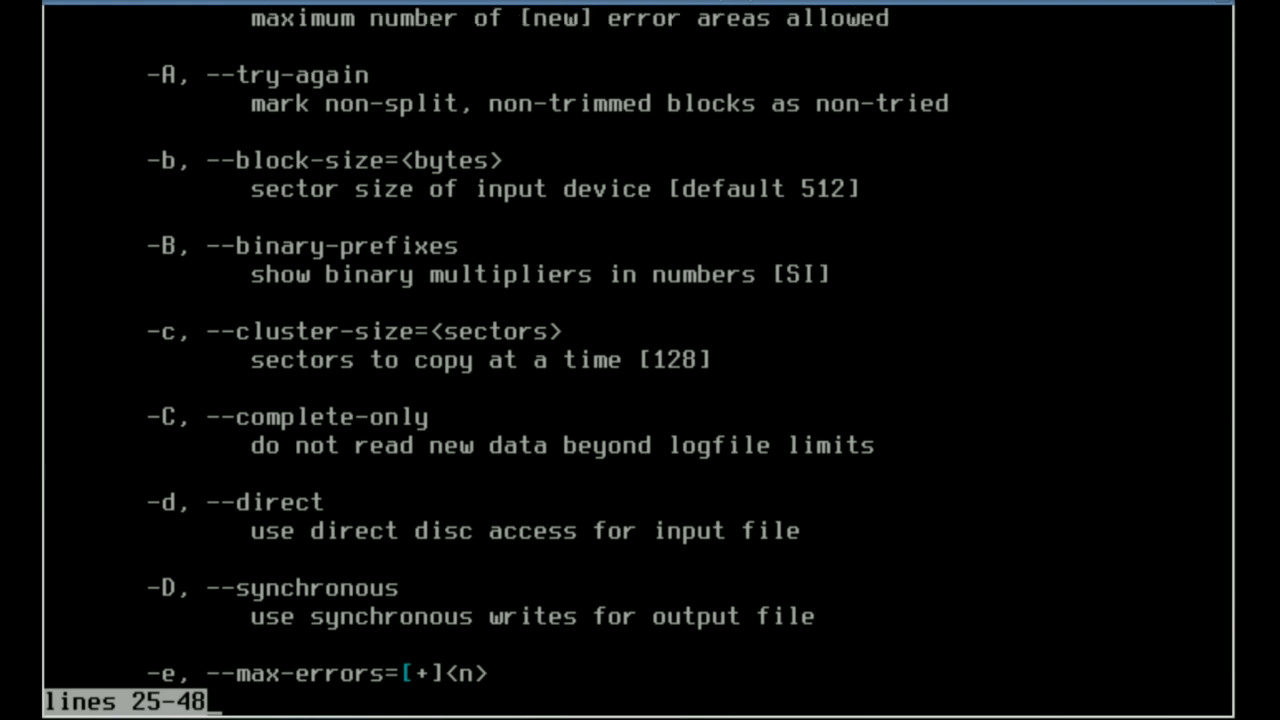
scroll(down, 3)
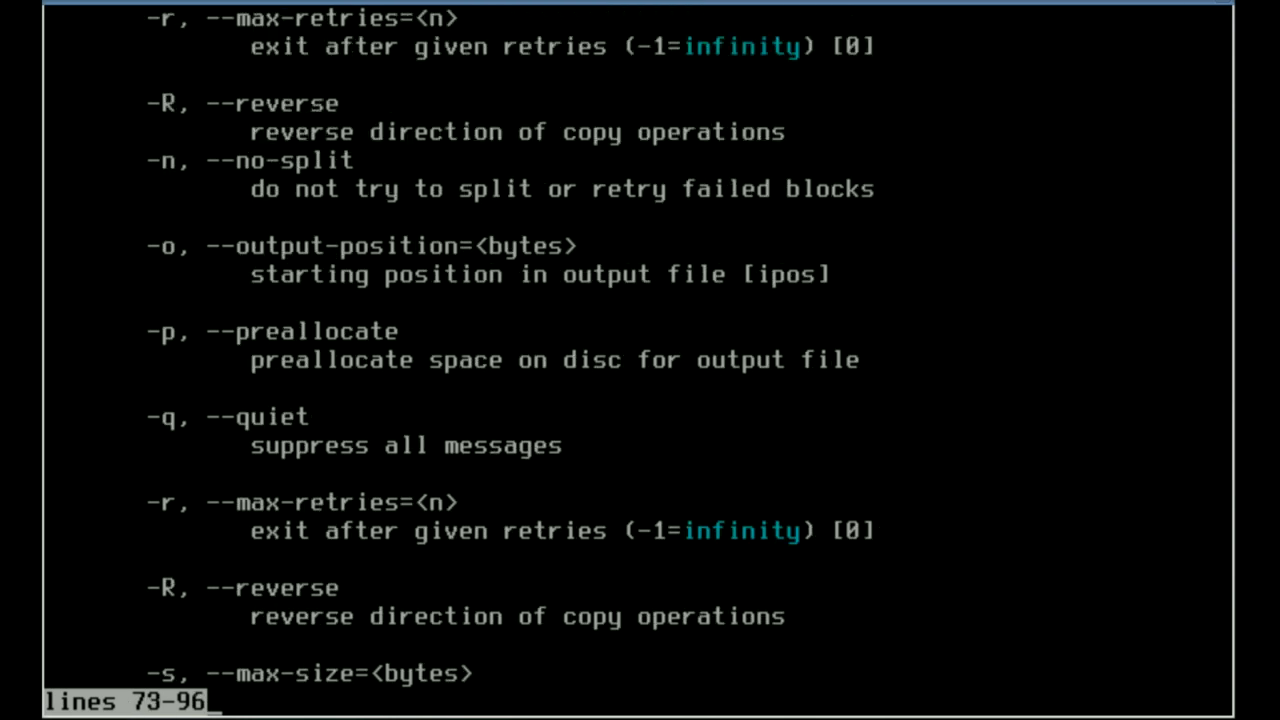
scroll(down, 3)
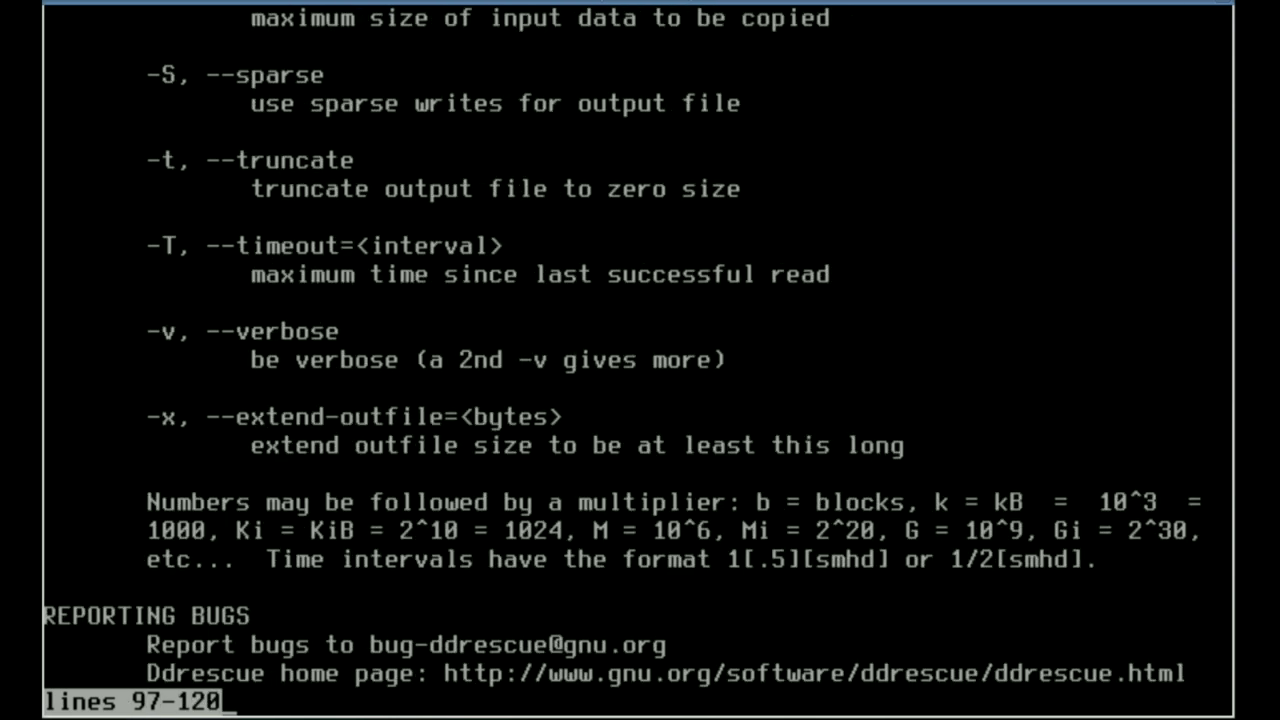
key(q)
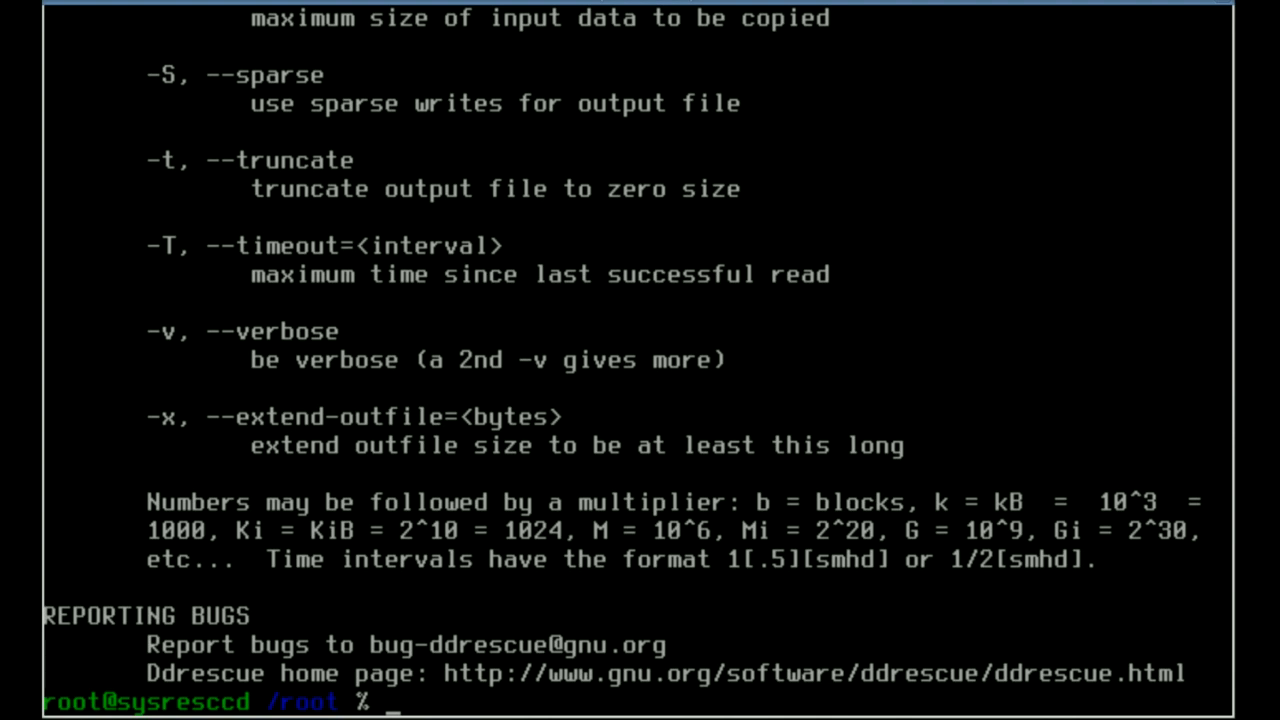
Step: Run parted on /dev/sda, print its msdos table with two NTFS partitions, then quit
text(p)
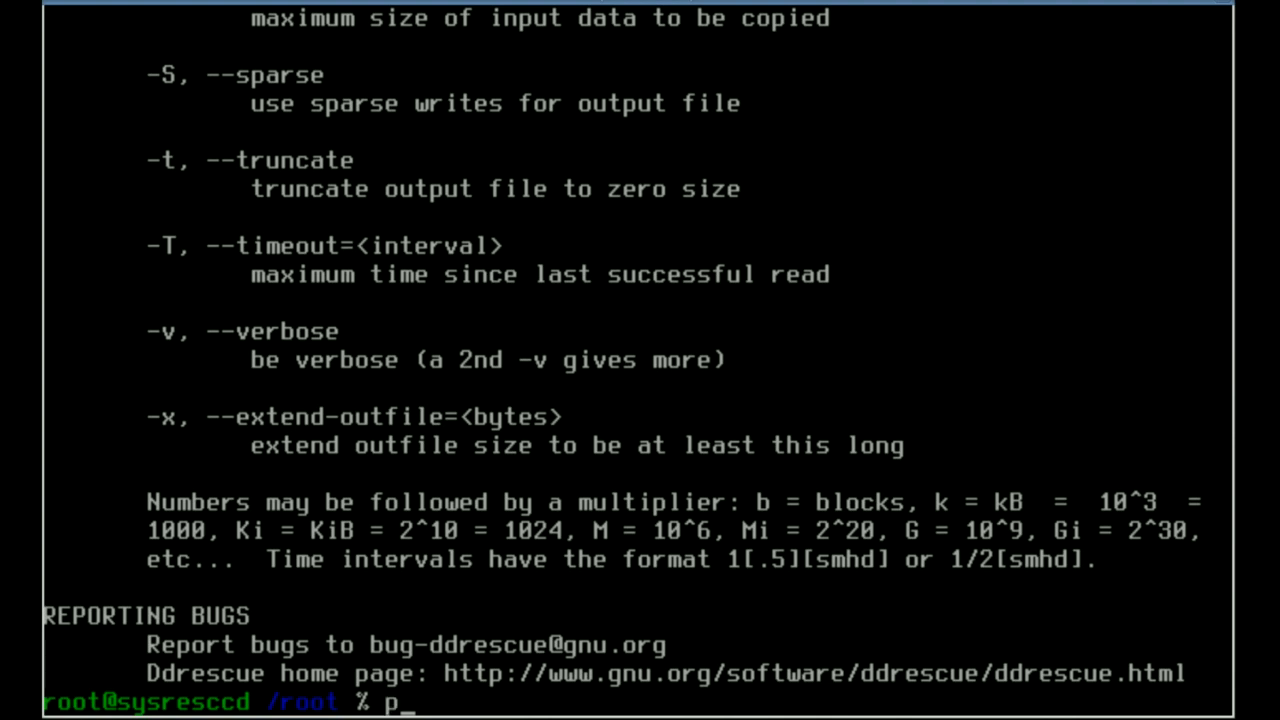
text(arted)
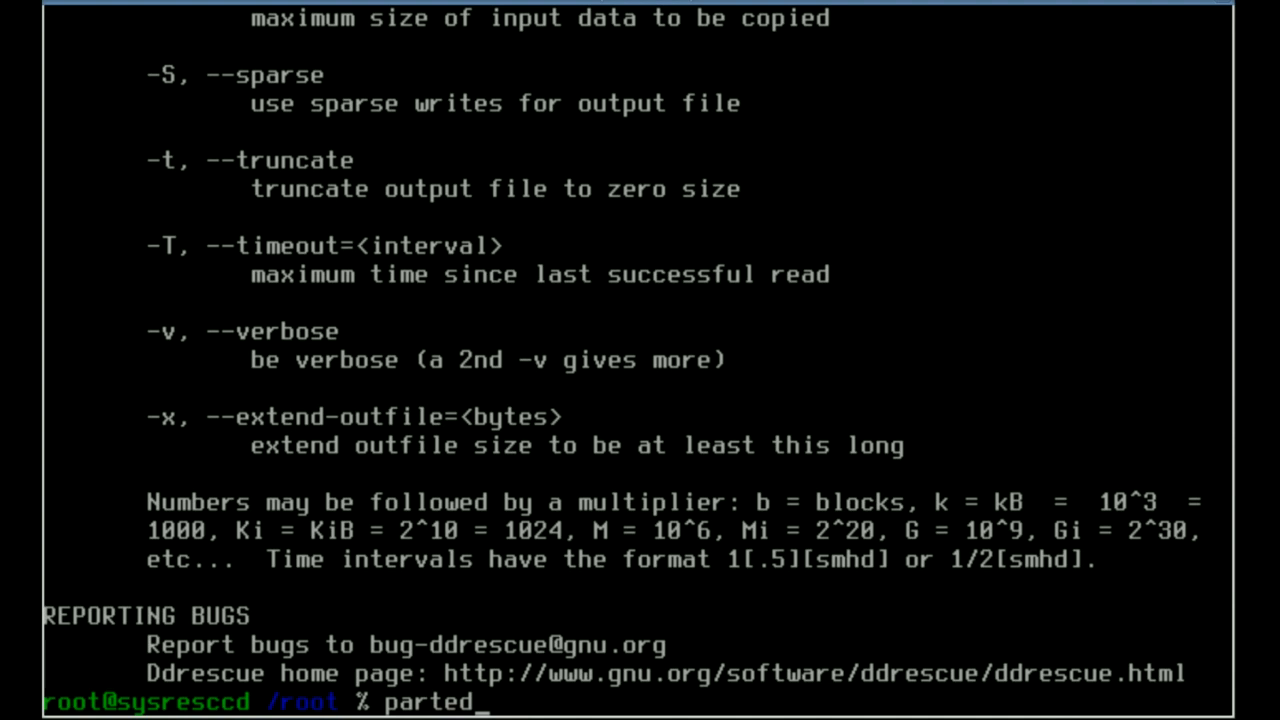
text(/dev/sda)
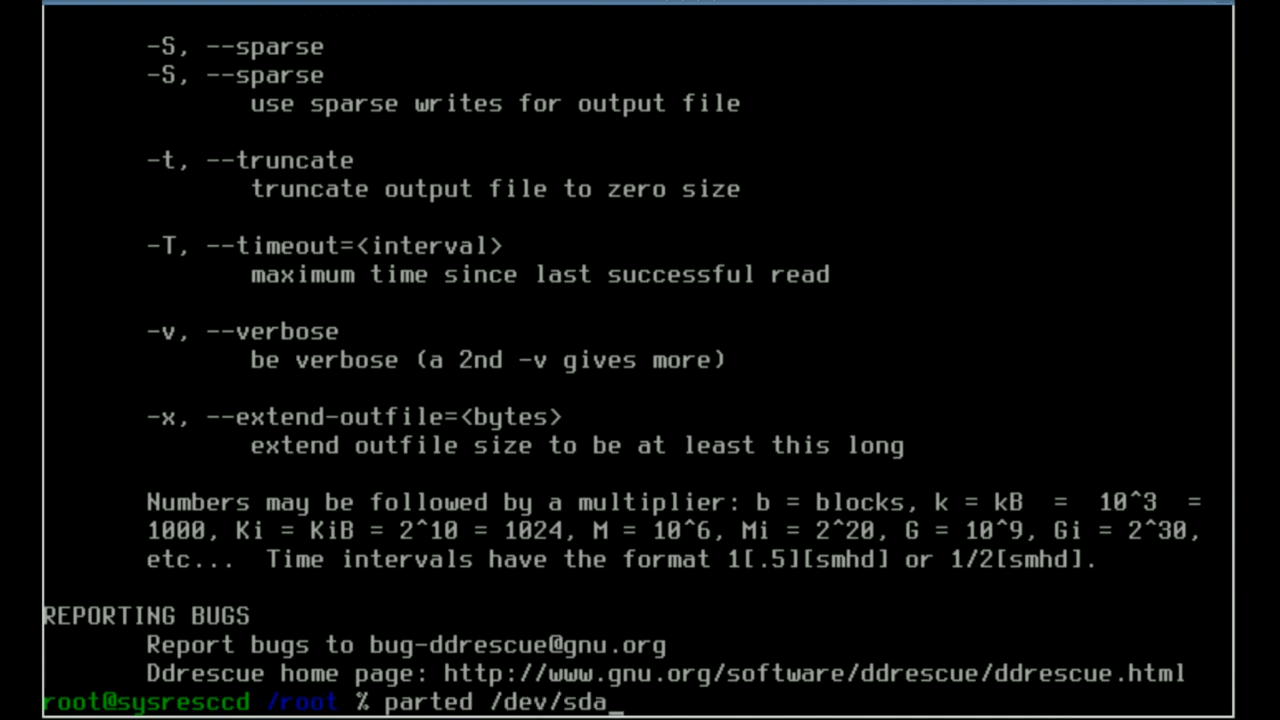
key(Return)
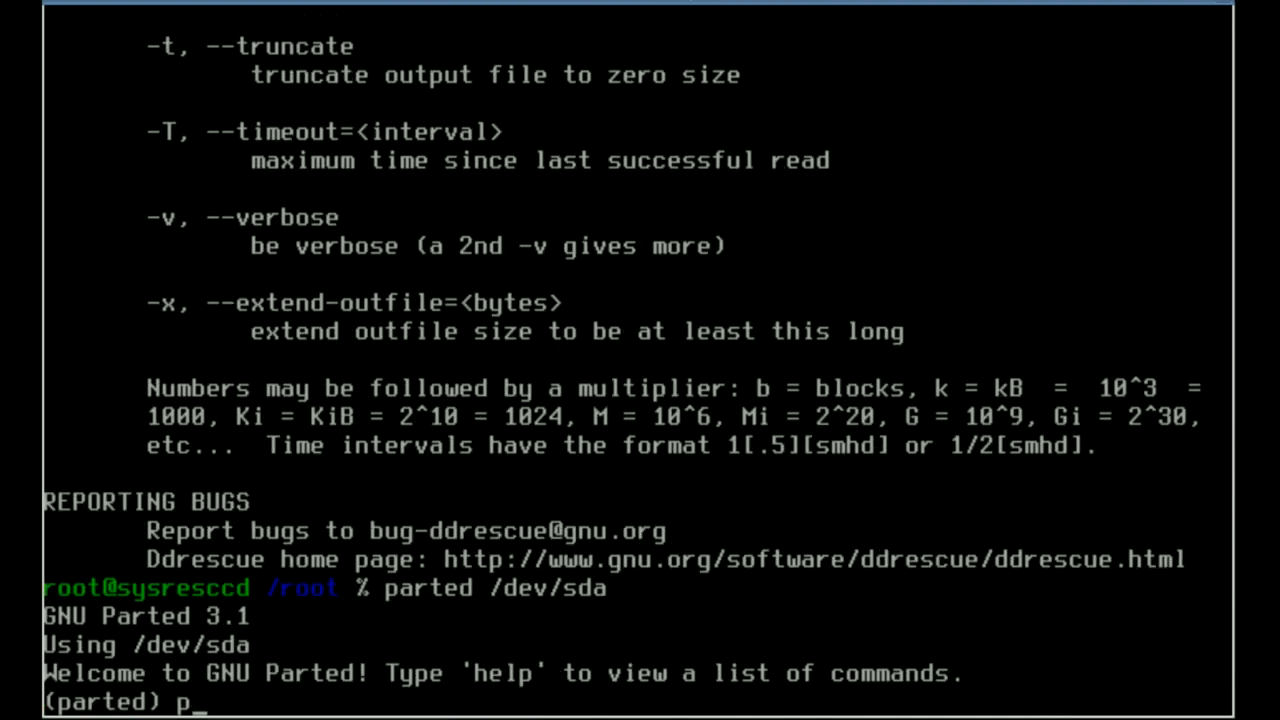
text(r)
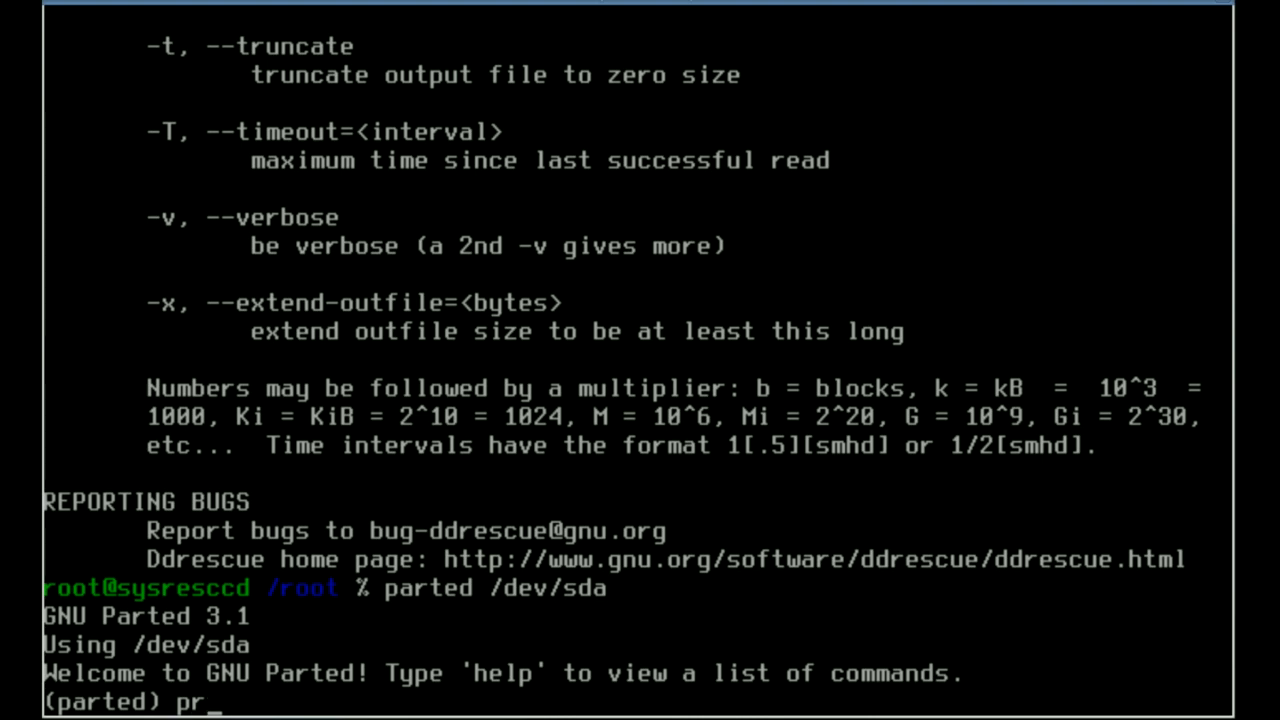
text(int)
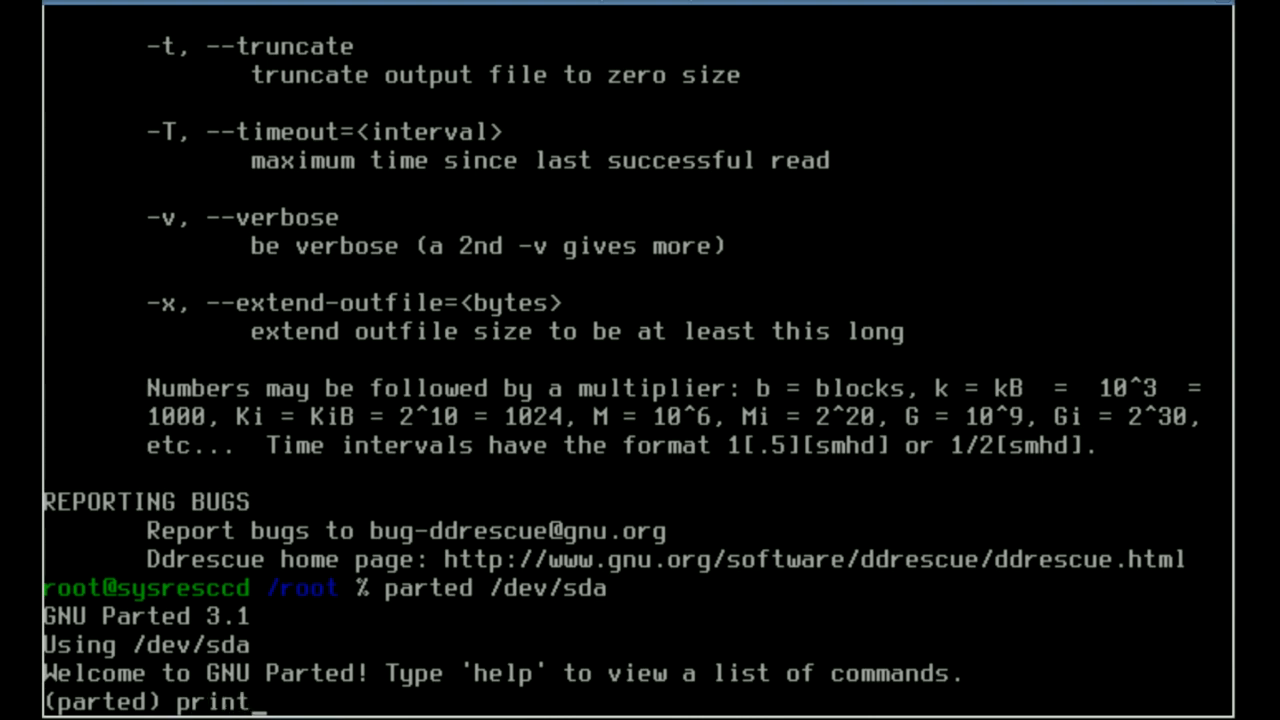
key(Return)
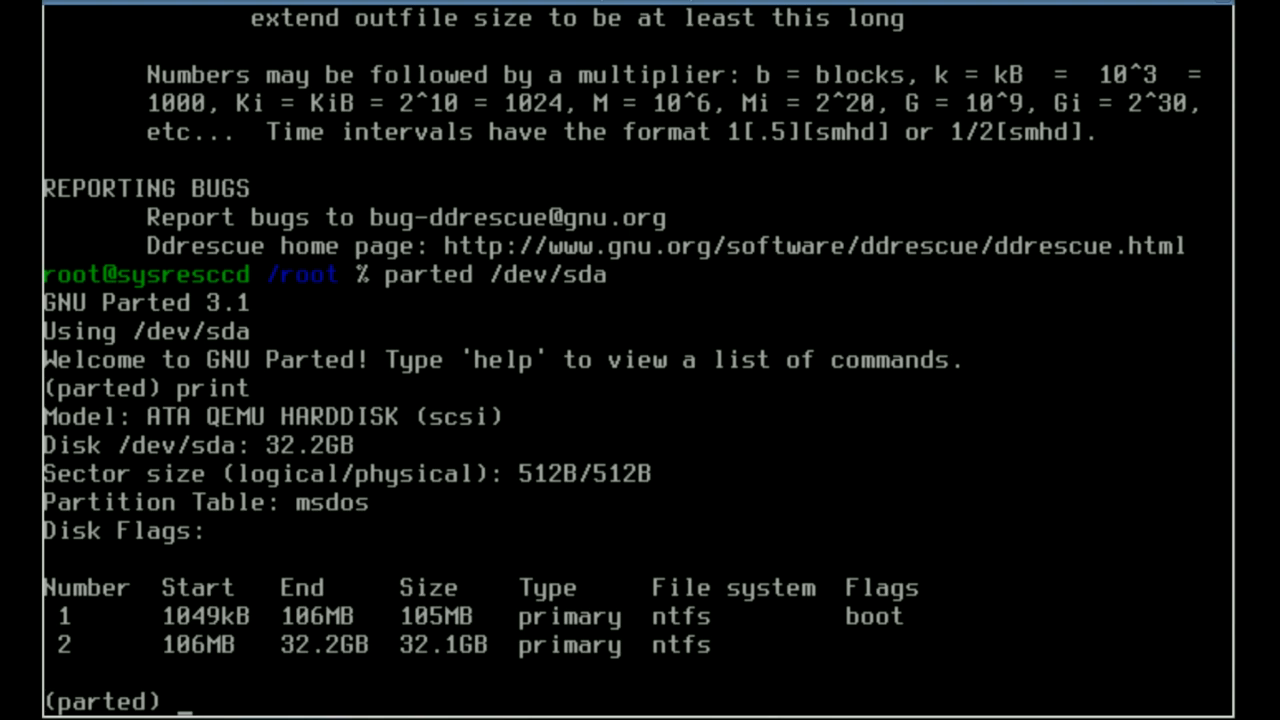
text(q)
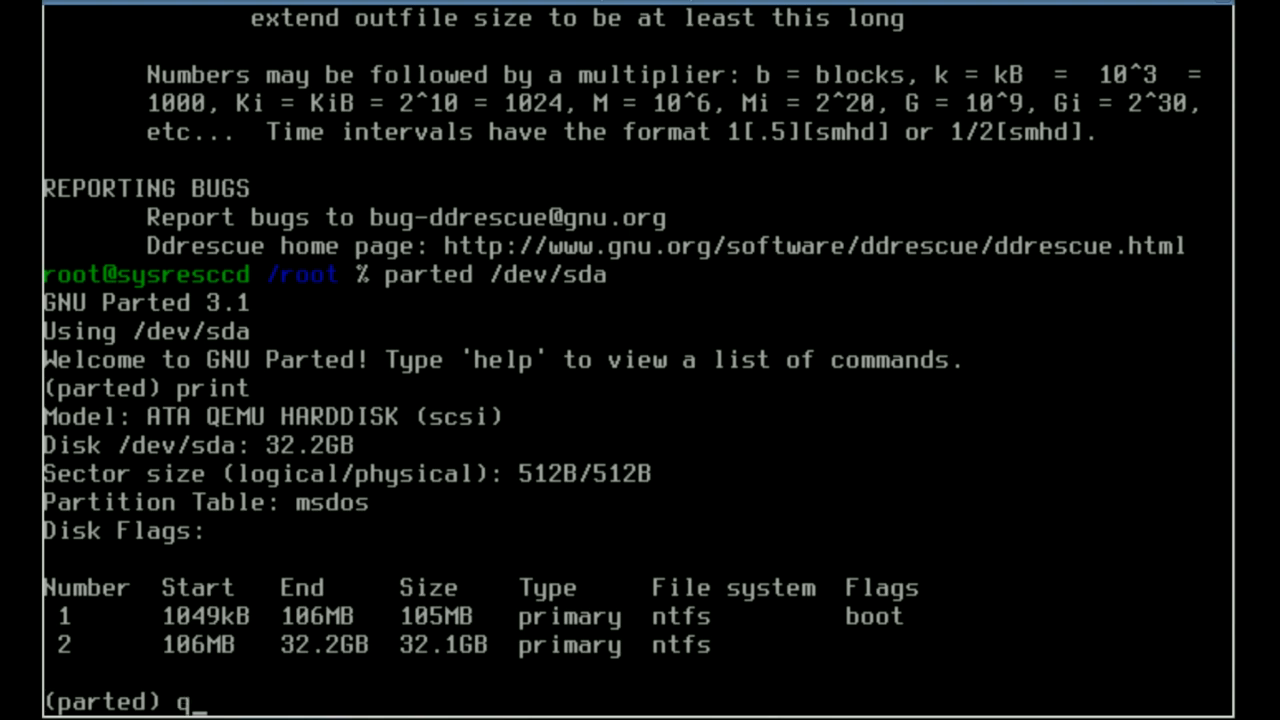
key(Return)
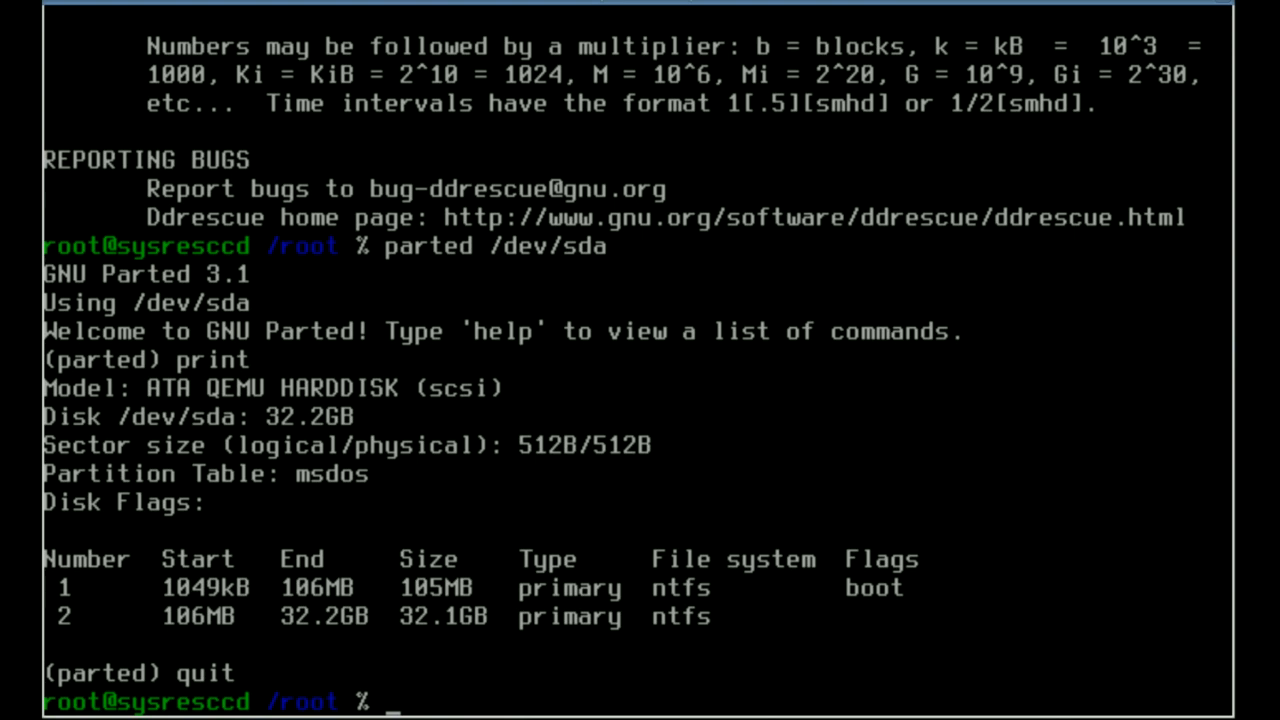
Step: Abandon a tcpdu command fragment and exit the root shell back to the welcome screen
text(tcp)
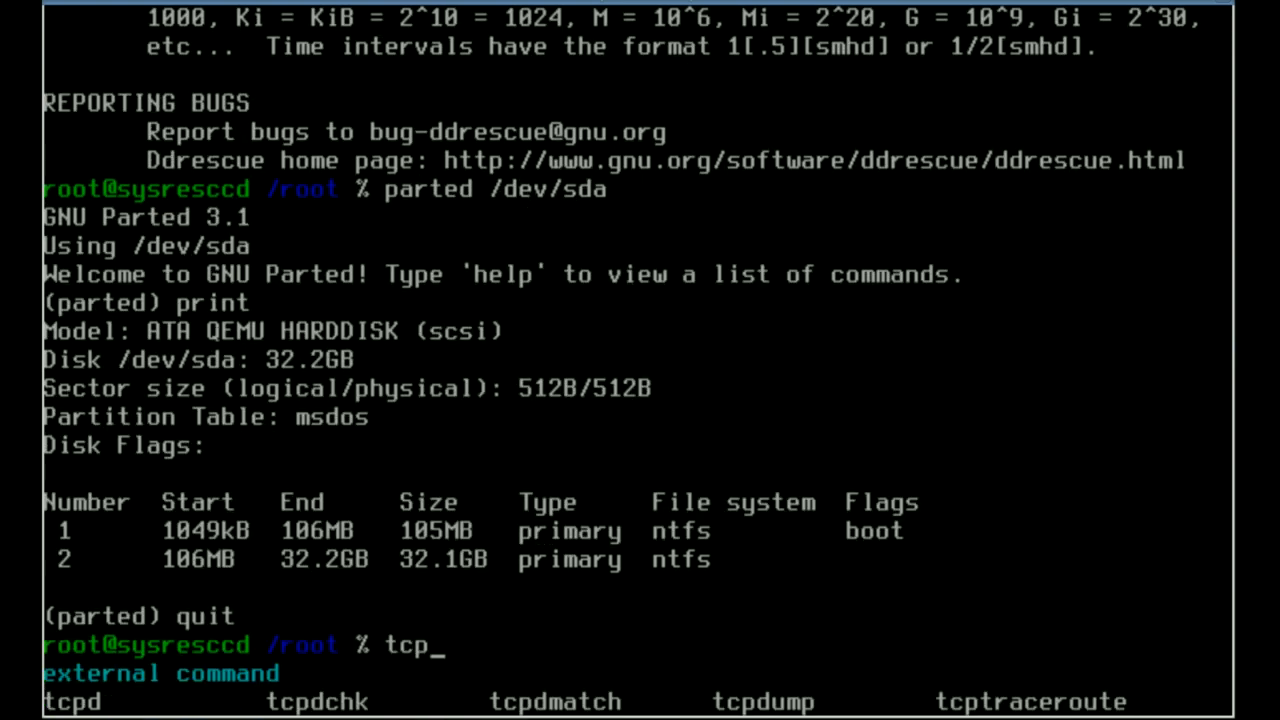
text(du)
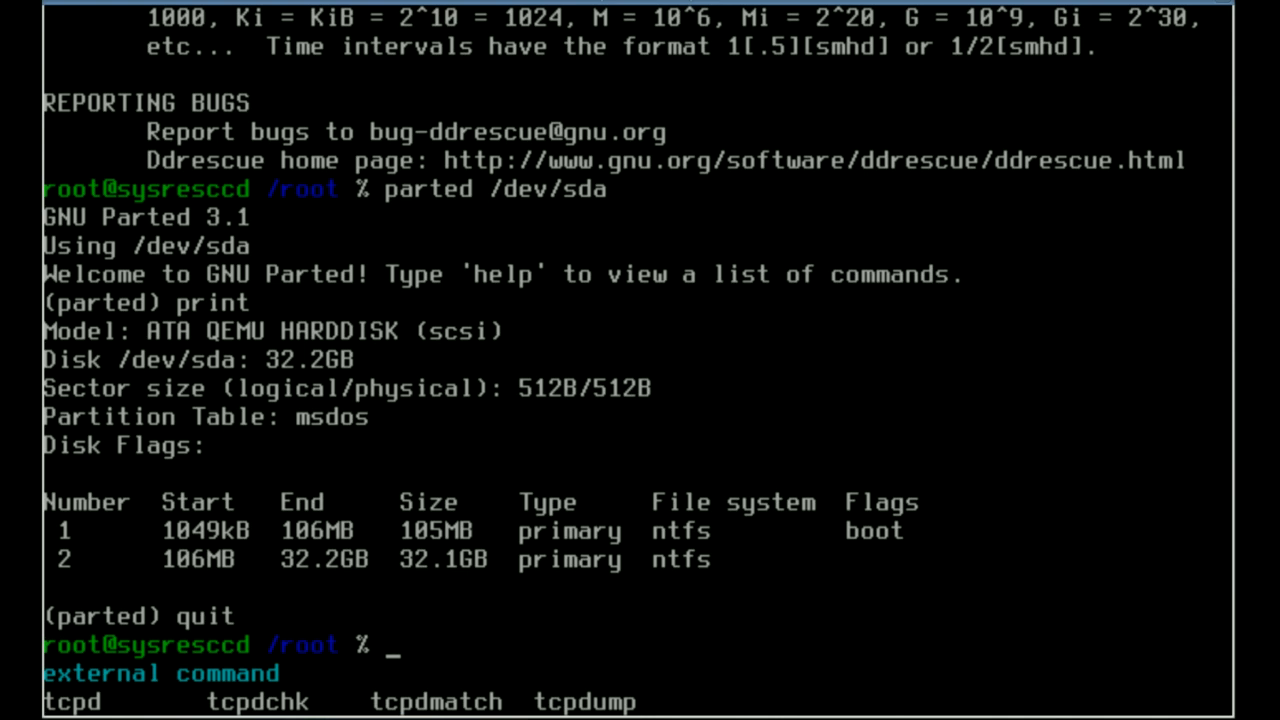
text(e)
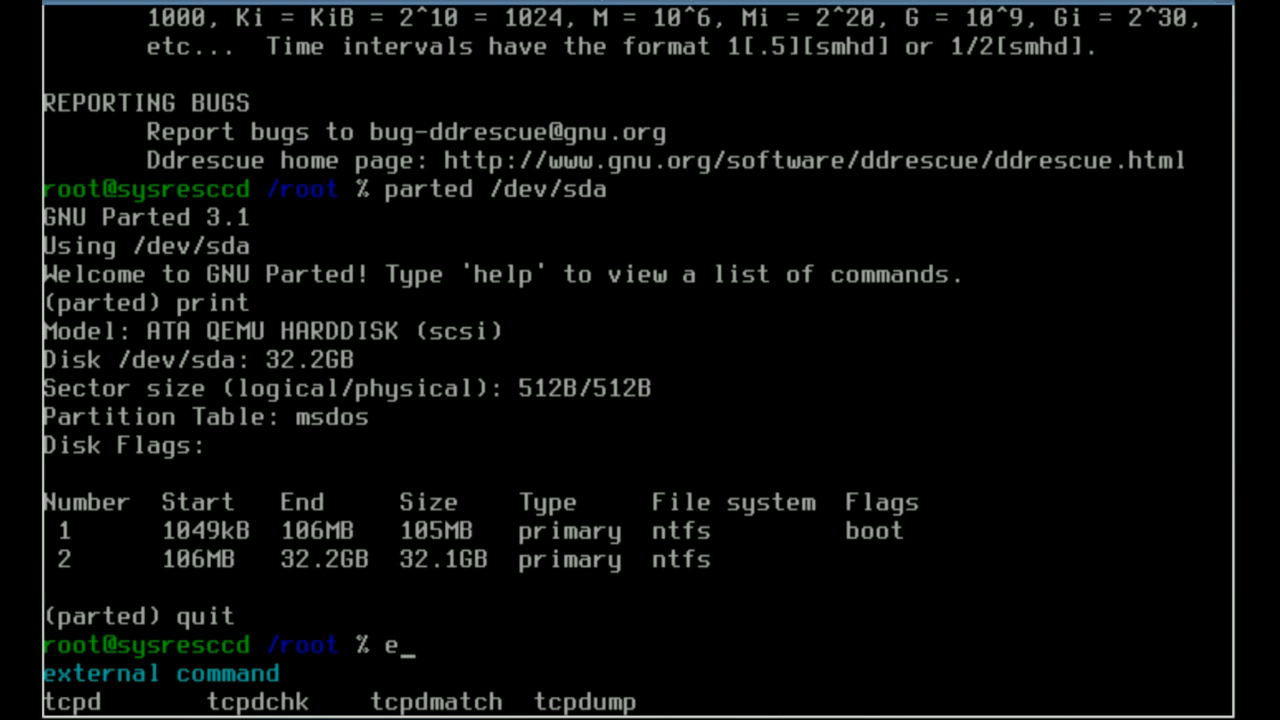
text(xit)
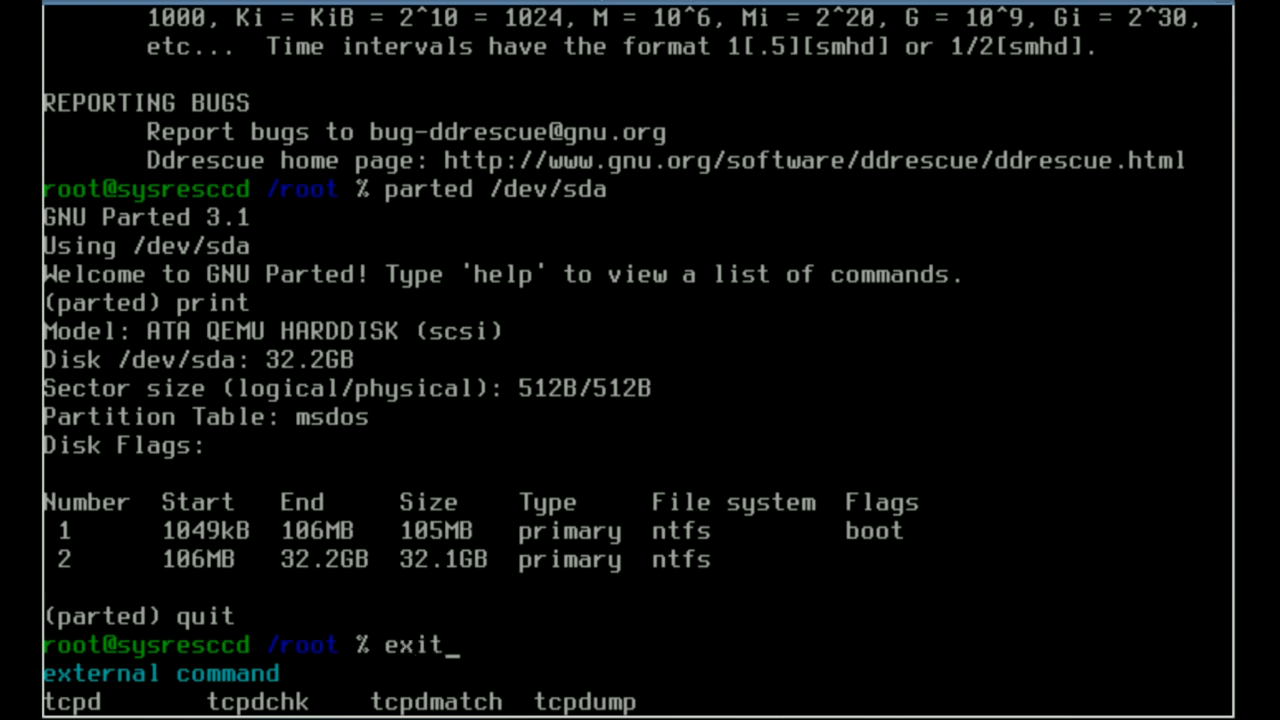
key(Return)
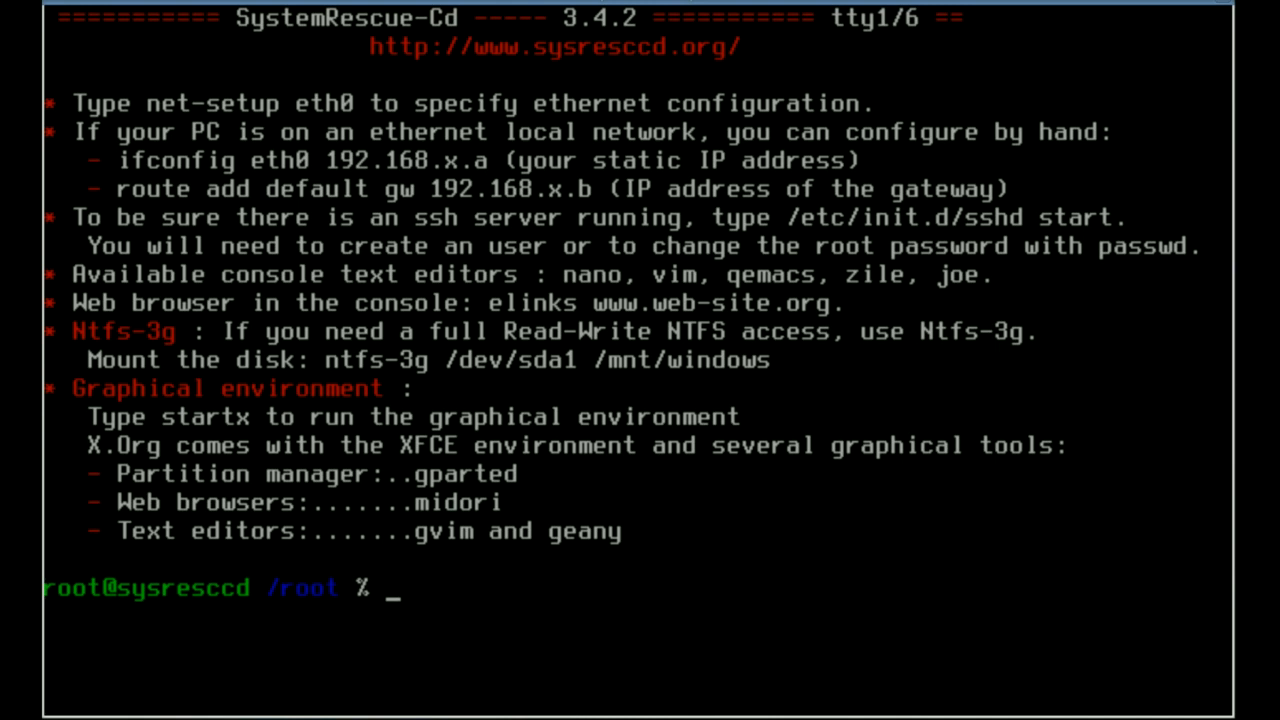
Step: Launch the XFCE graphical desktop with the startx command
text(startx)
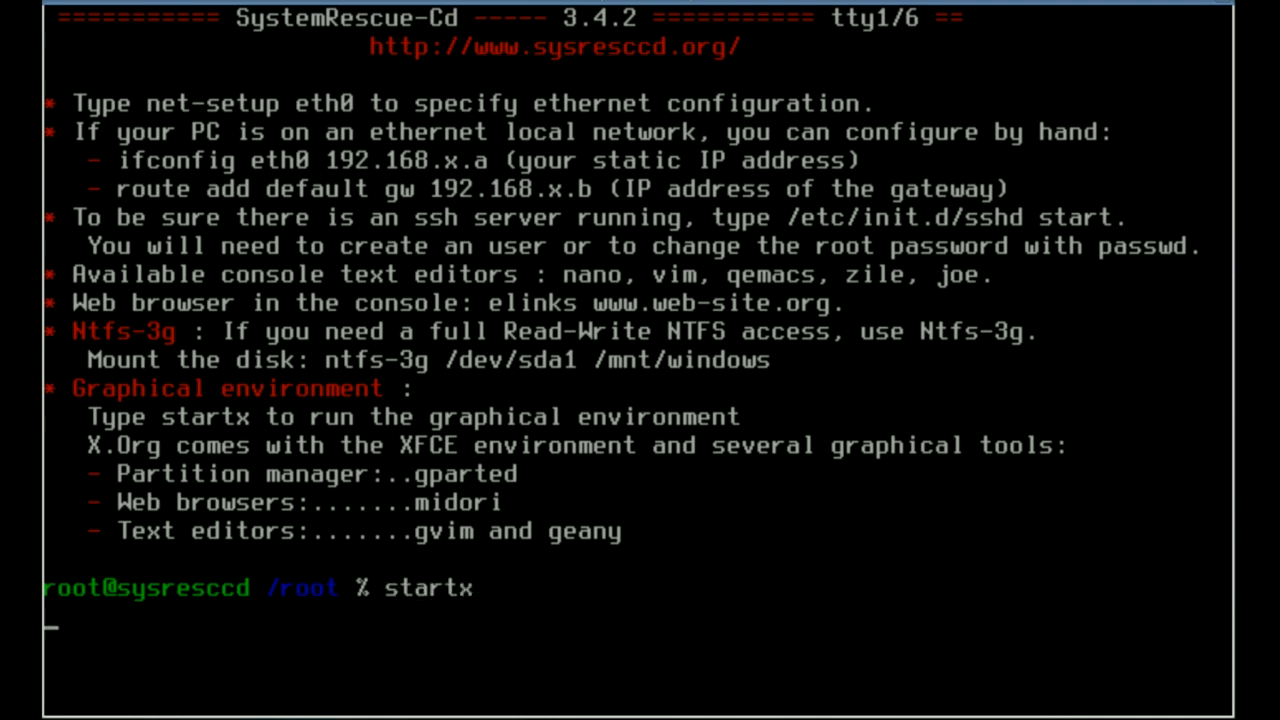
key(Return)
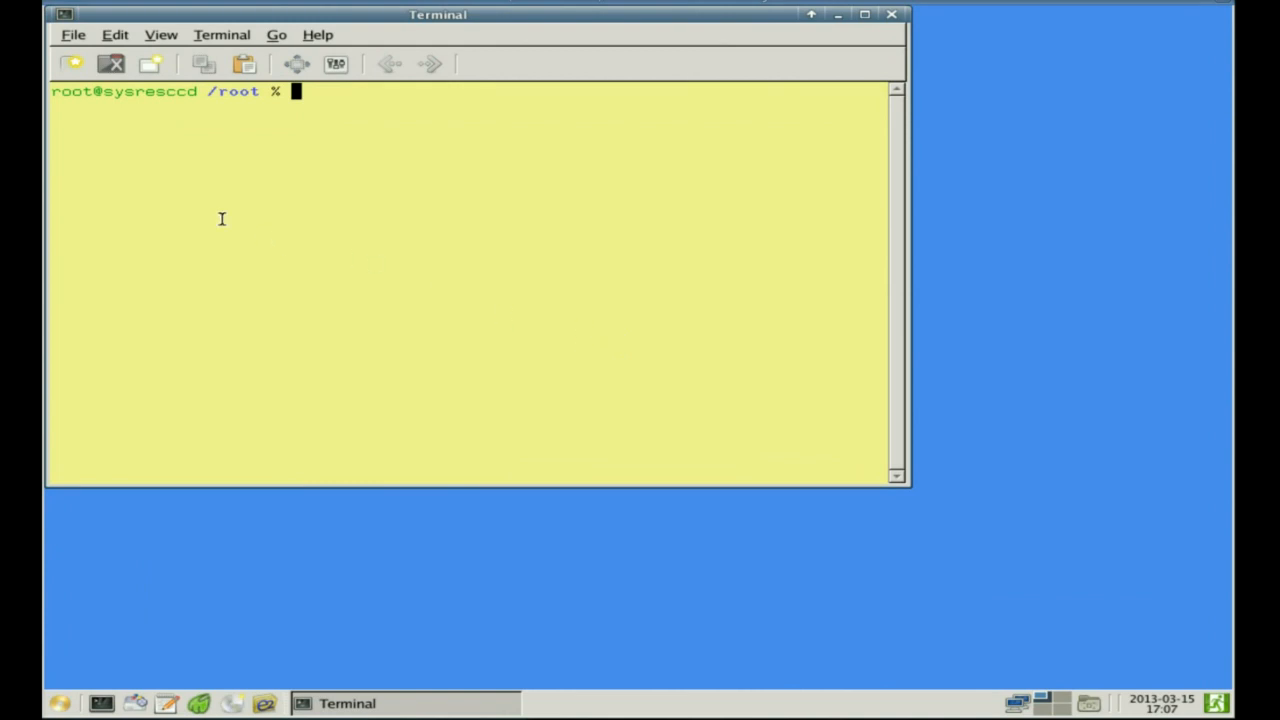
mouse_move(316, 198)
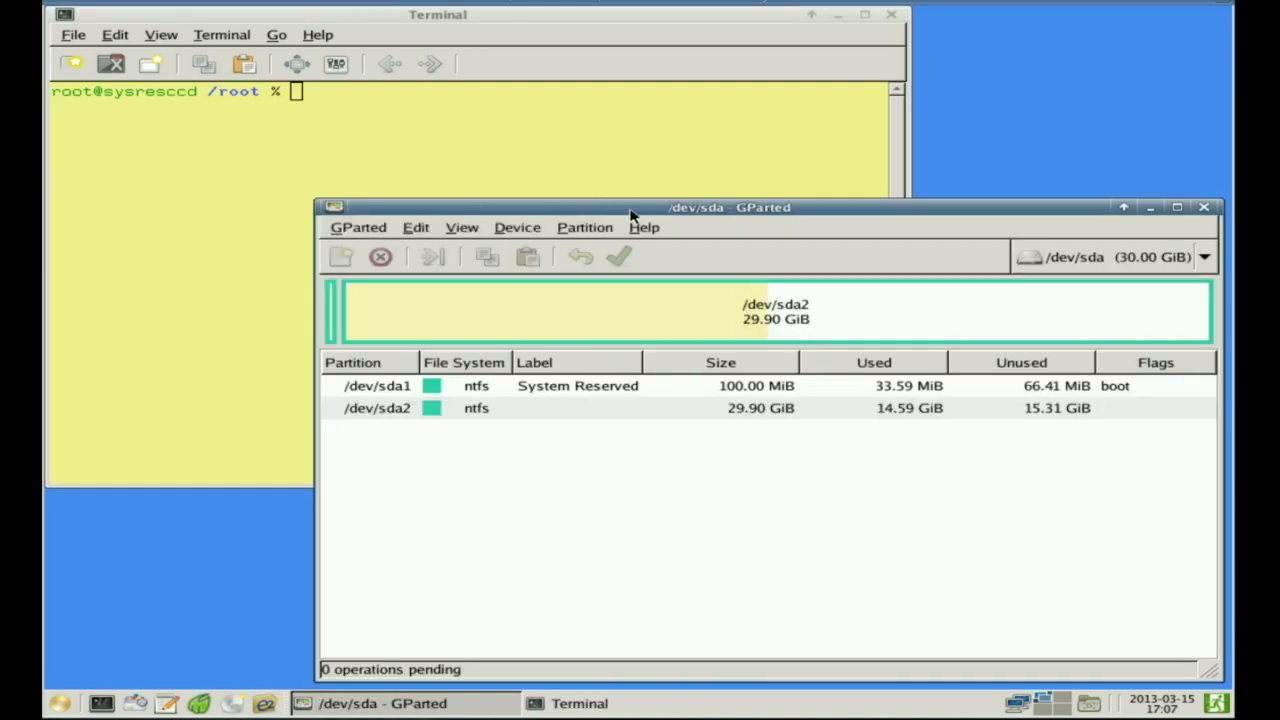
drag(730, 206, 618, 56)
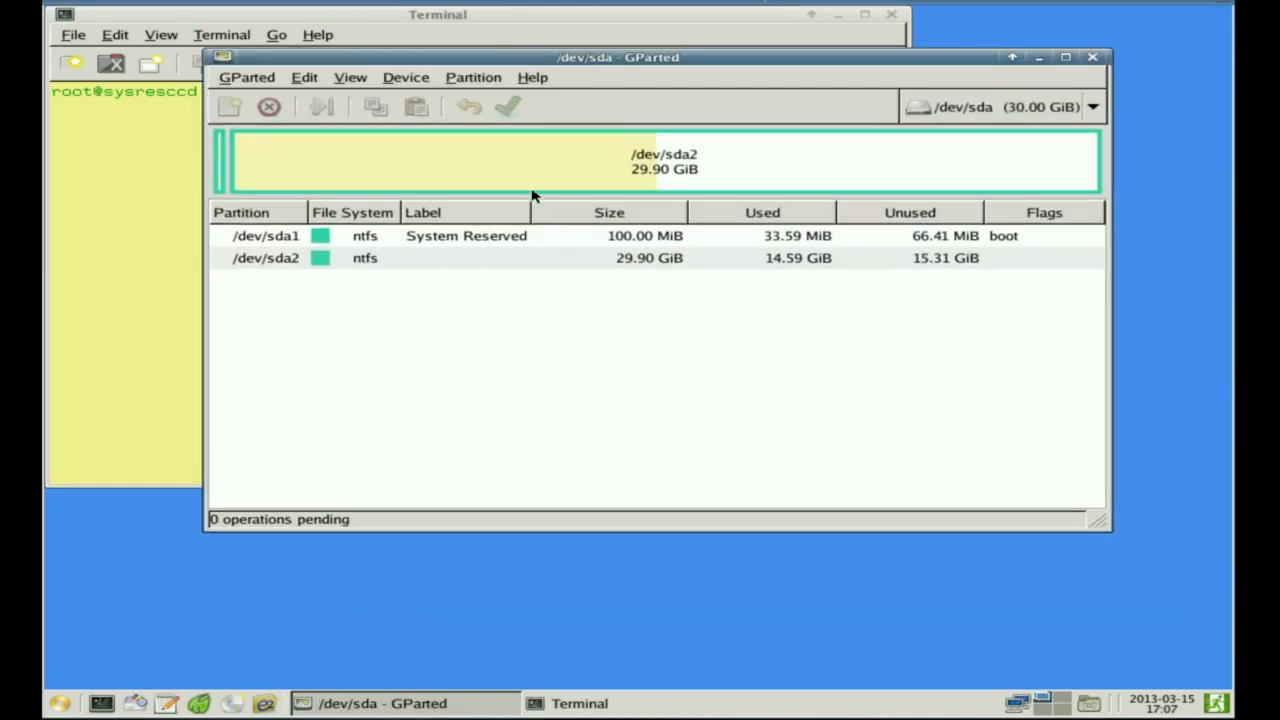
click(324, 108)
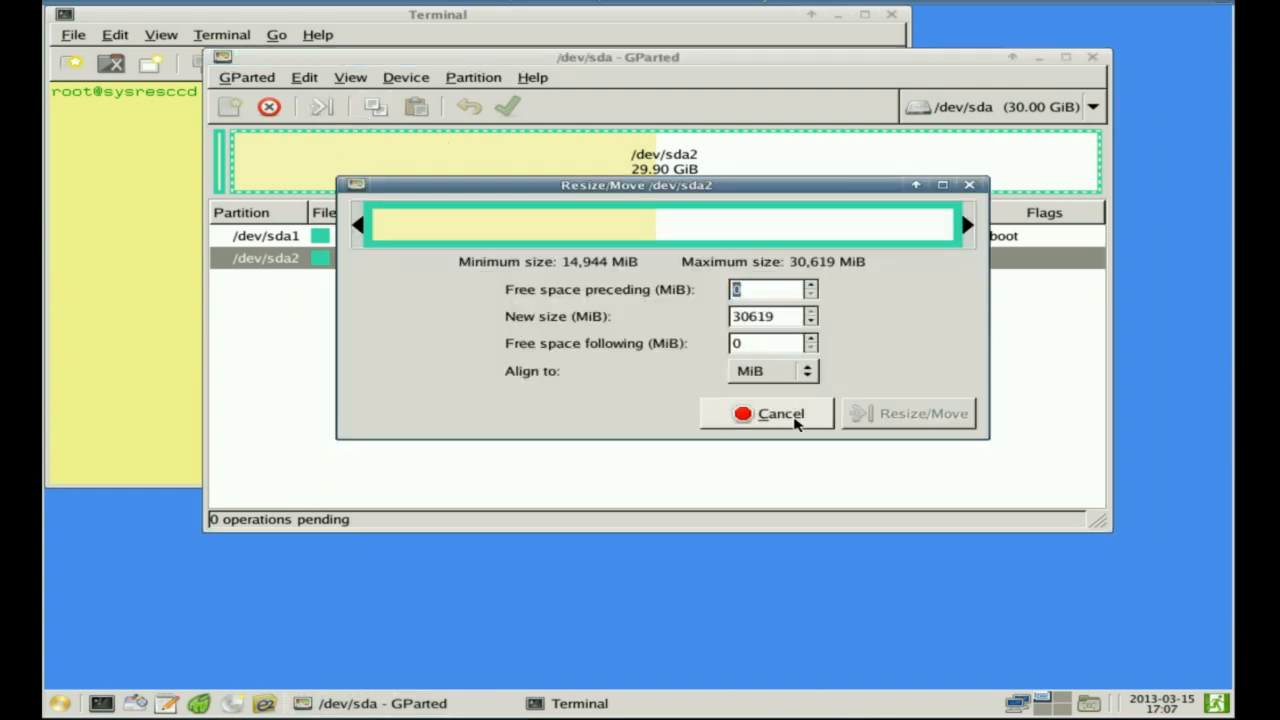
drag(964, 224, 956, 224)
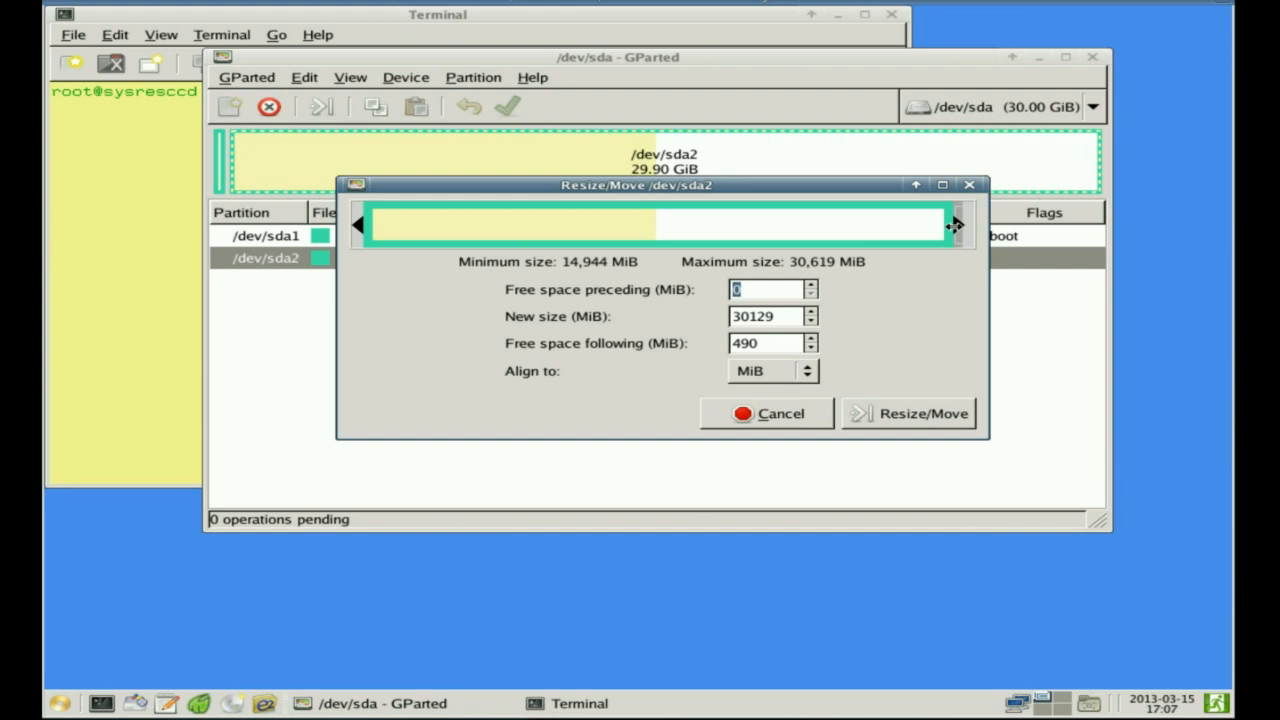
drag(956, 224, 700, 224)
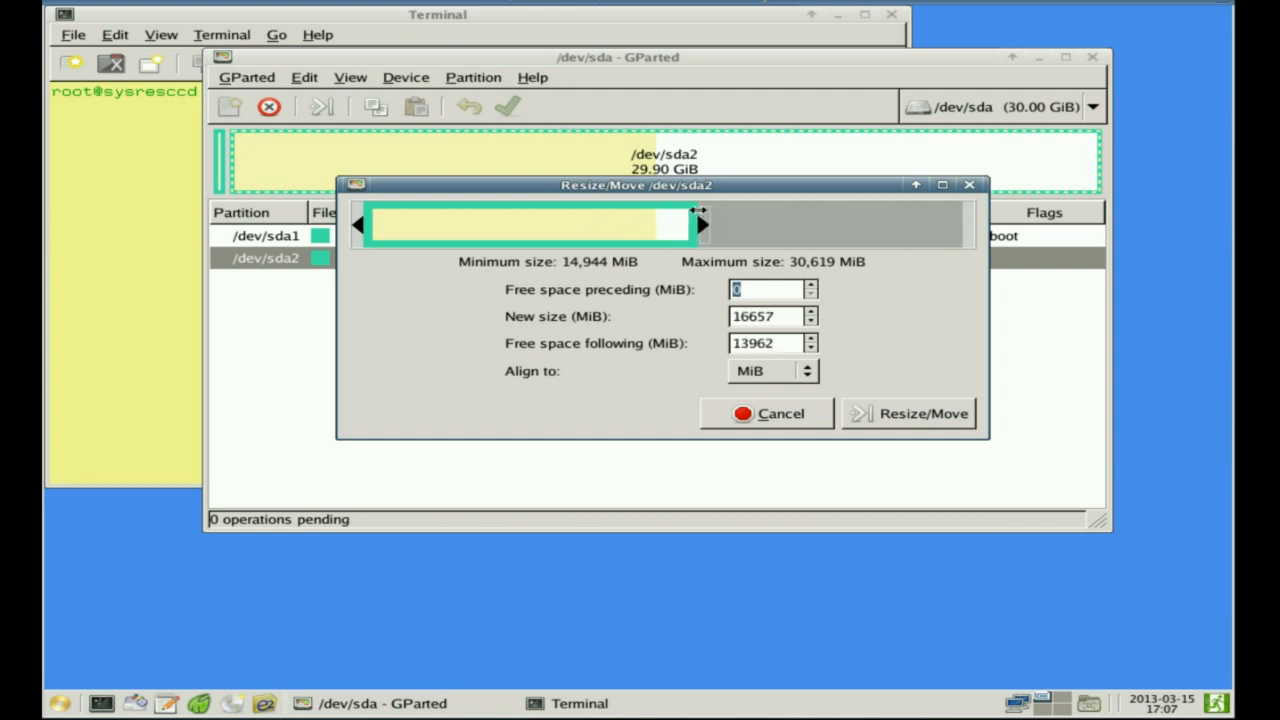
click(768, 412)
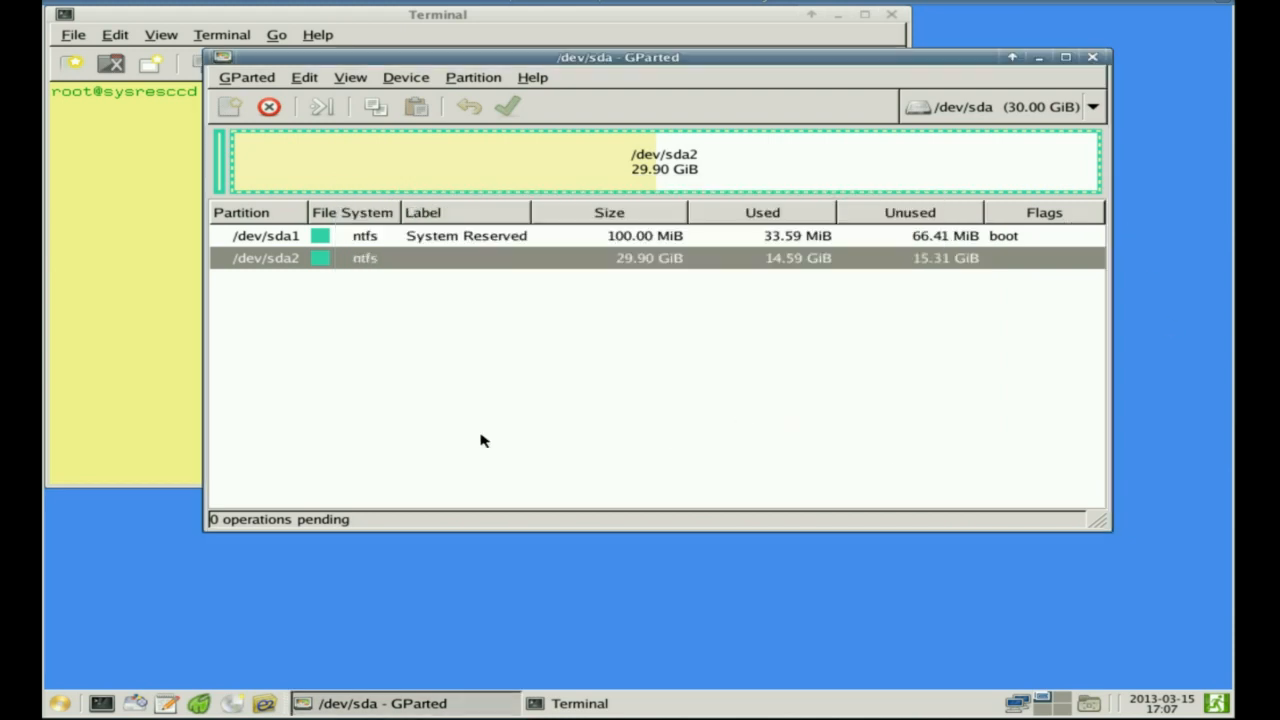
mouse_move(224, 112)
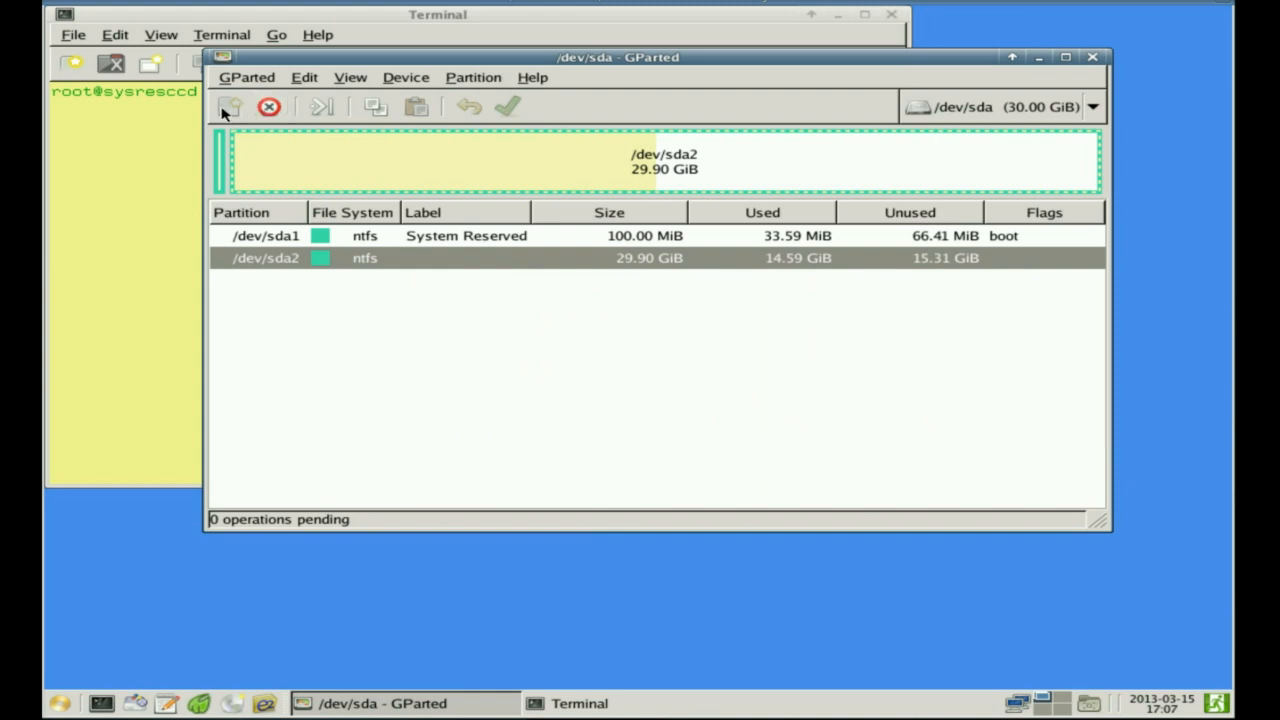
mouse_move(230, 108)
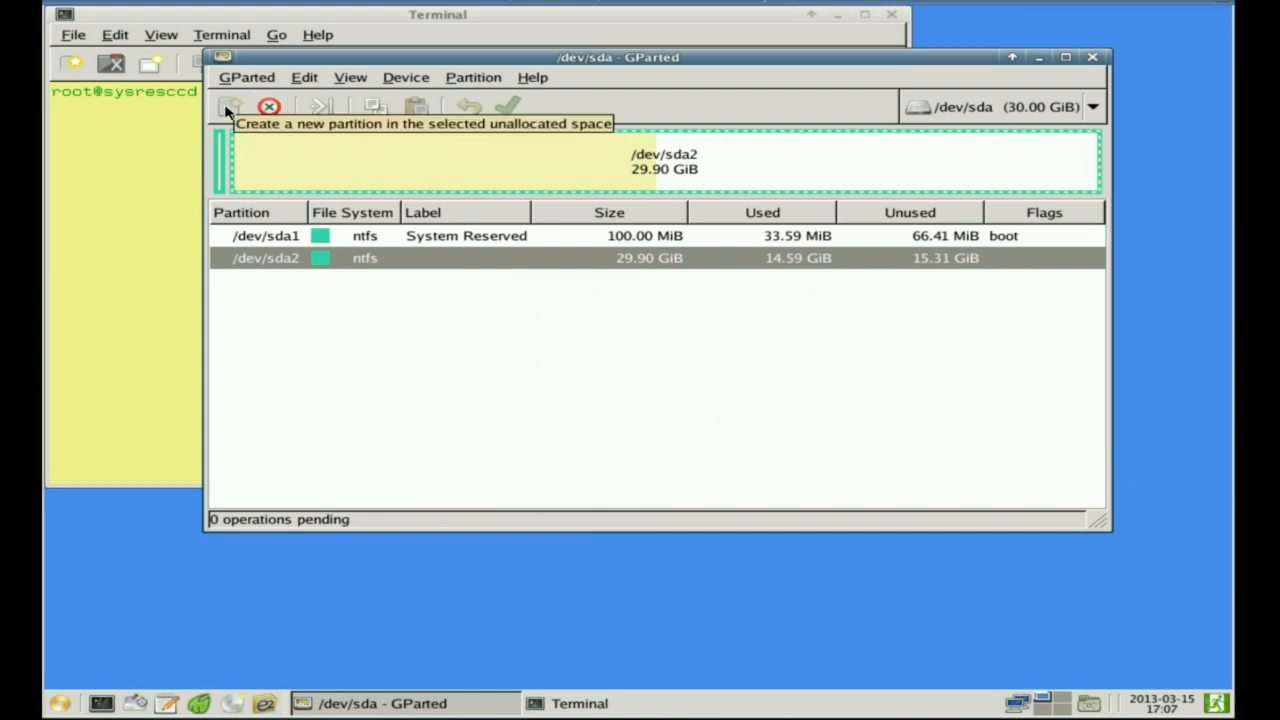
mouse_move(670, 184)
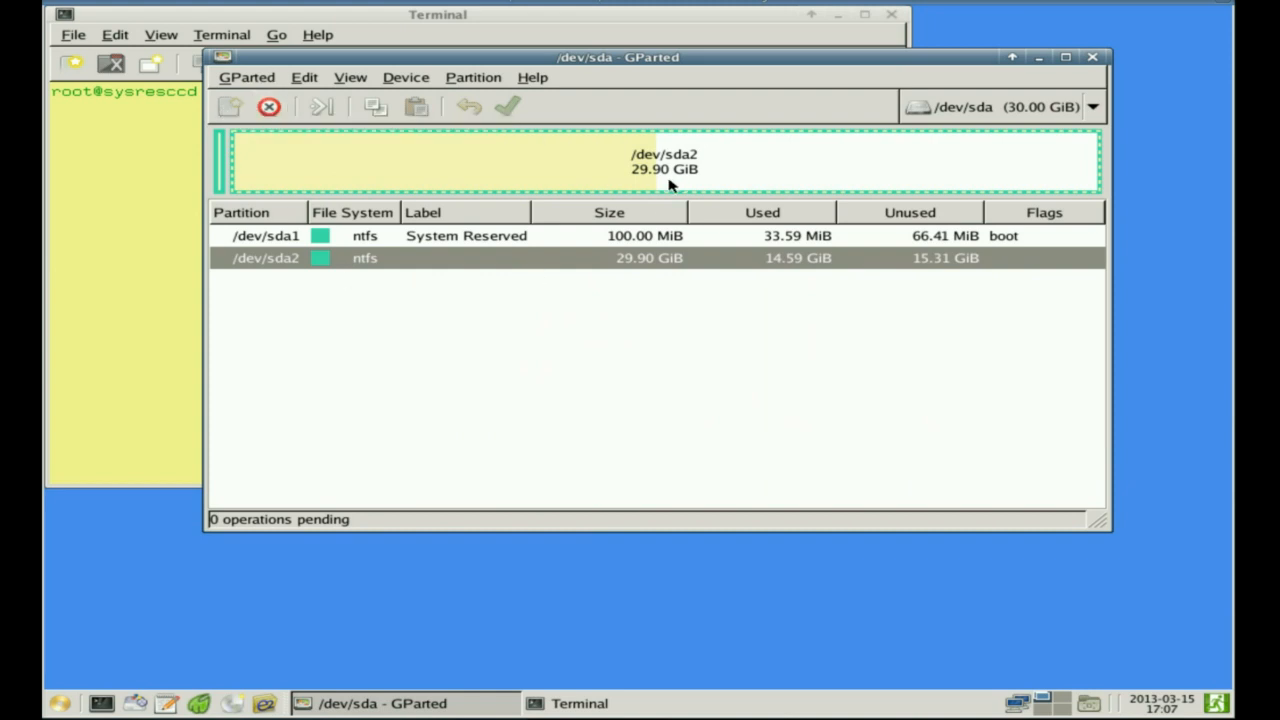
mouse_move(322, 108)
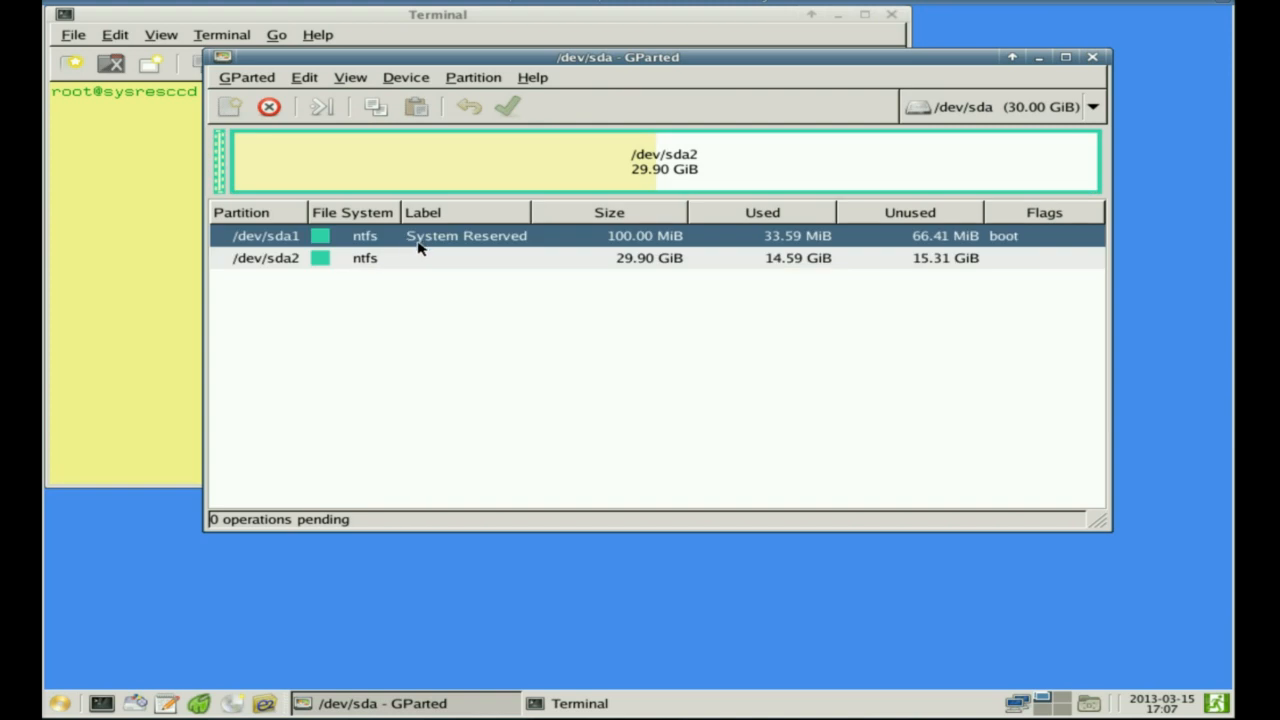
mouse_move(1124, 44)
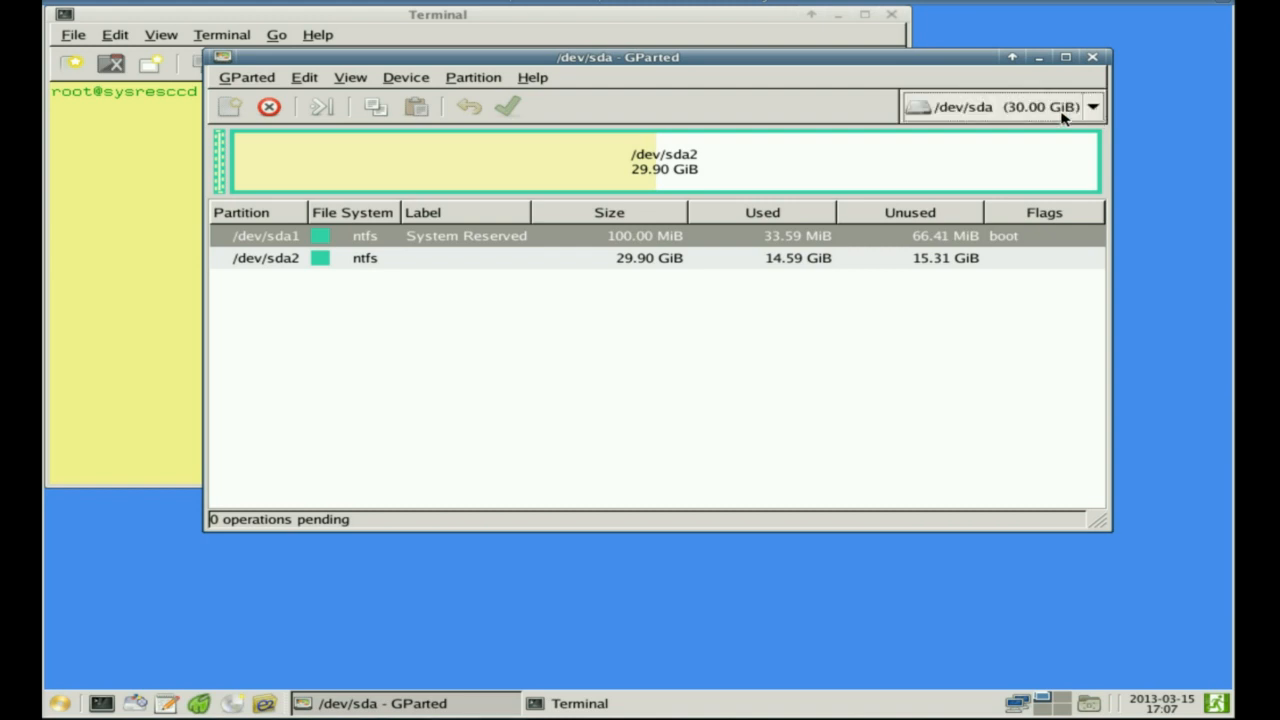
mouse_move(960, 112)
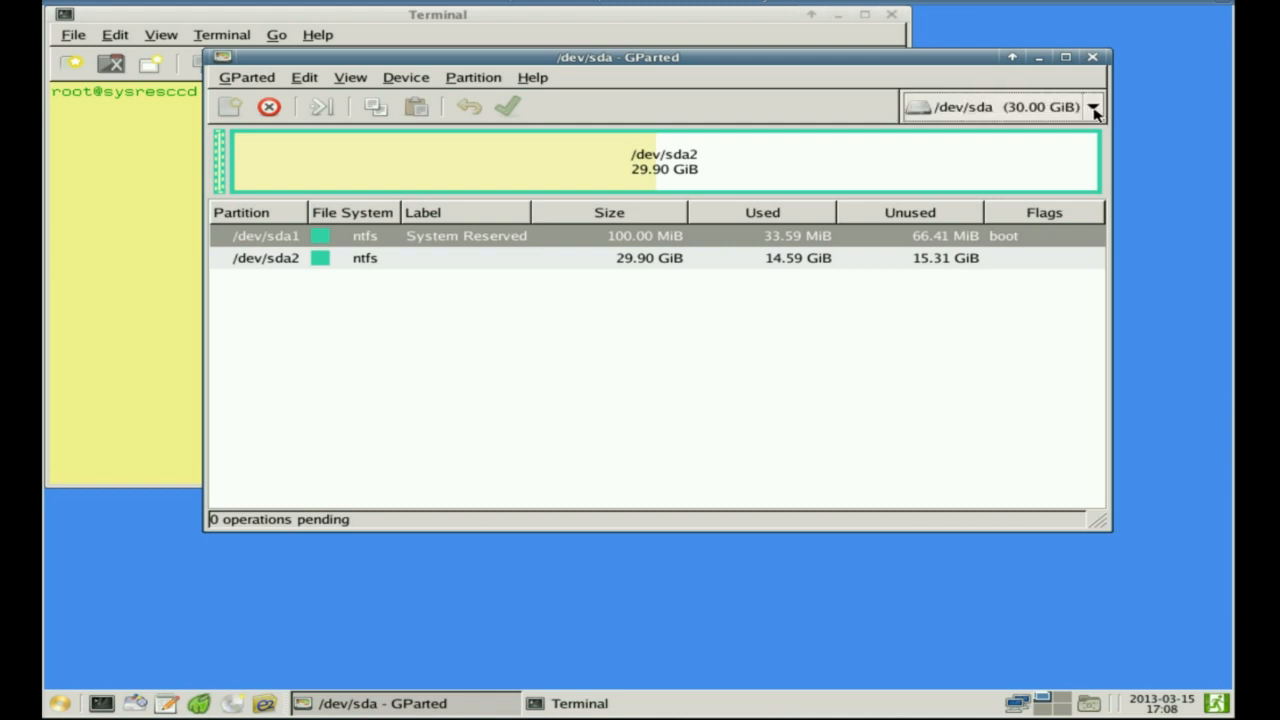
mouse_move(1094, 58)
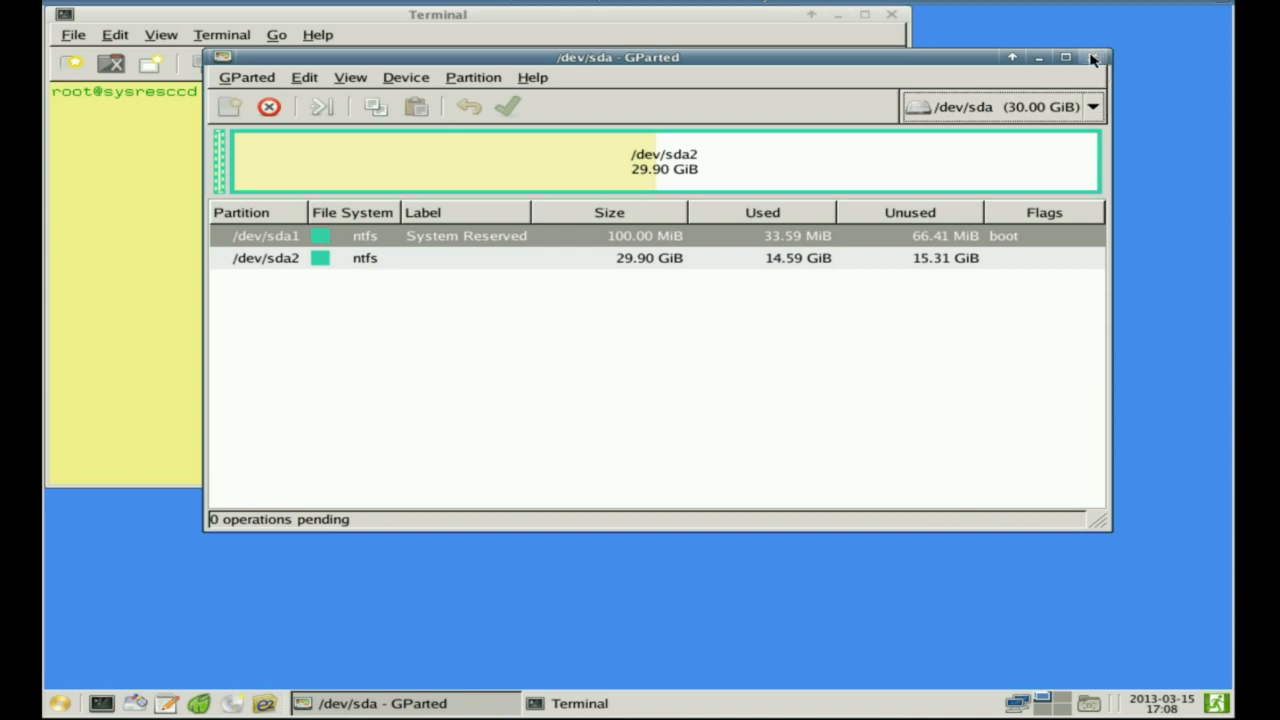
Step: Close GParted and tab-complete ntfsclone in the terminal, then clear the line
click(1092, 56)
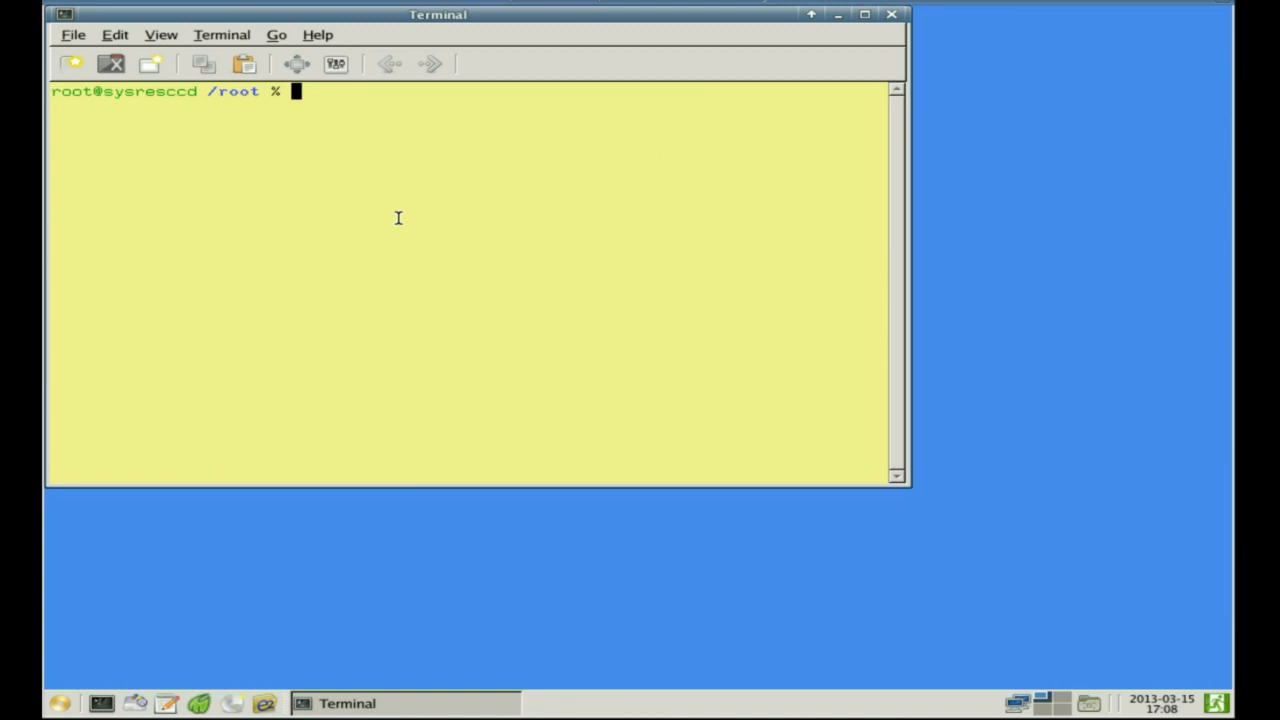
mouse_move(308, 376)
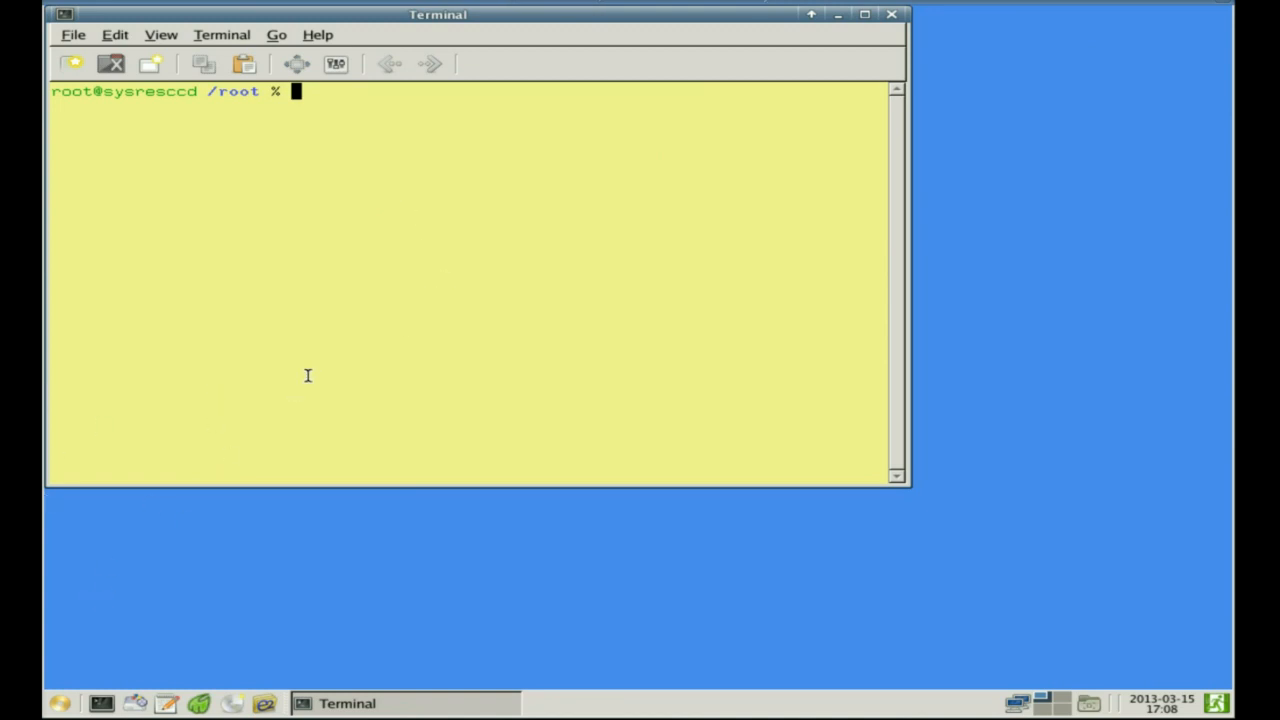
text(ntfsc)
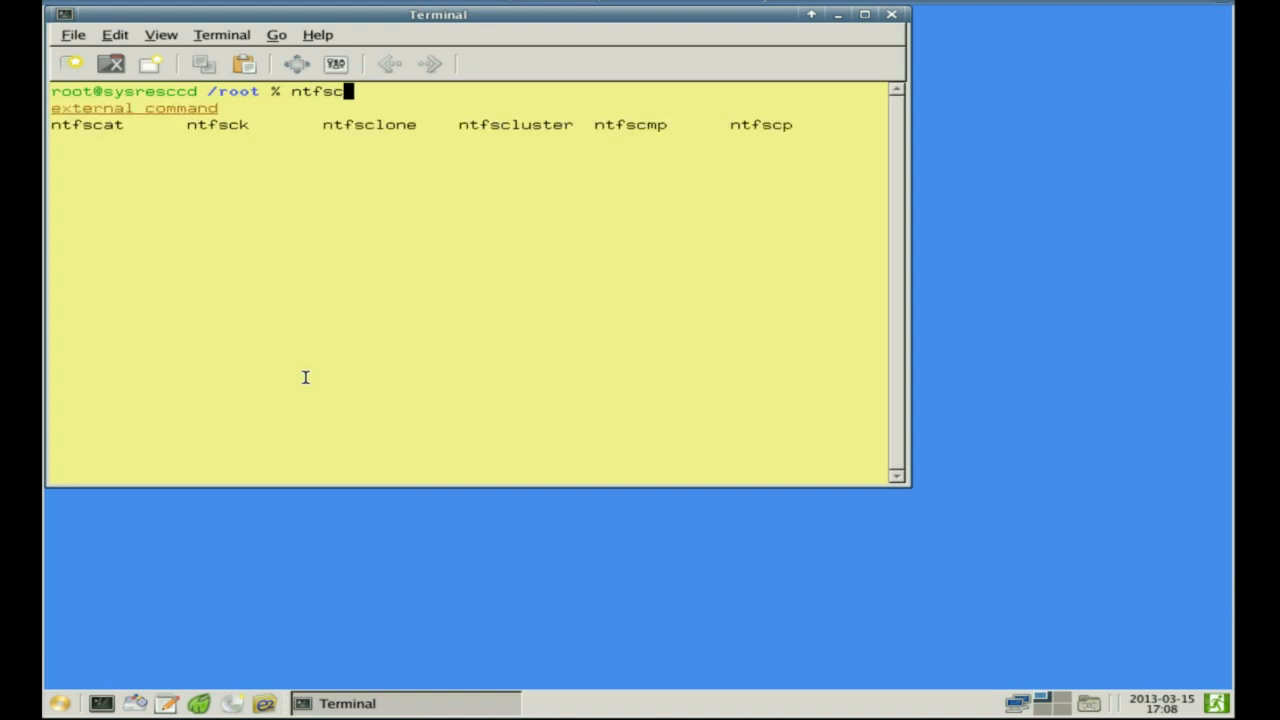
text(lo)
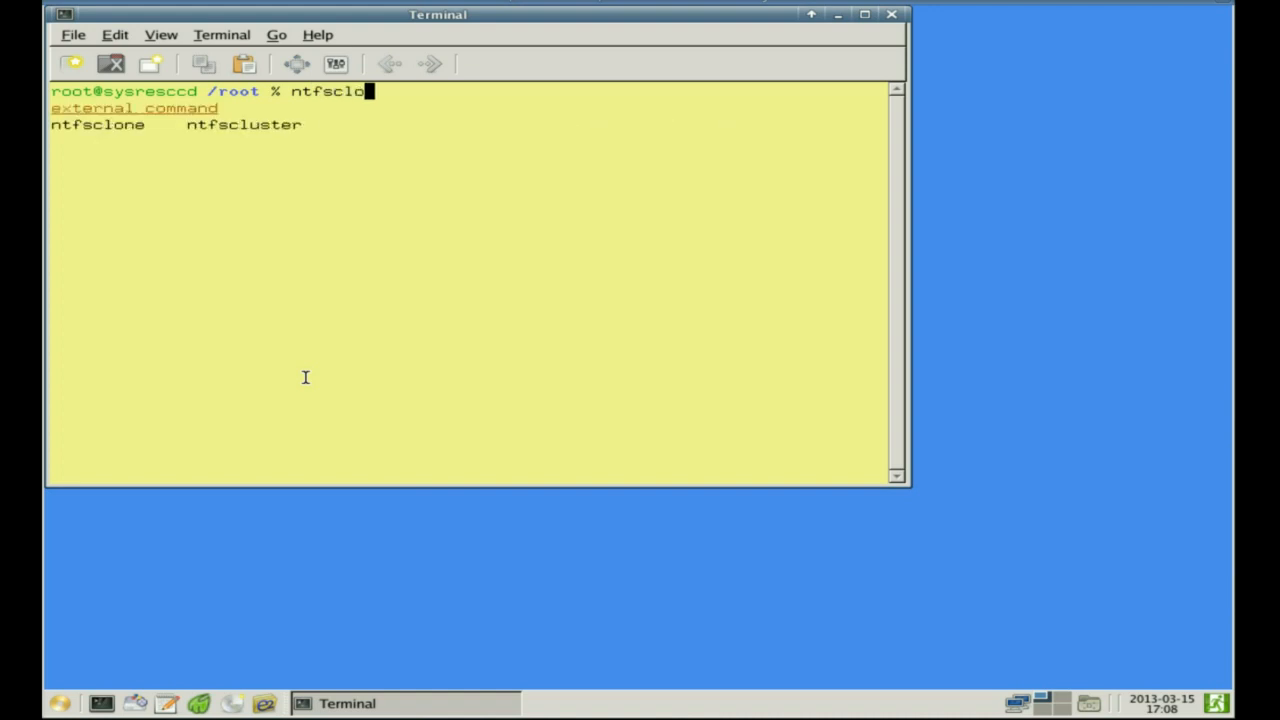
key(Tab)
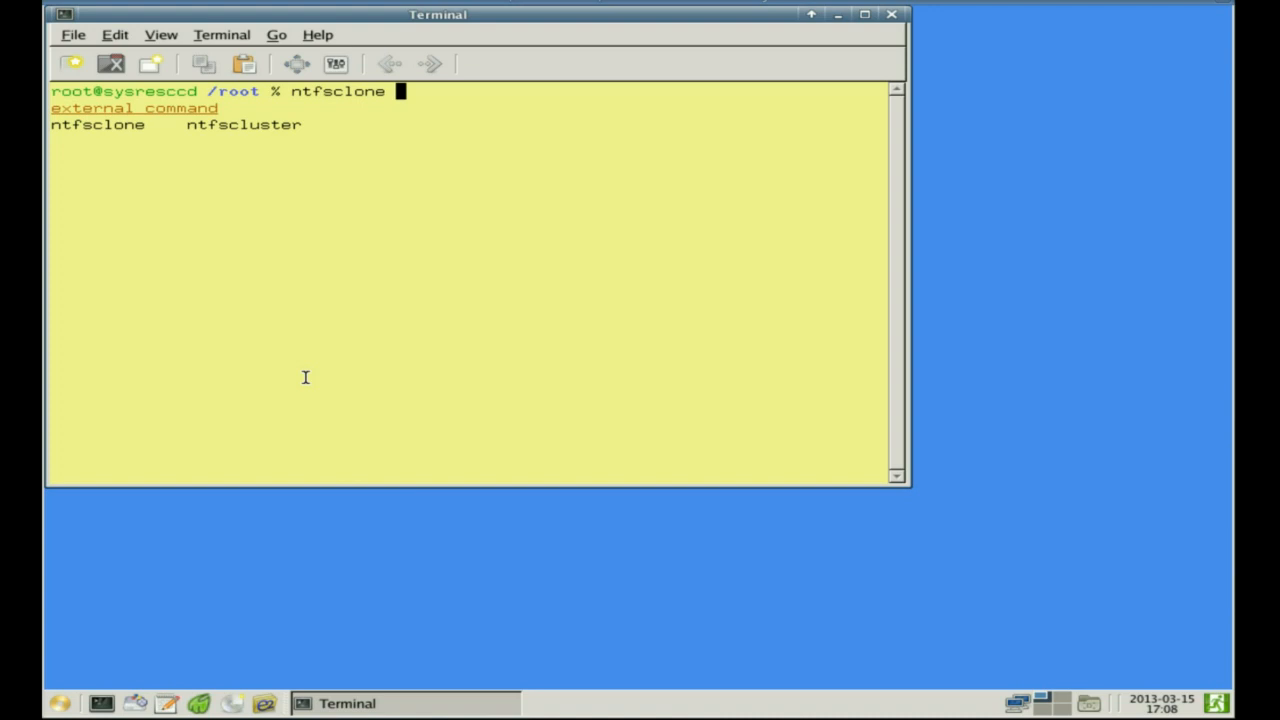
key(BackSpace)
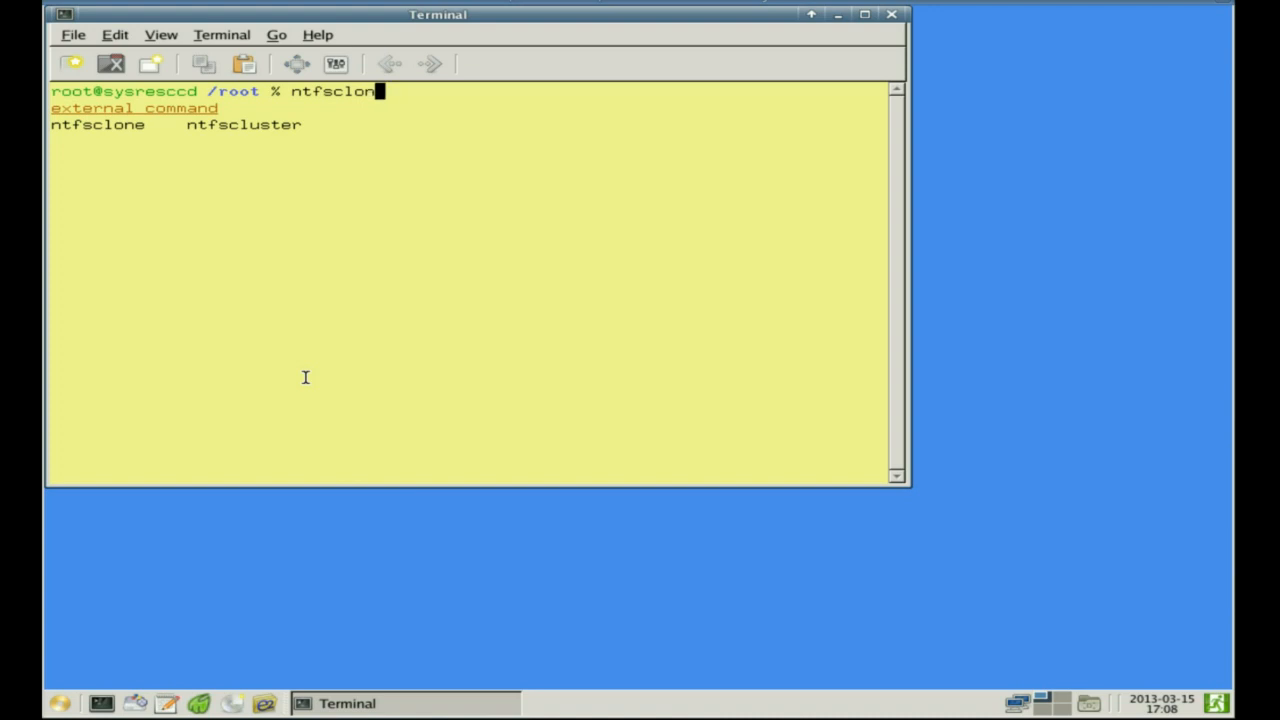
key(ctrl+u)
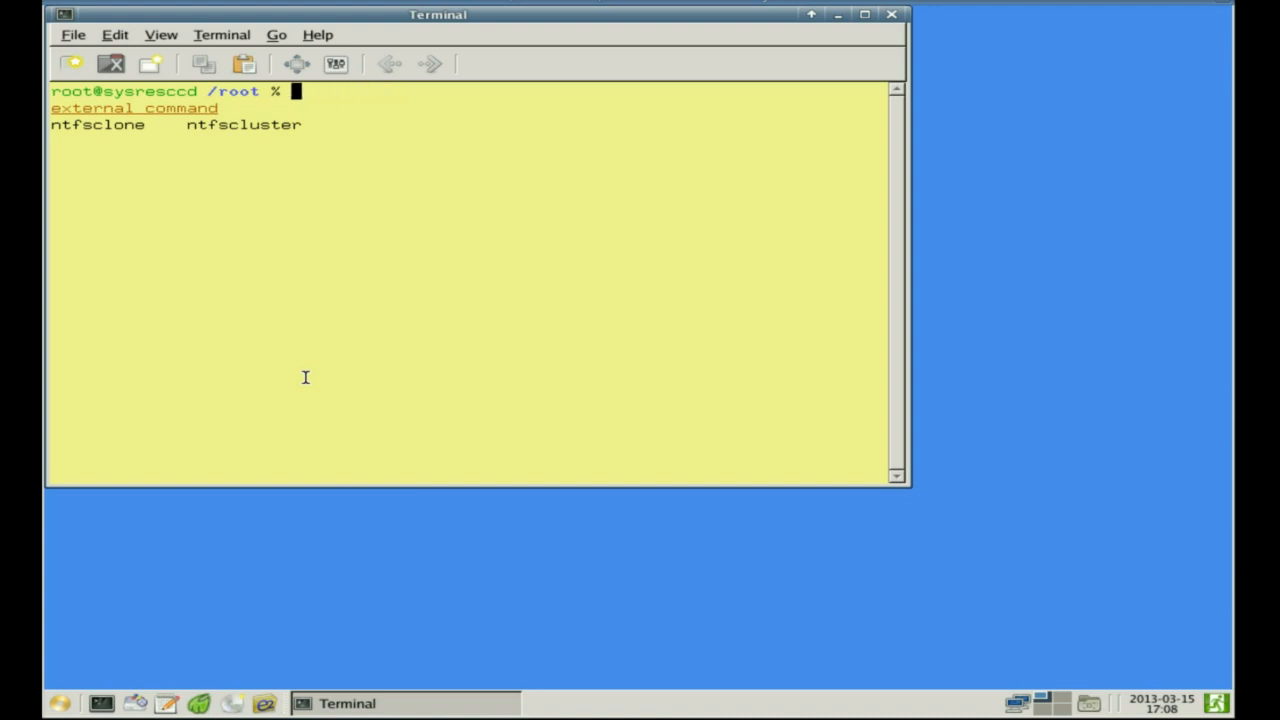
Step: List all ntfs utilities via tab completion, then exit the terminal
text(ntfs)
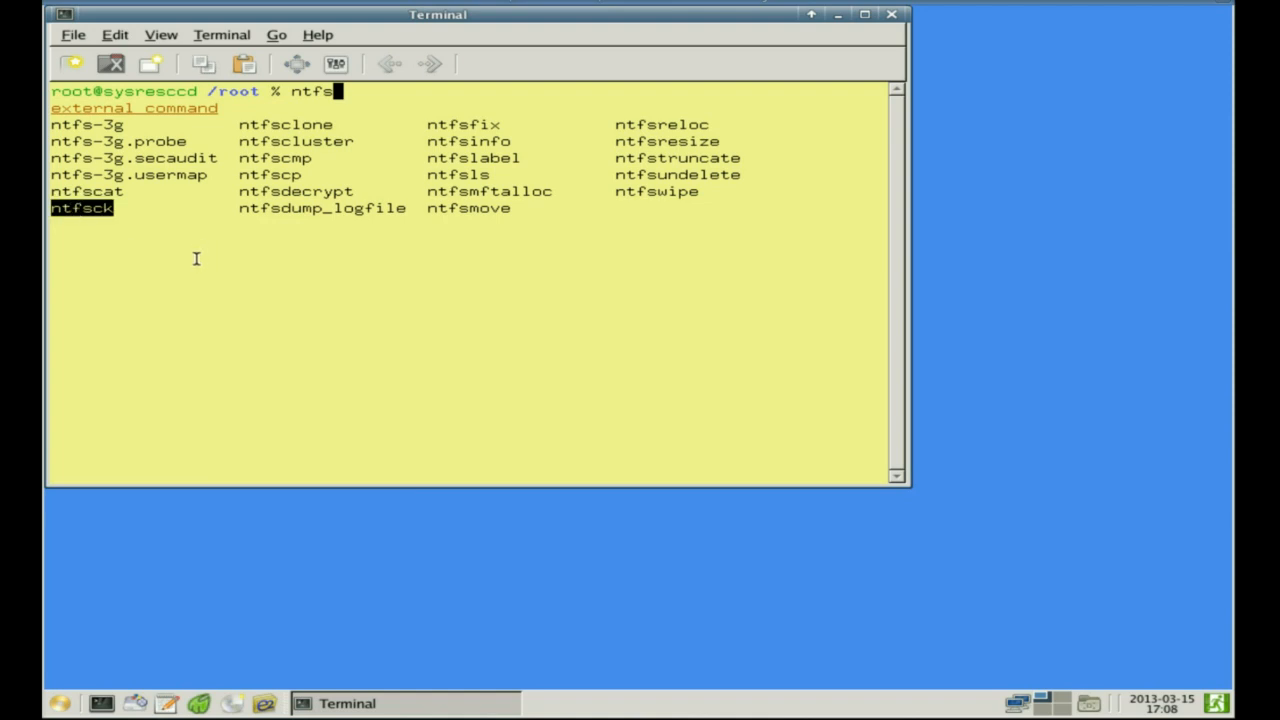
mouse_move(82, 218)
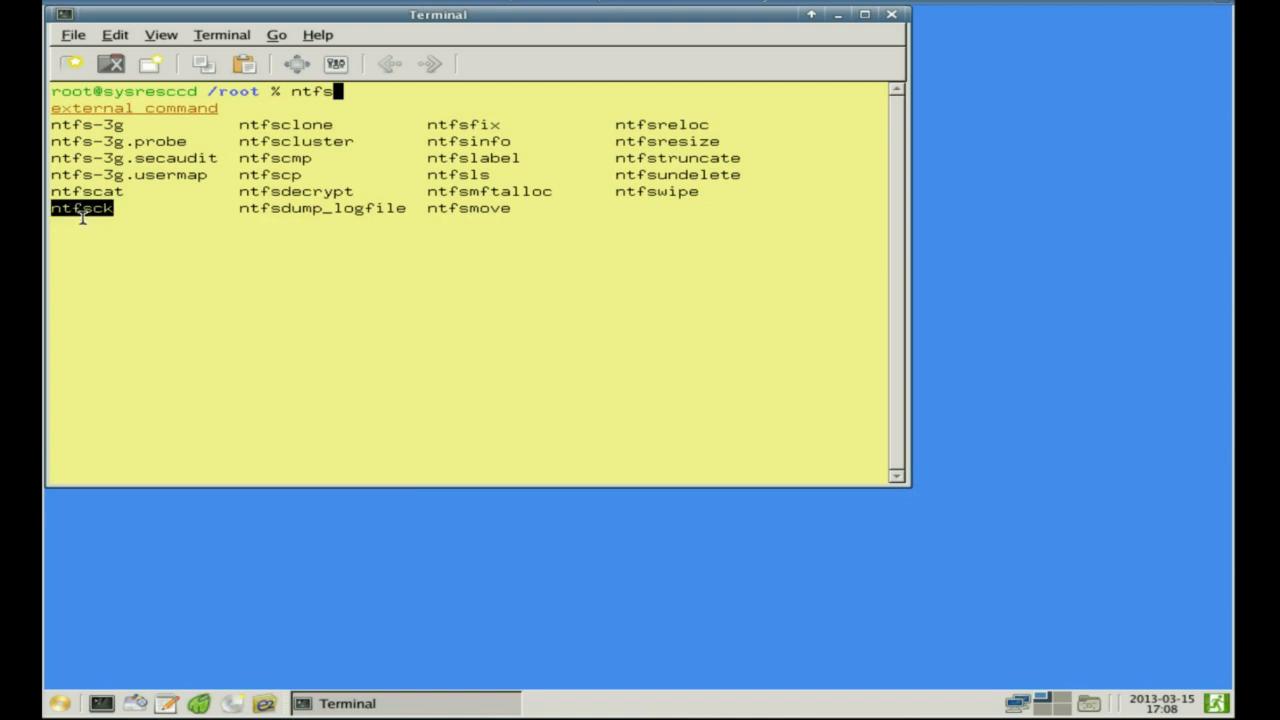
mouse_move(90, 196)
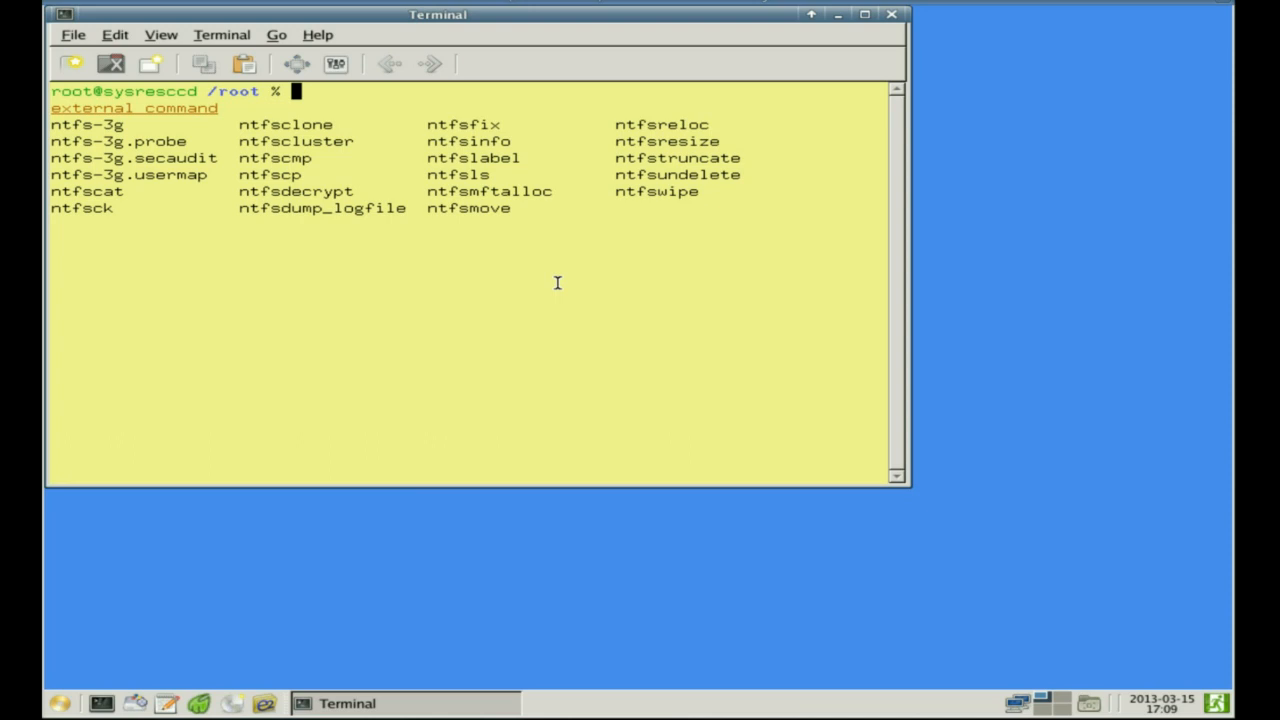
text(e)
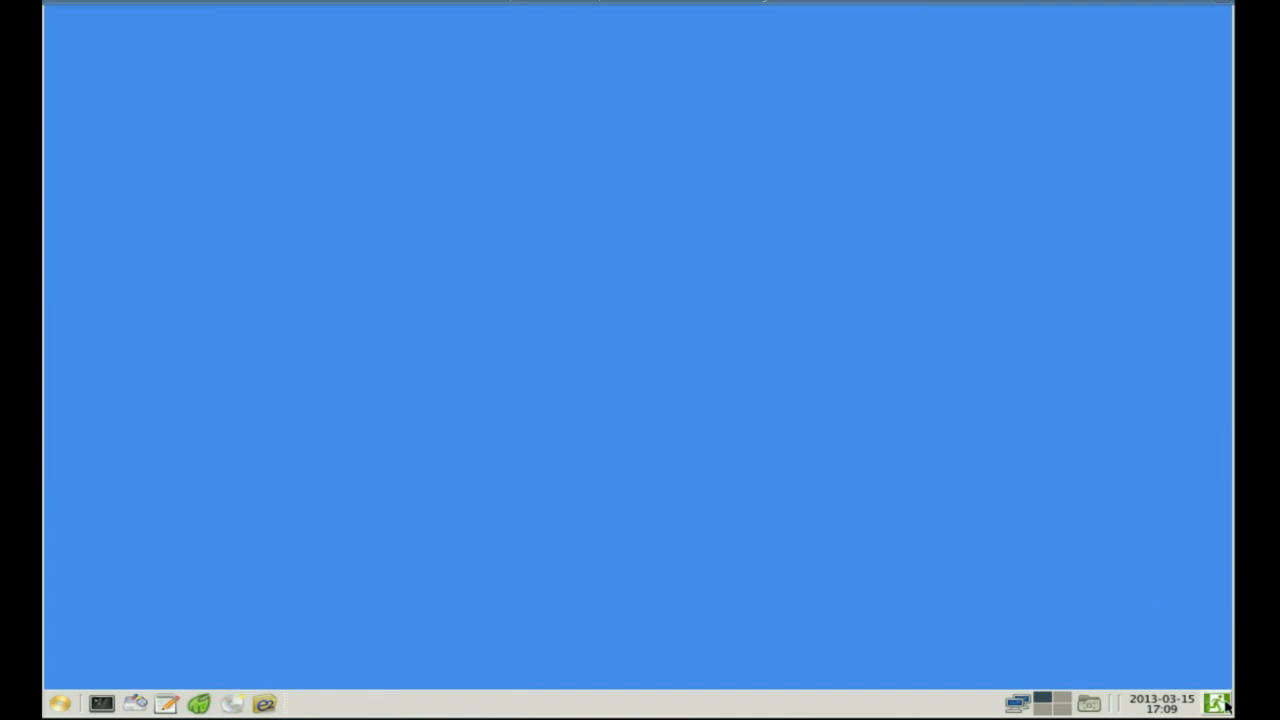
Step: Log out to the text console, launch Midnight Commander and begin quitting it
click(1216, 704)
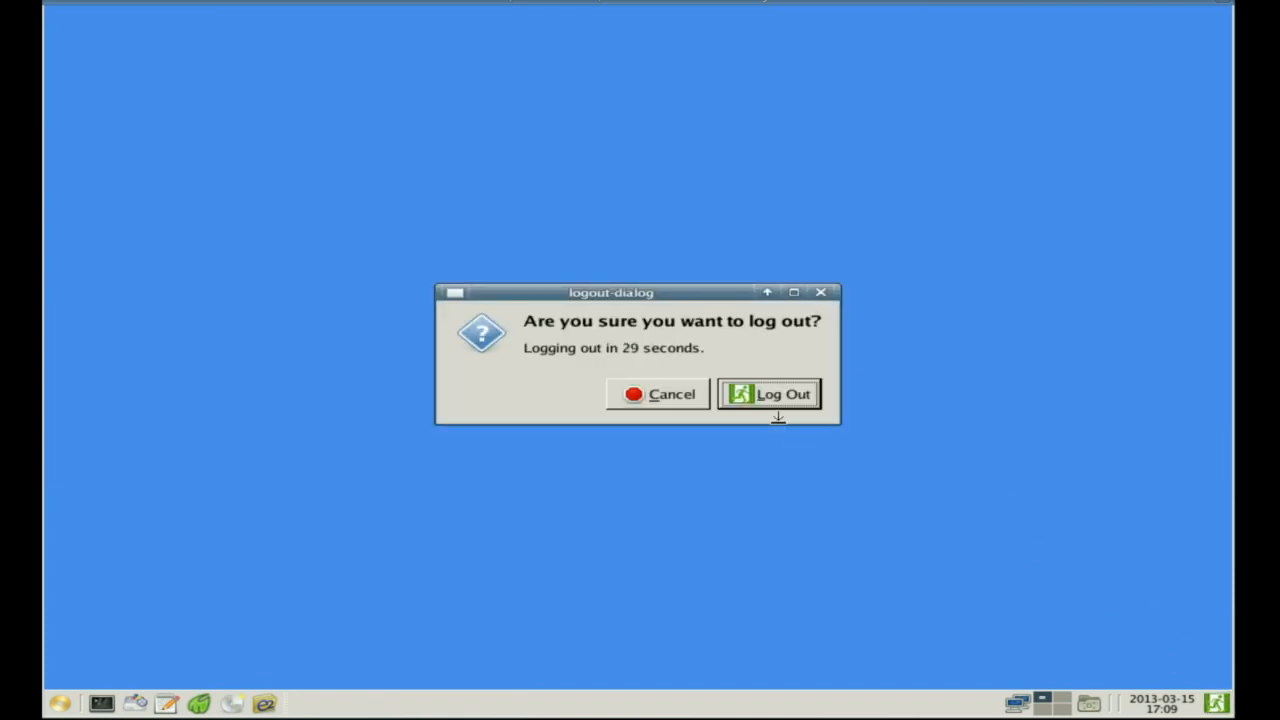
click(768, 392)
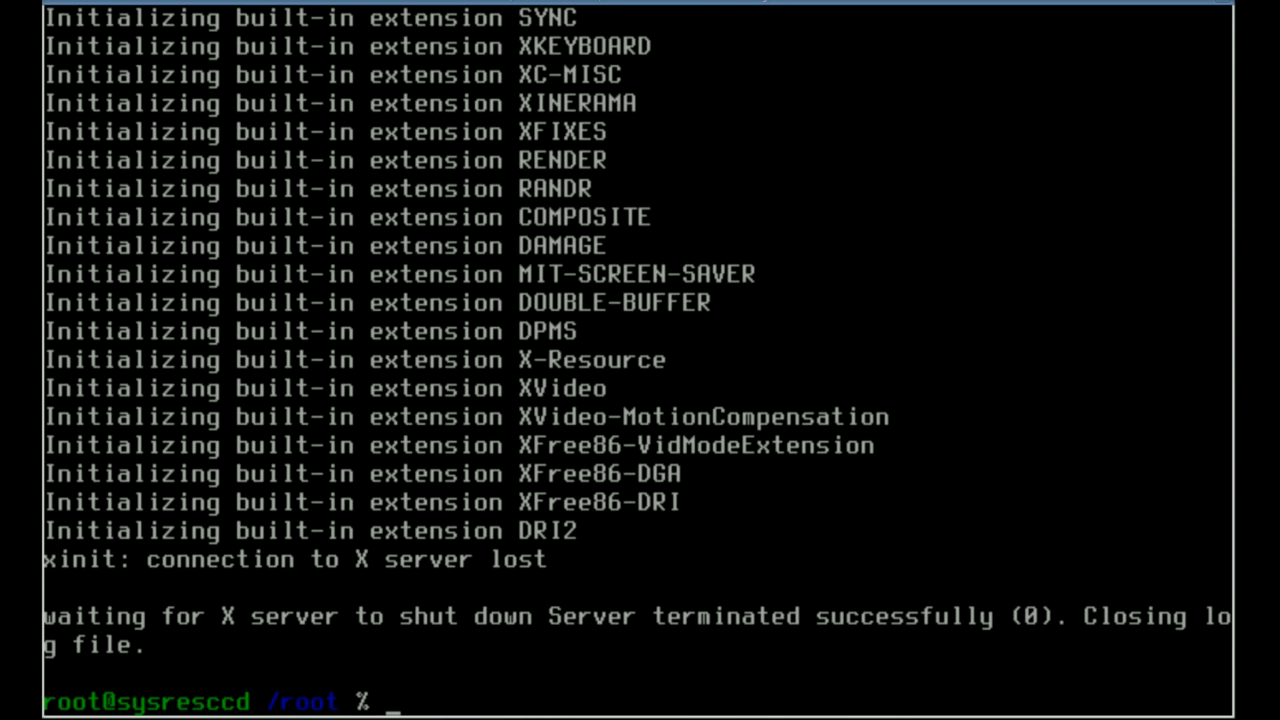
text(mc)
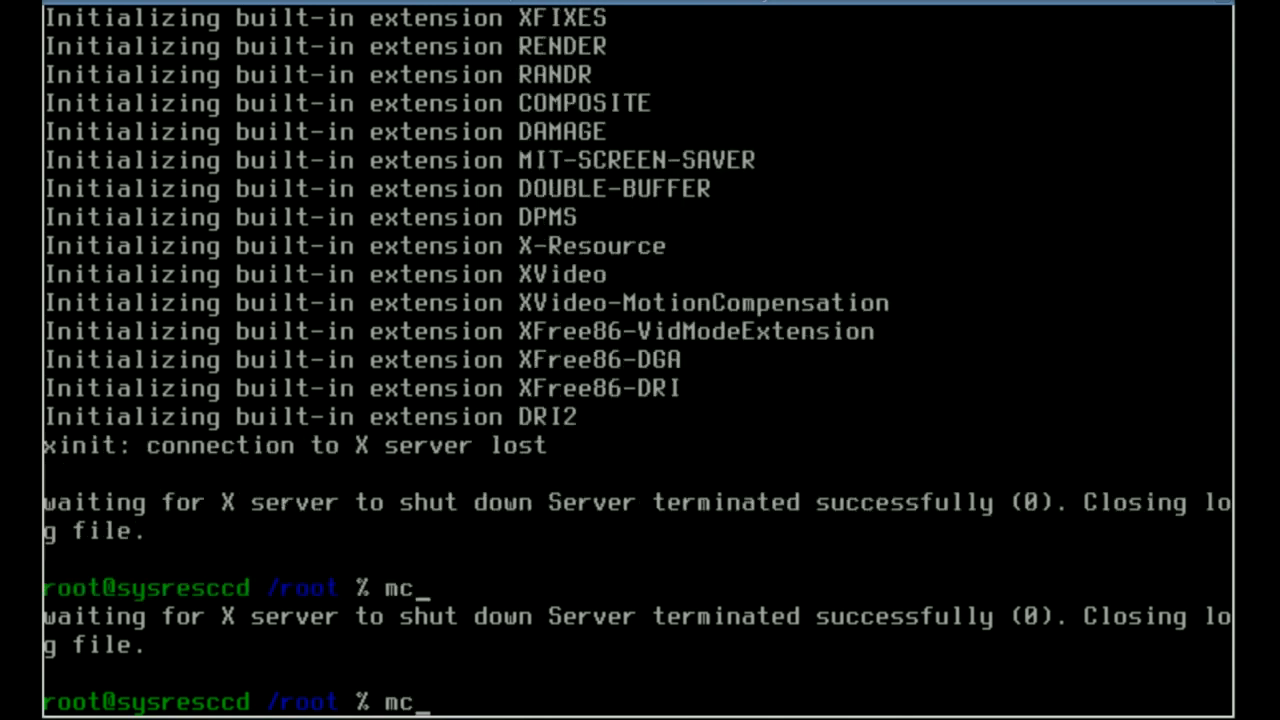
key(Return)
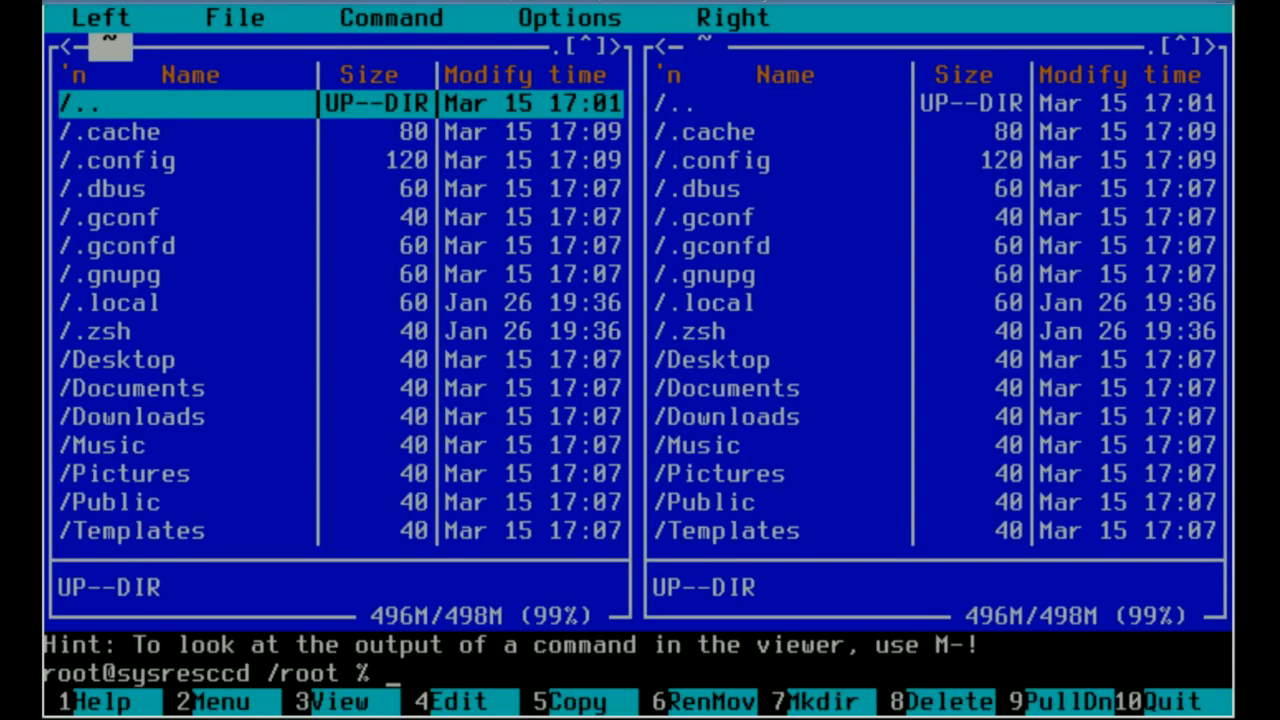
key(Down)
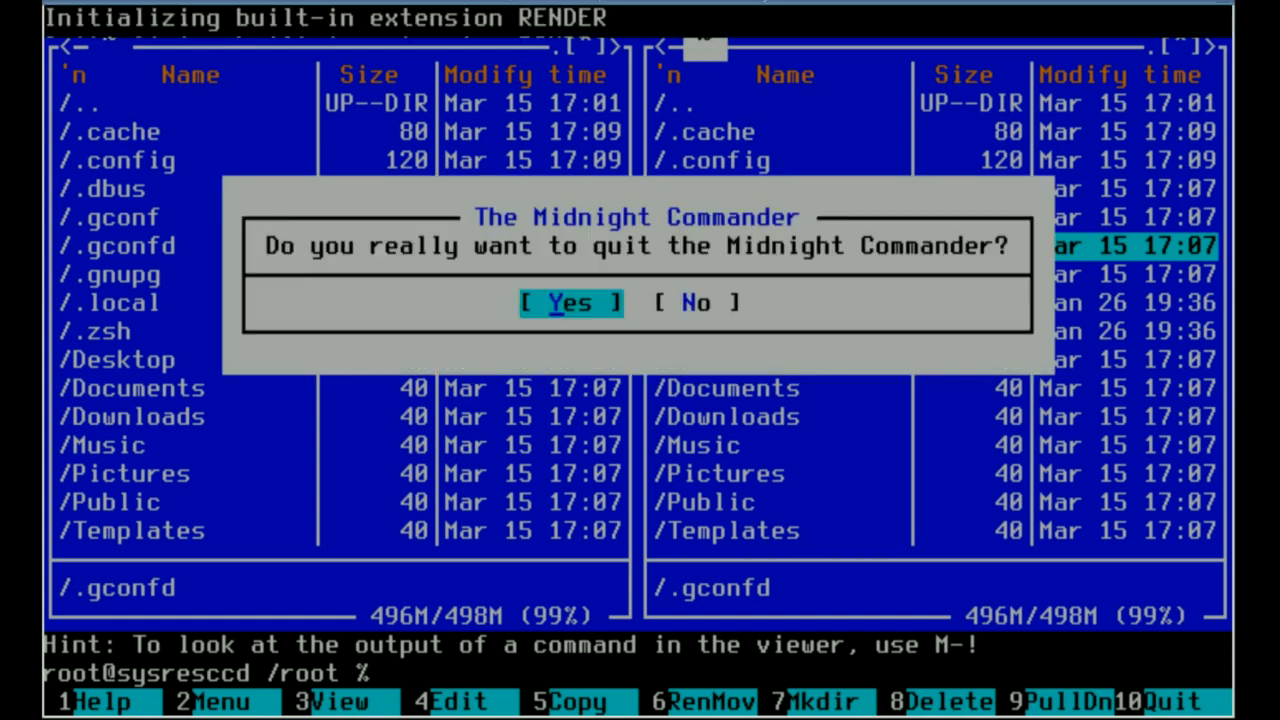
Step: Quit Midnight Commander, reboot, and reach the floppy disk image tools in the boot menu
click(570, 302)
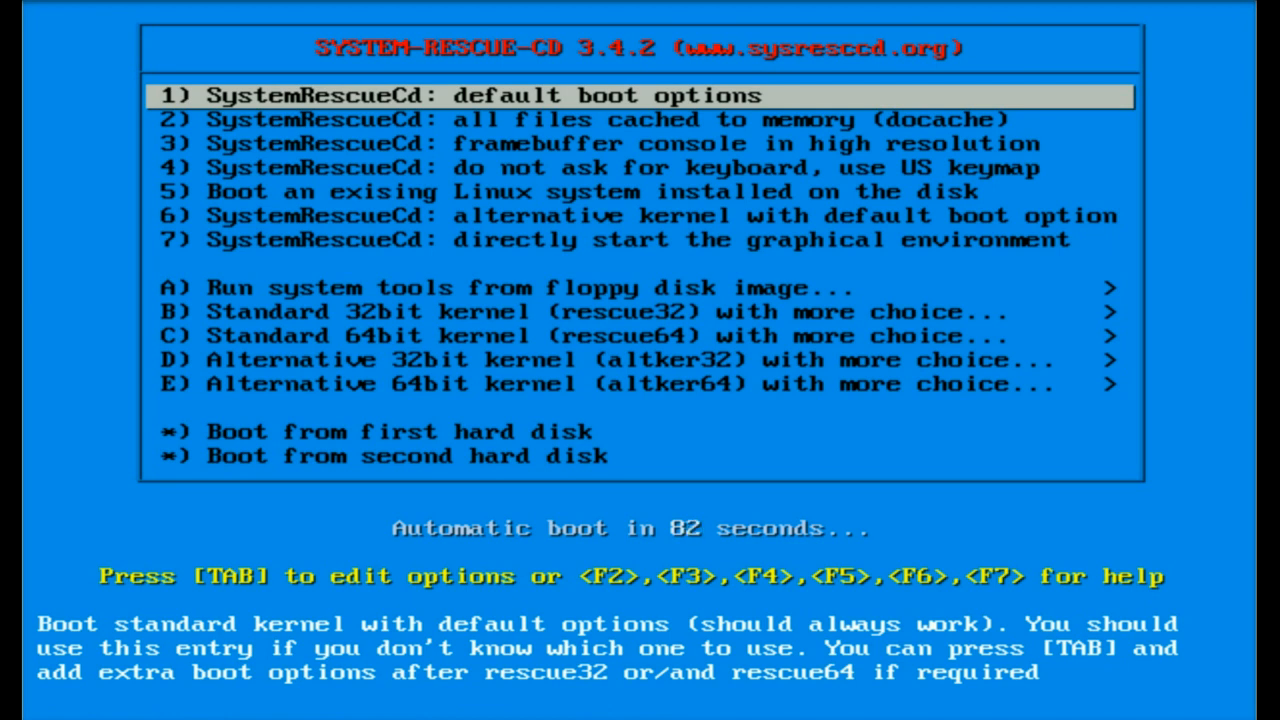
key(Down)
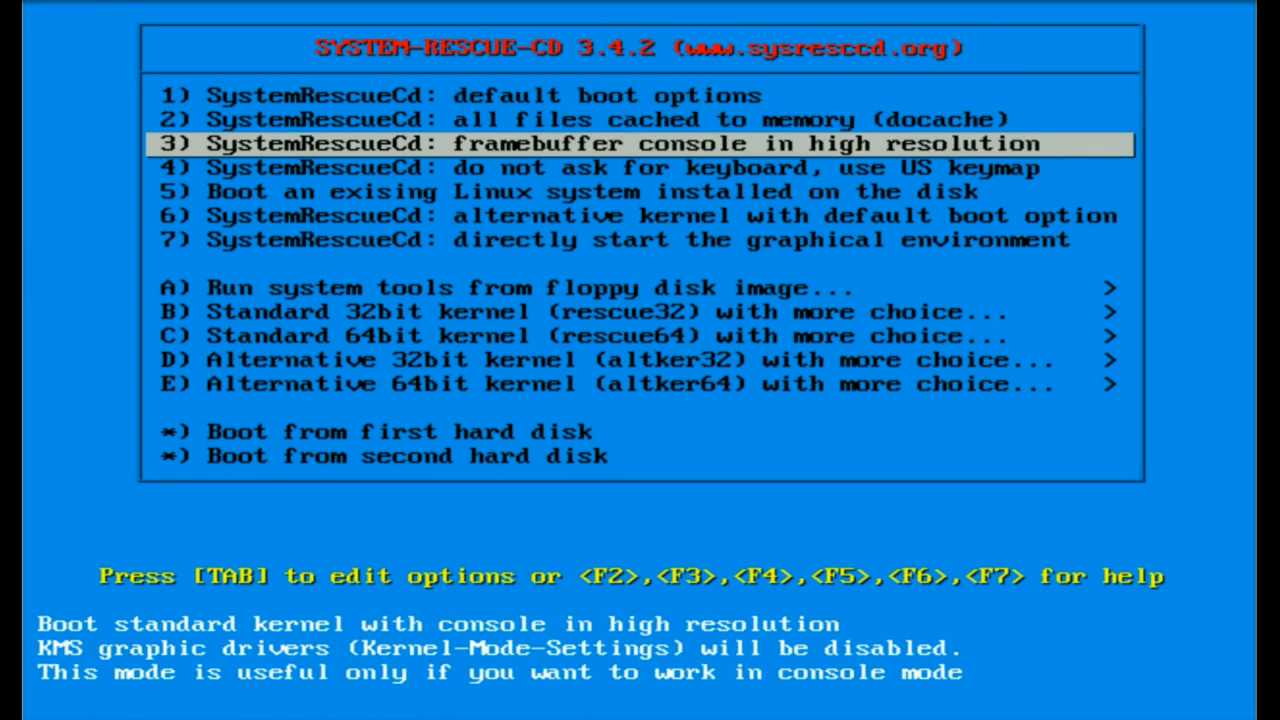
key(Down)
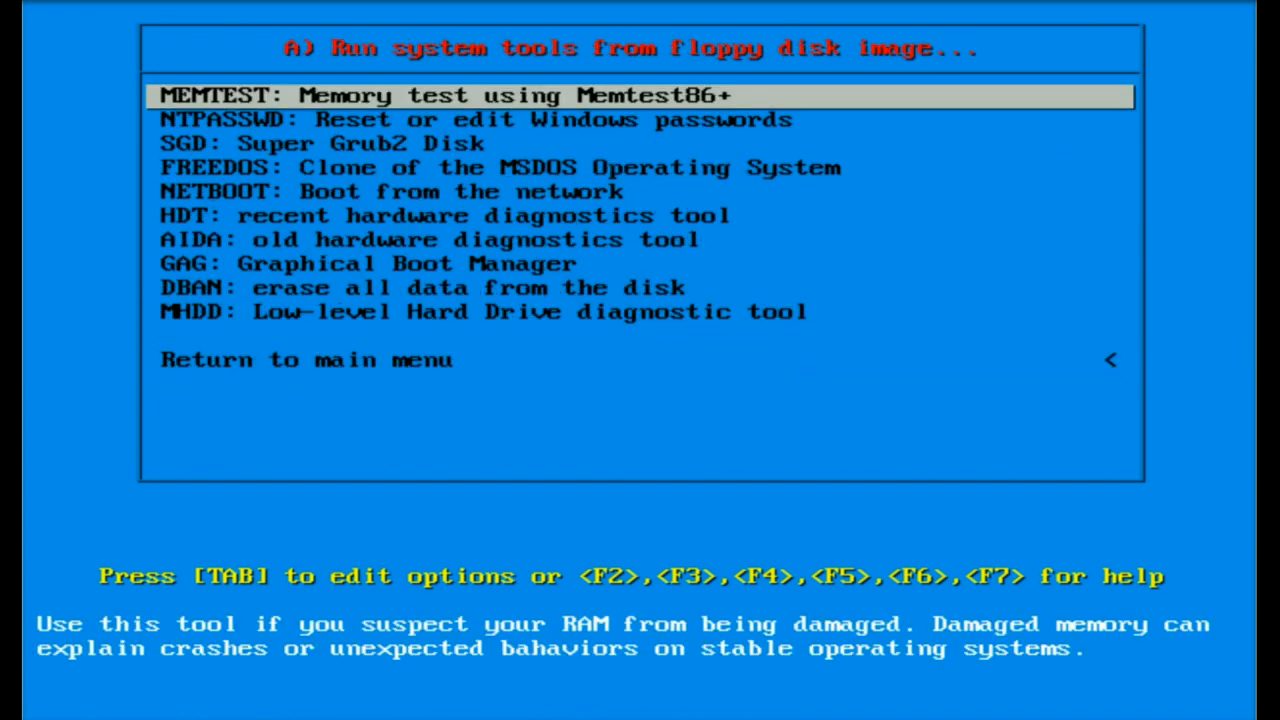
Step: Boot NTPASSWD and choose partition 2 (/dev/sda2) with the default registry path
key(Down)
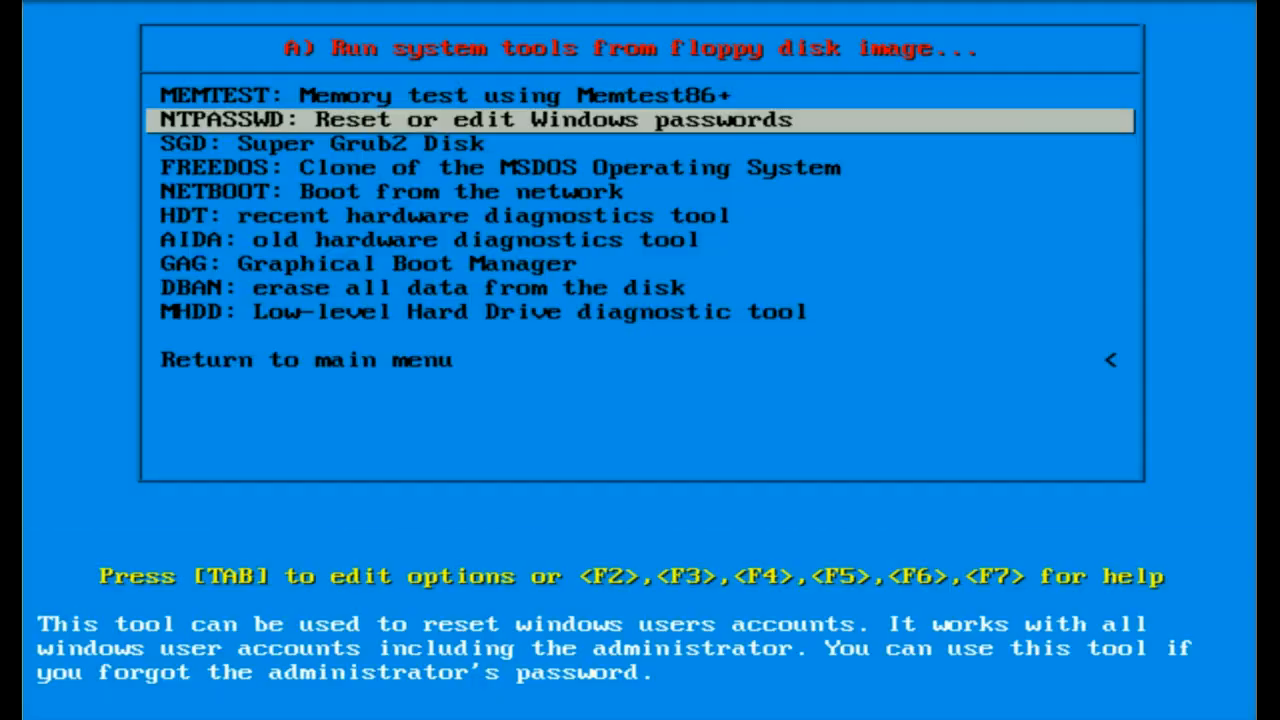
key(Return)
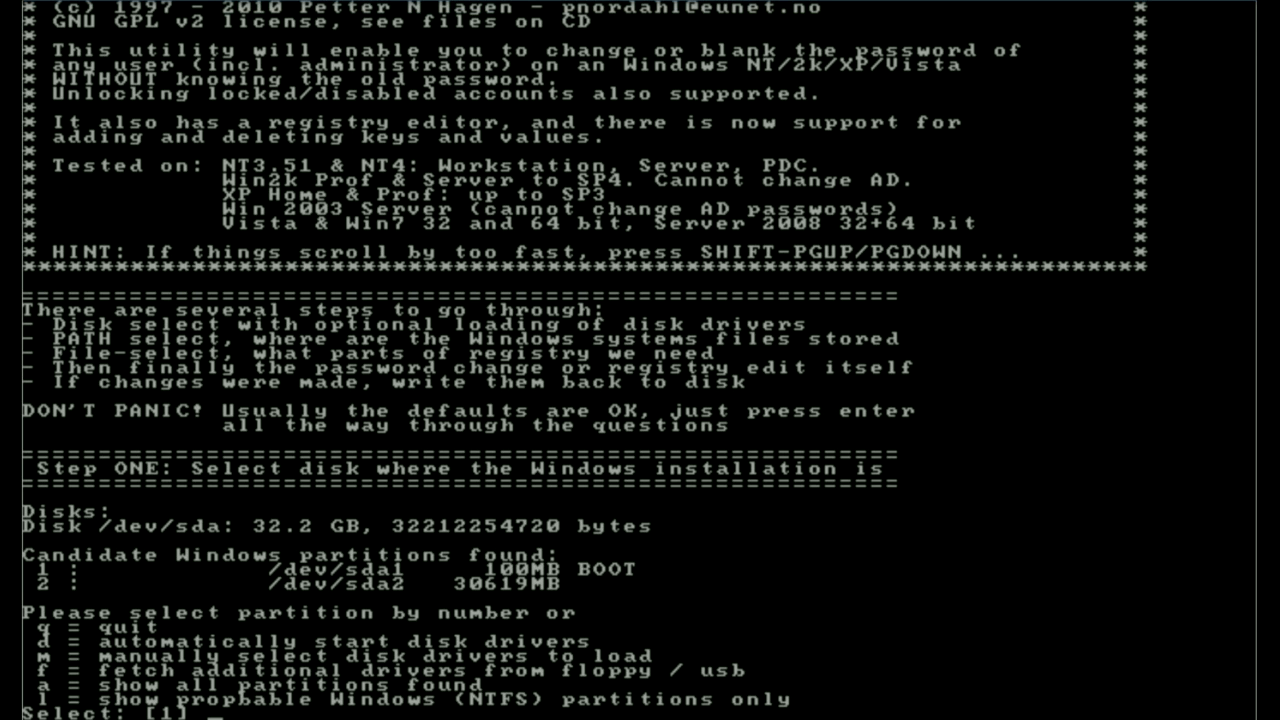
text(2)
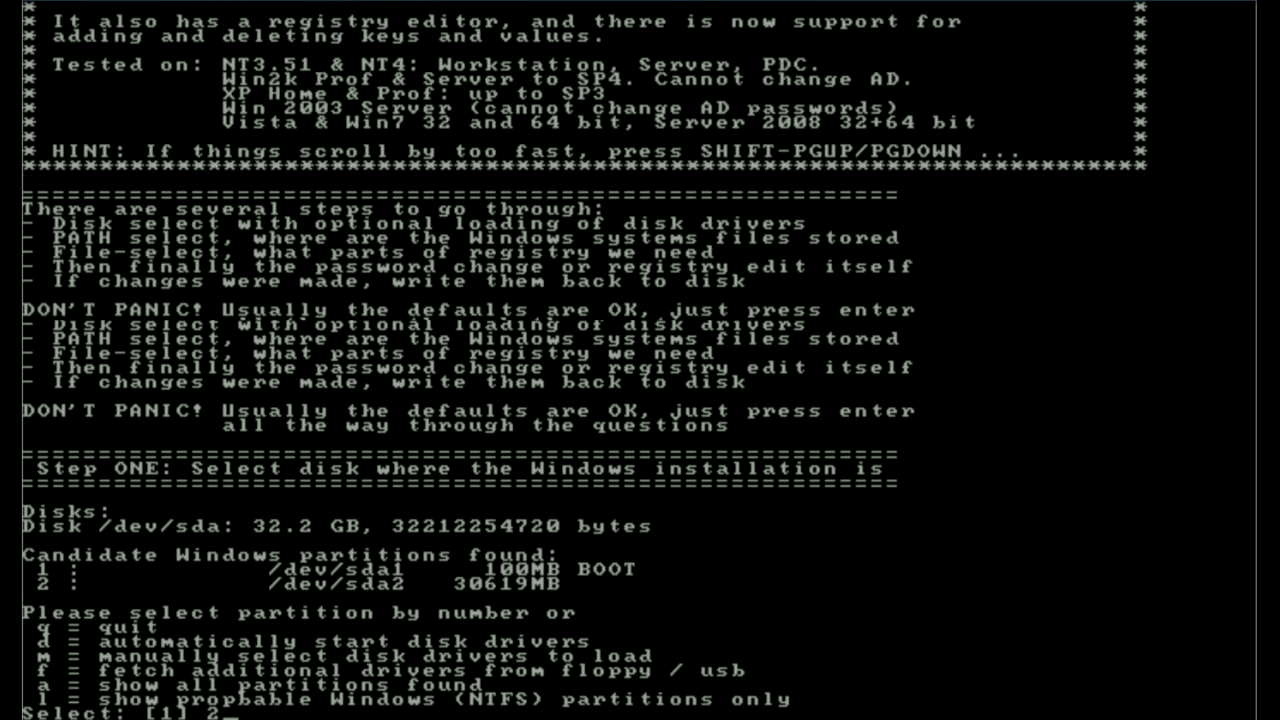
key(Return)
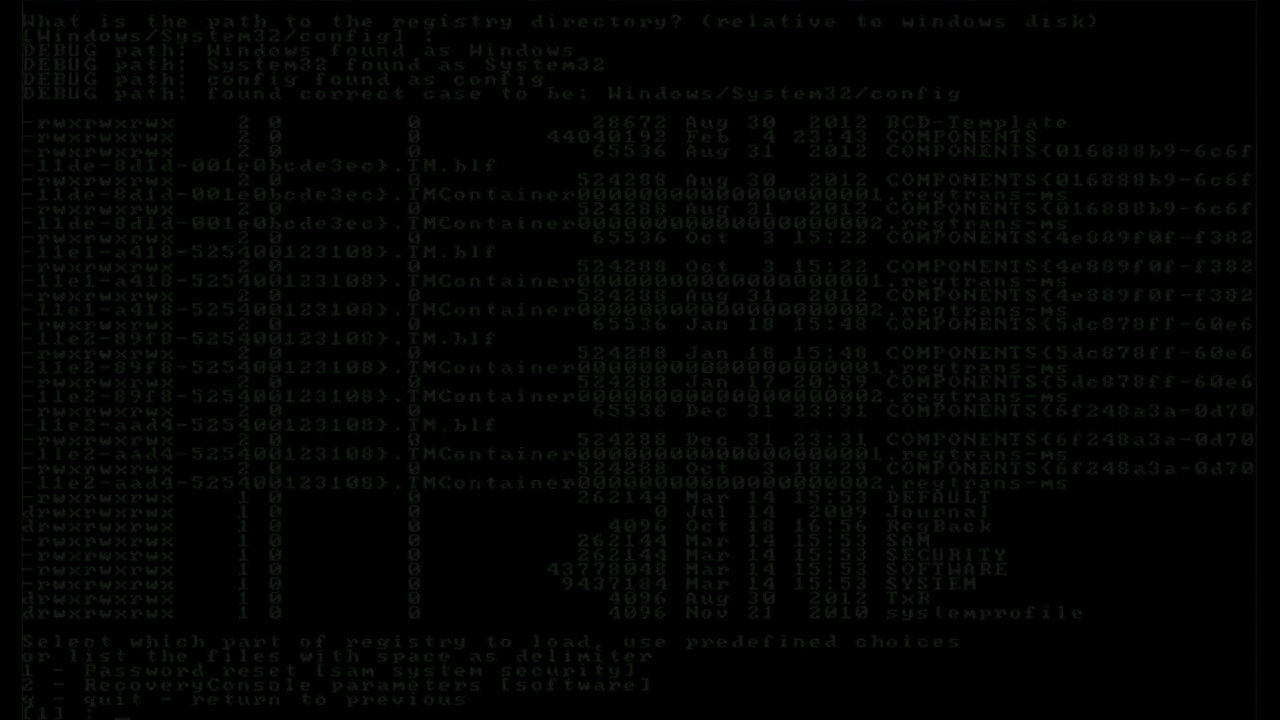
Step: Choose password reset, edit the Administrator account to unlock it, then quit with q
text(1)
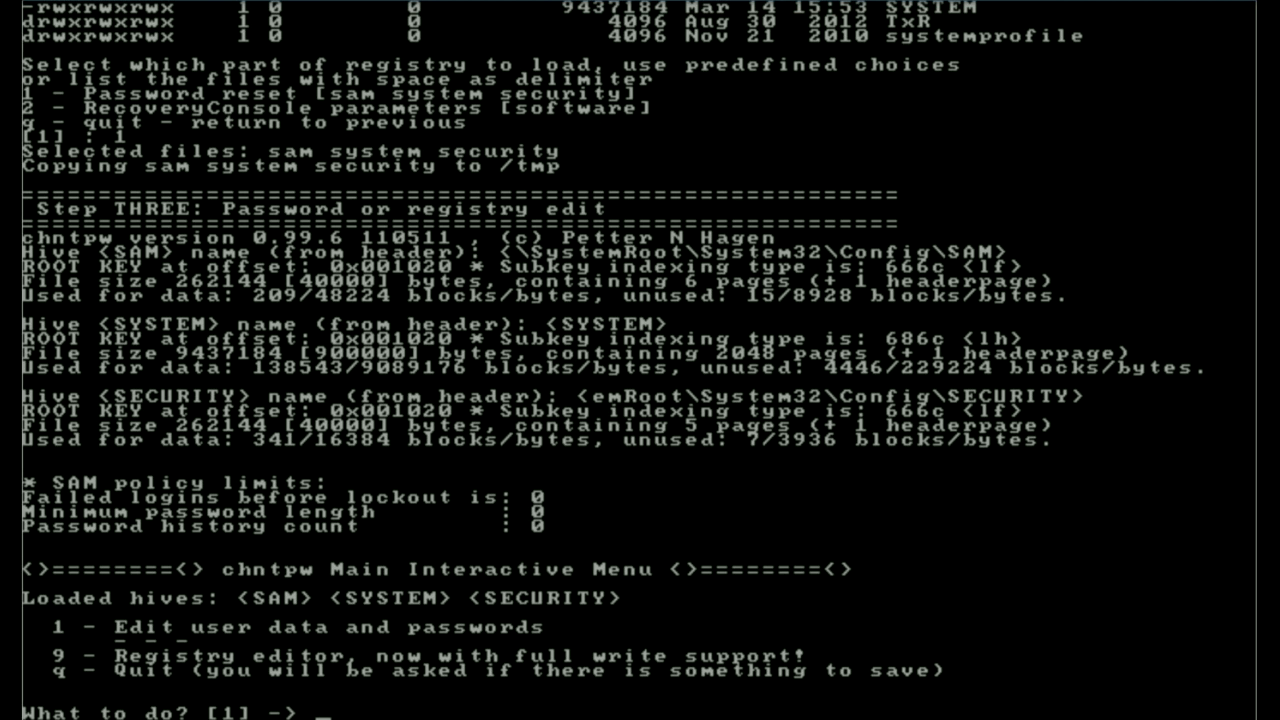
text(1)
text(4)
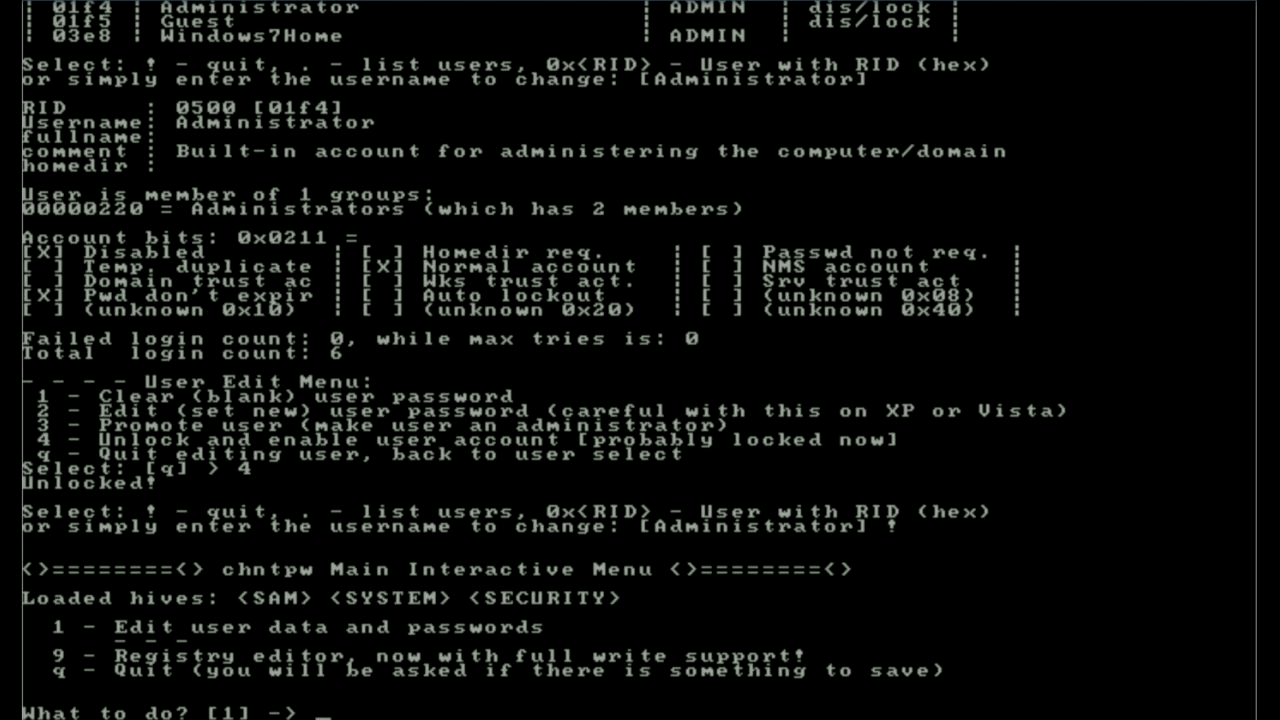
text(q)
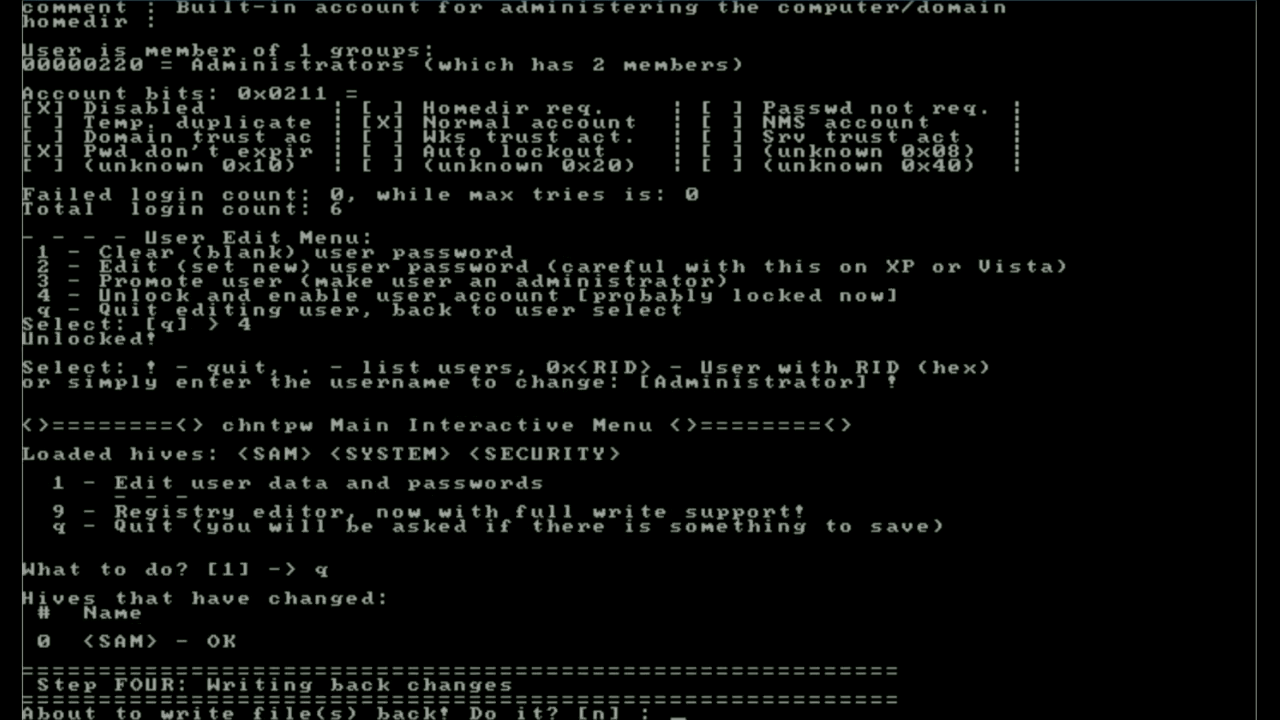
Step: Answer y to write the SAM hive back, reboot, and press F12 for the boot-device list
text(y)
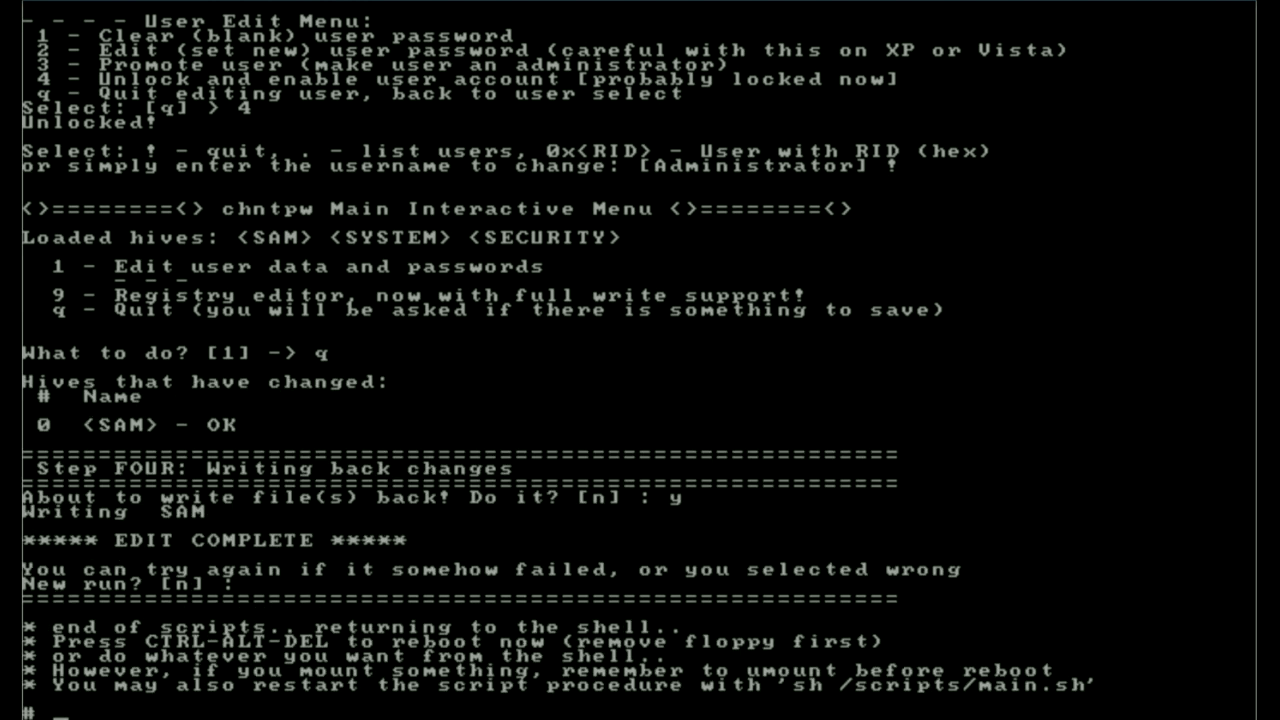
text(r)
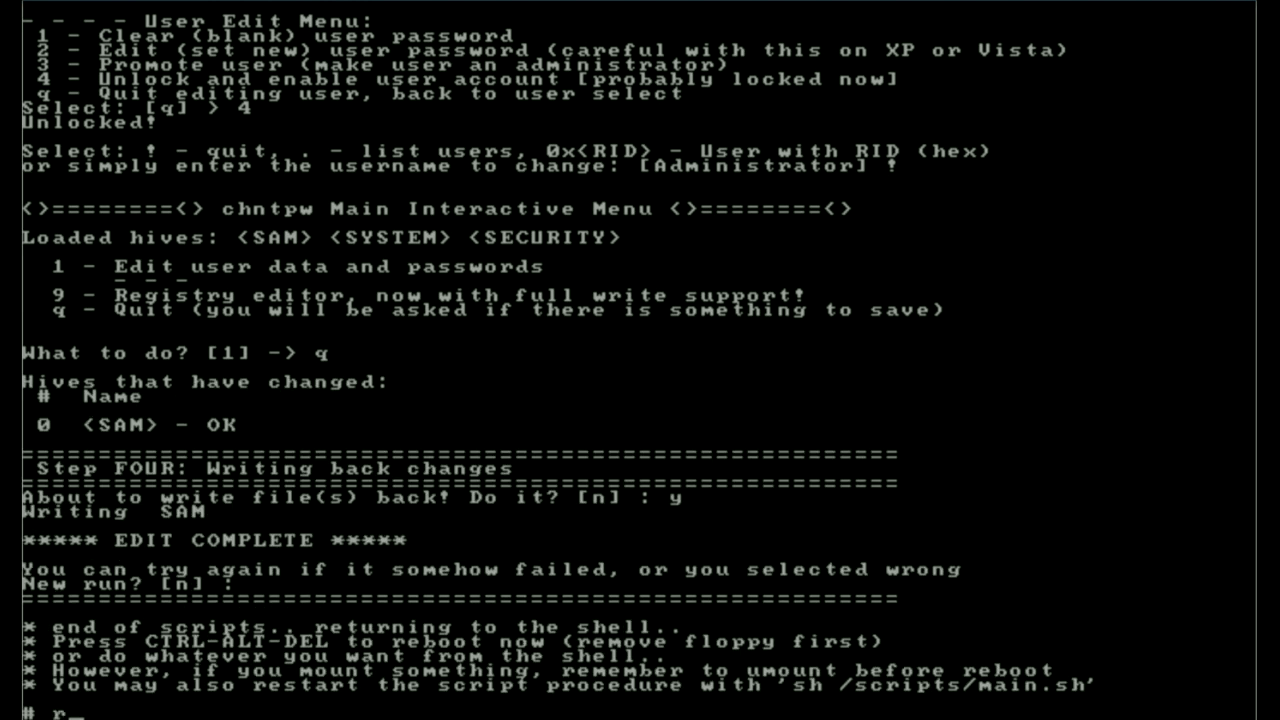
text(reboot)
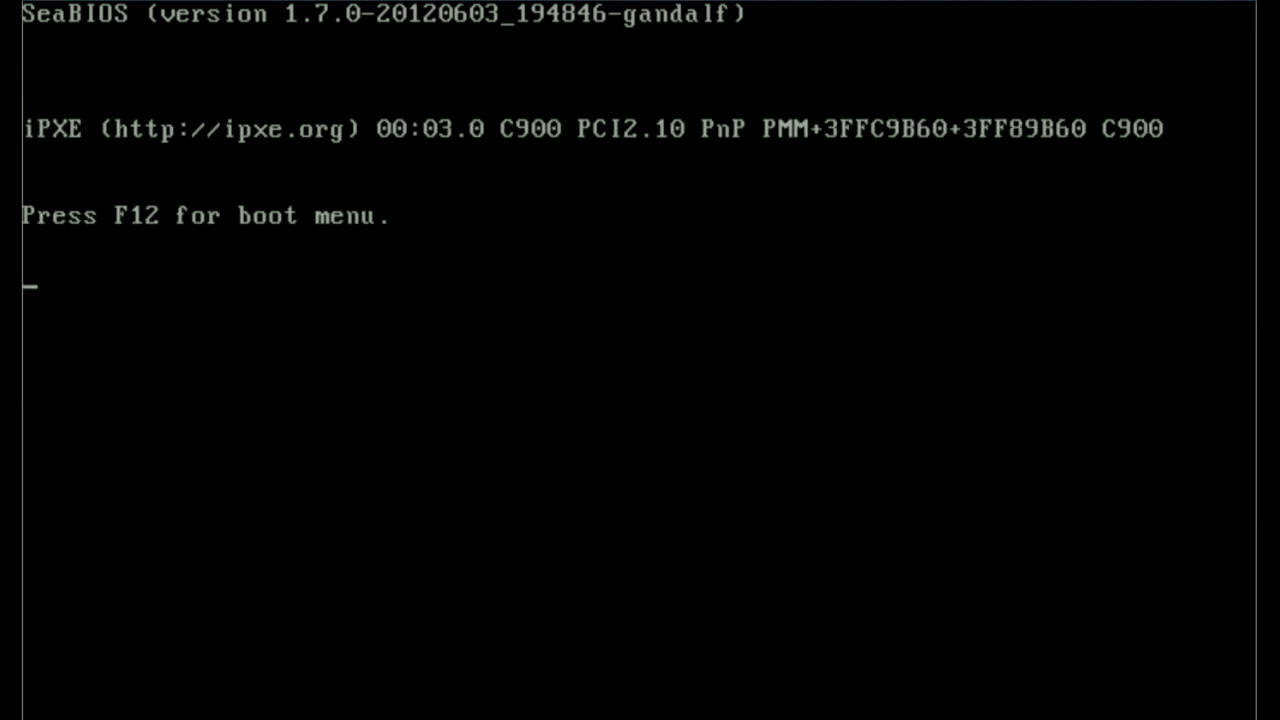
key(f12)
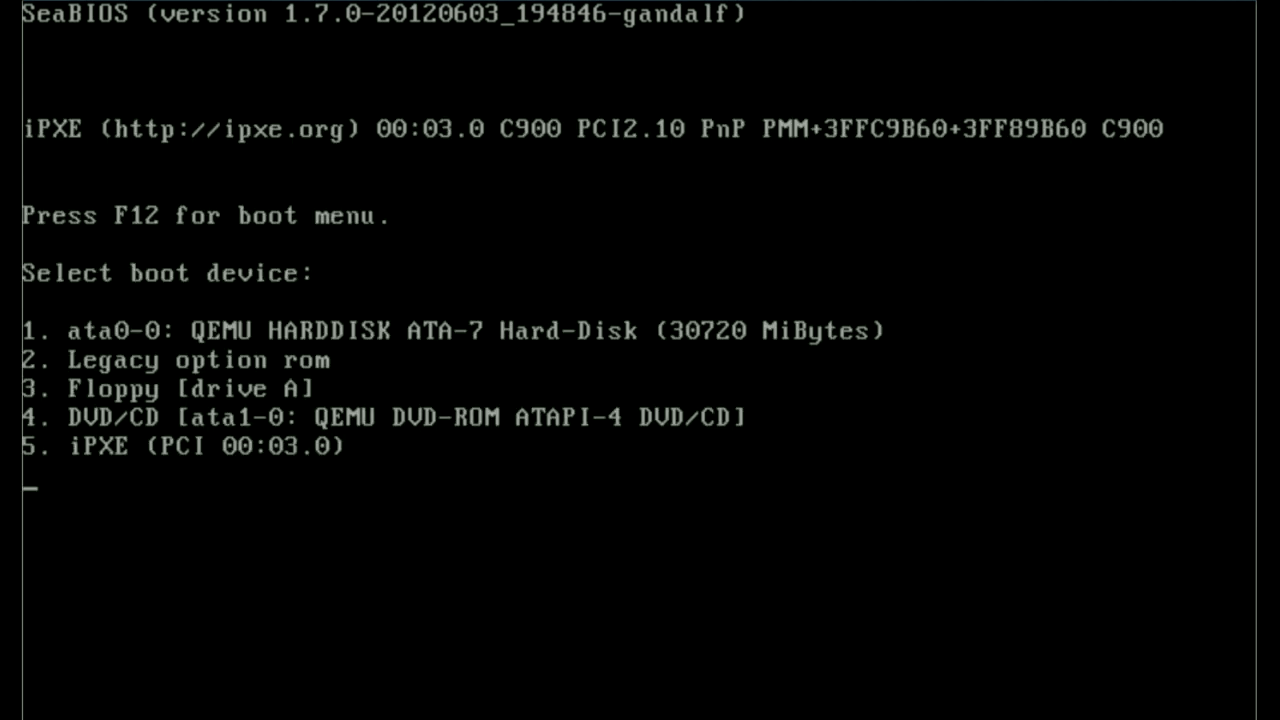